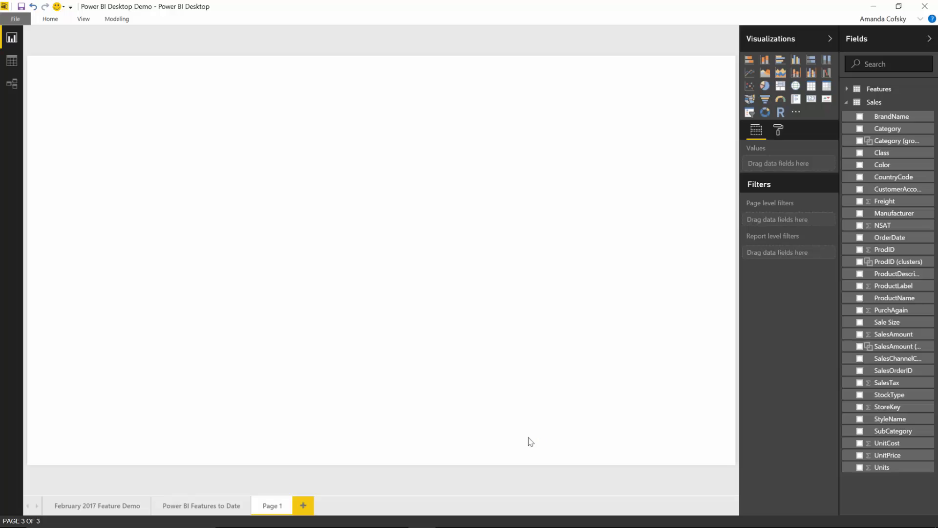
mouse_move(836, 87)
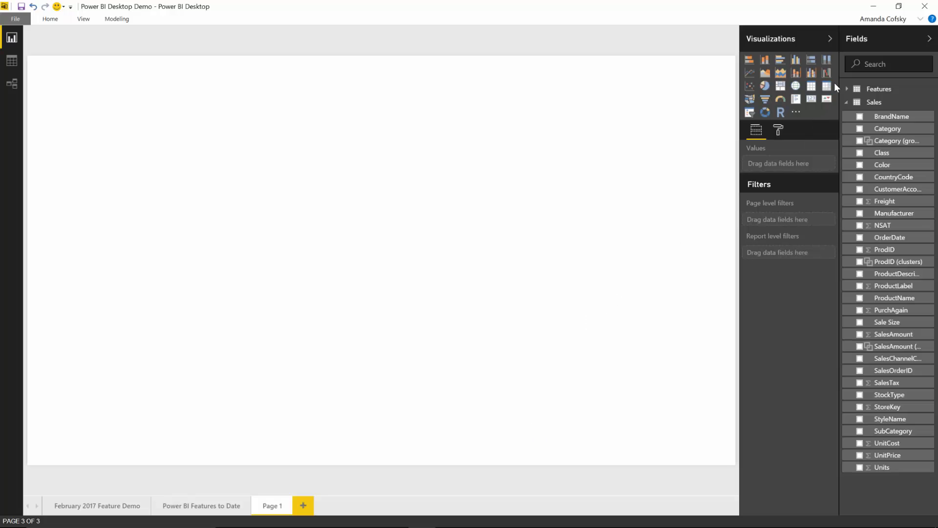
Step: Build a matrix of SalesAmount by BrandName and Class with brand subtotals and a grand total
click(827, 86)
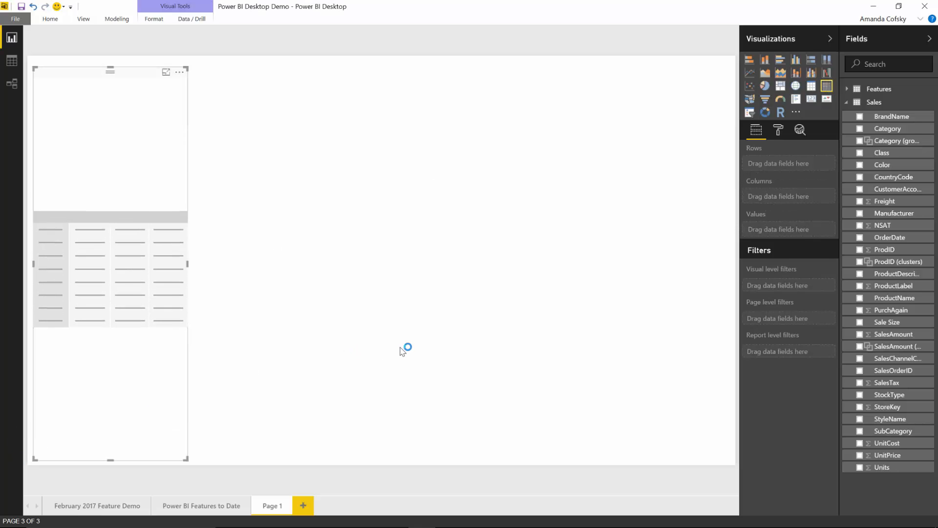
mouse_move(879, 277)
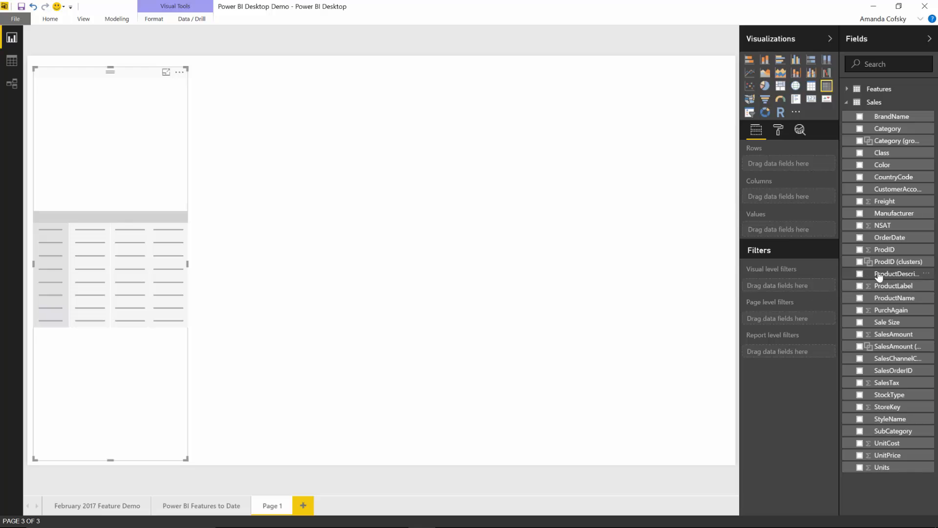
mouse_move(900, 274)
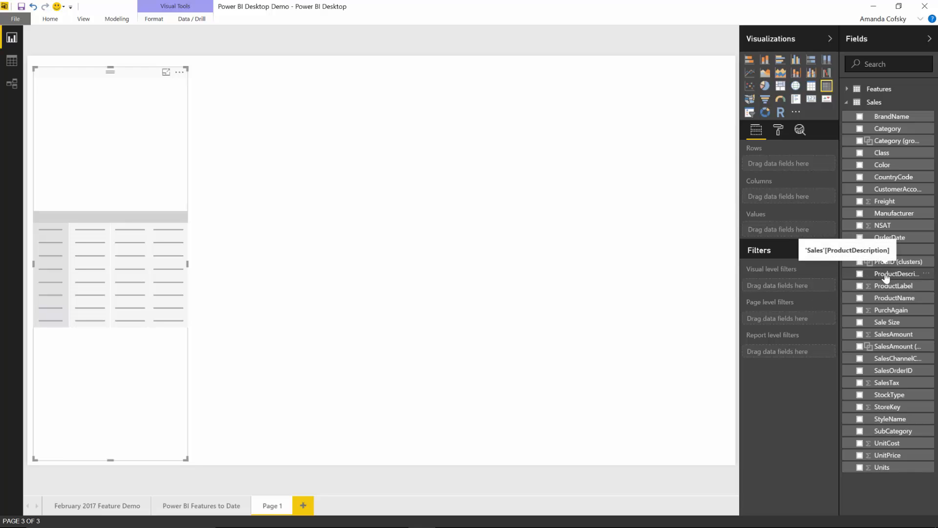
mouse_move(894, 213)
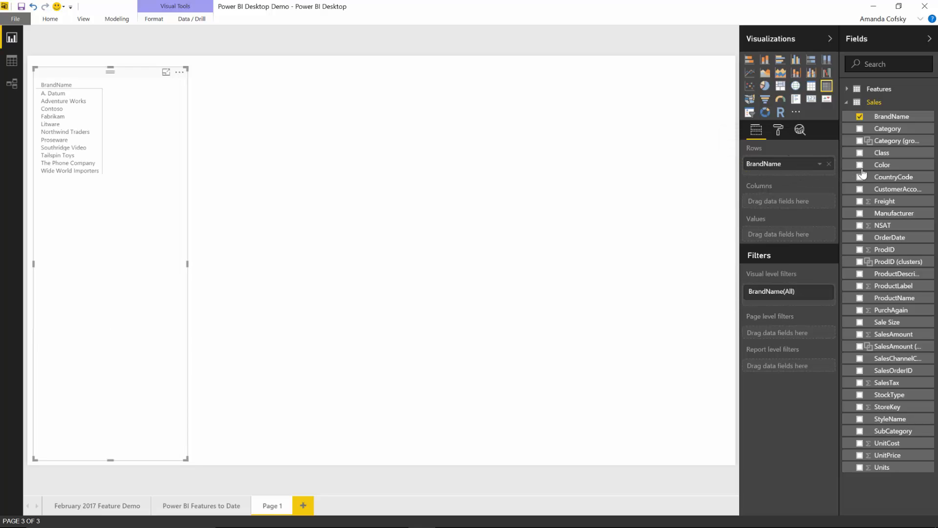
click(860, 152)
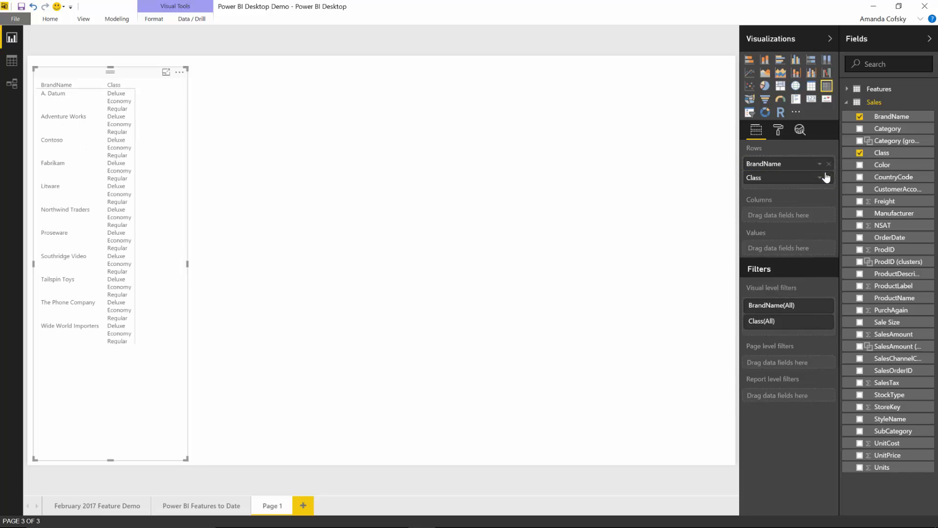
mouse_move(894, 297)
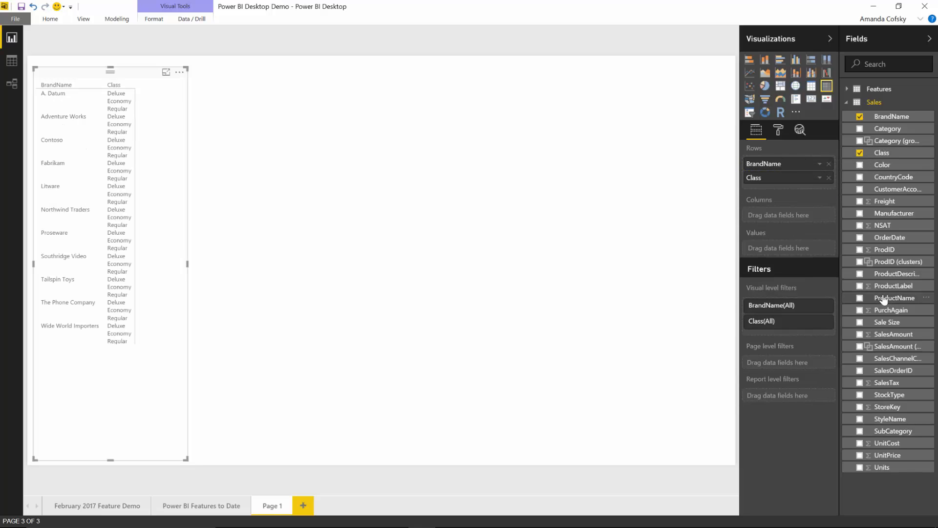
mouse_move(887, 322)
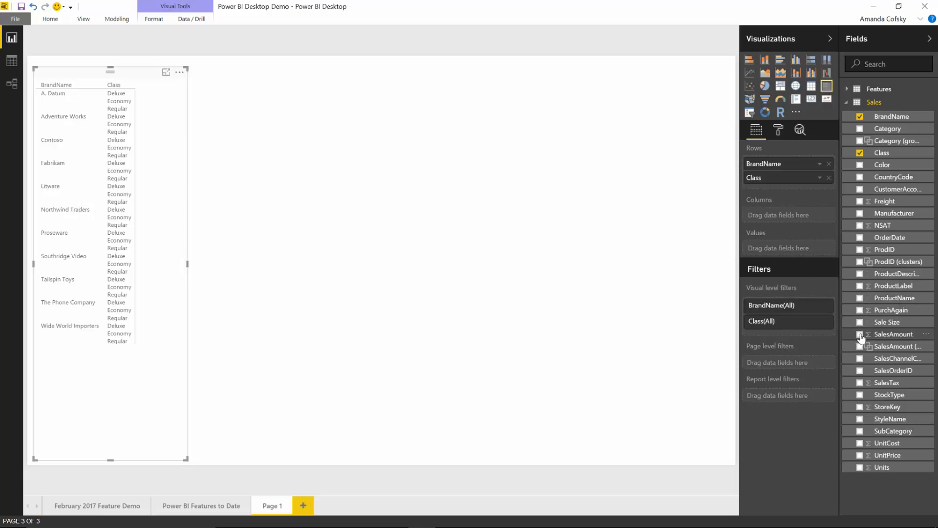
click(860, 335)
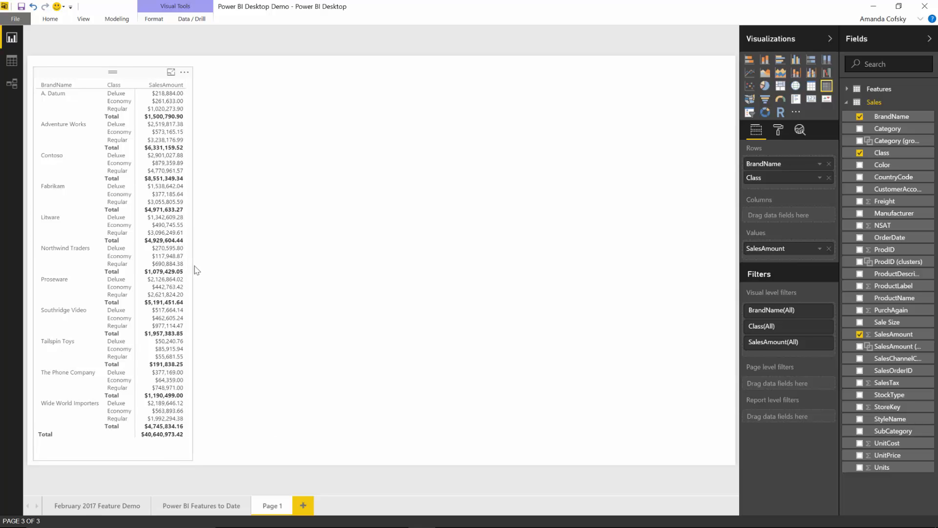
click(113, 71)
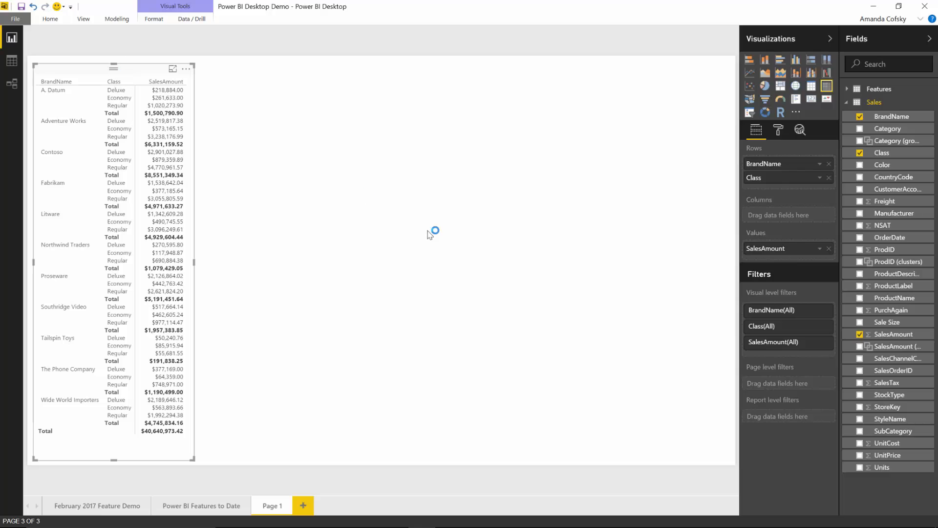
mouse_move(126, 240)
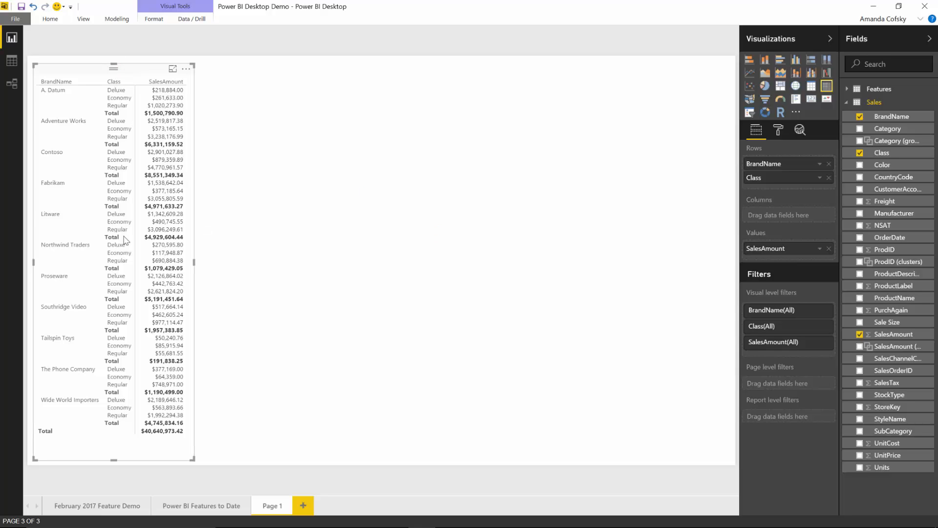
mouse_move(60, 250)
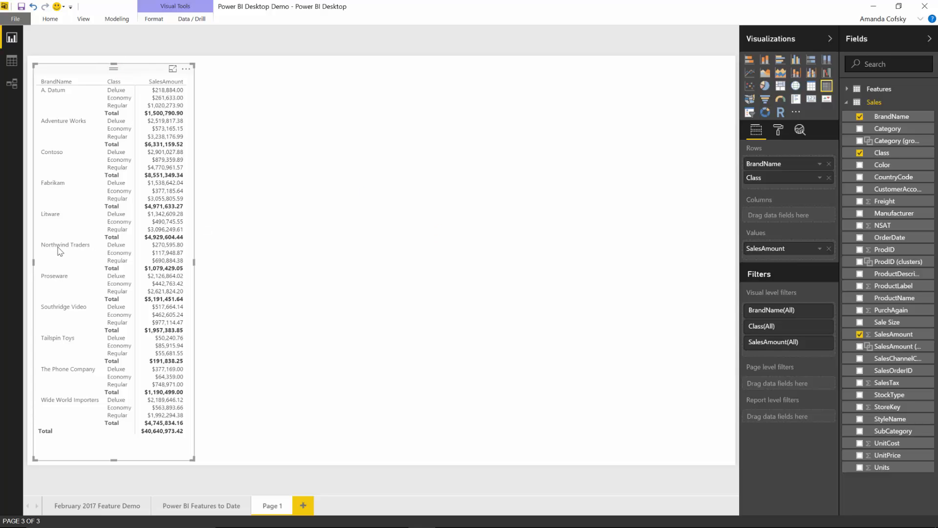
mouse_move(87, 108)
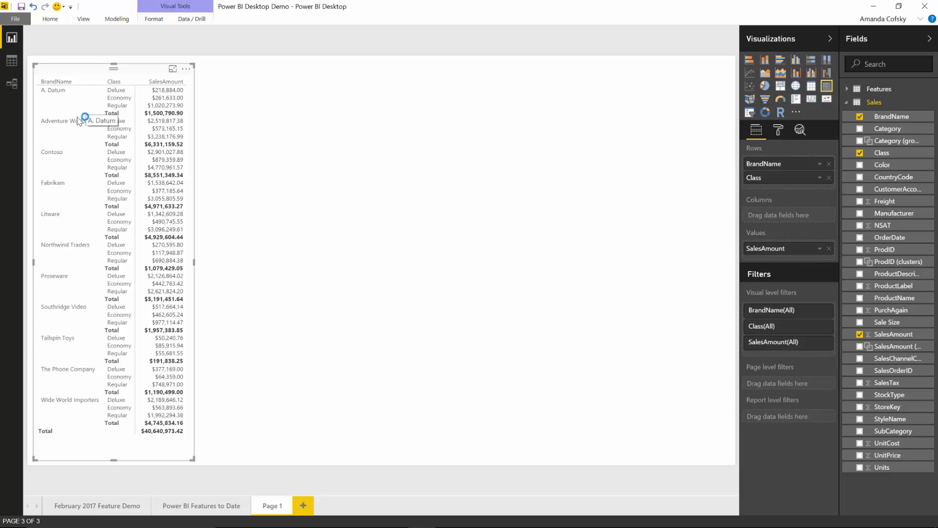
mouse_move(779, 144)
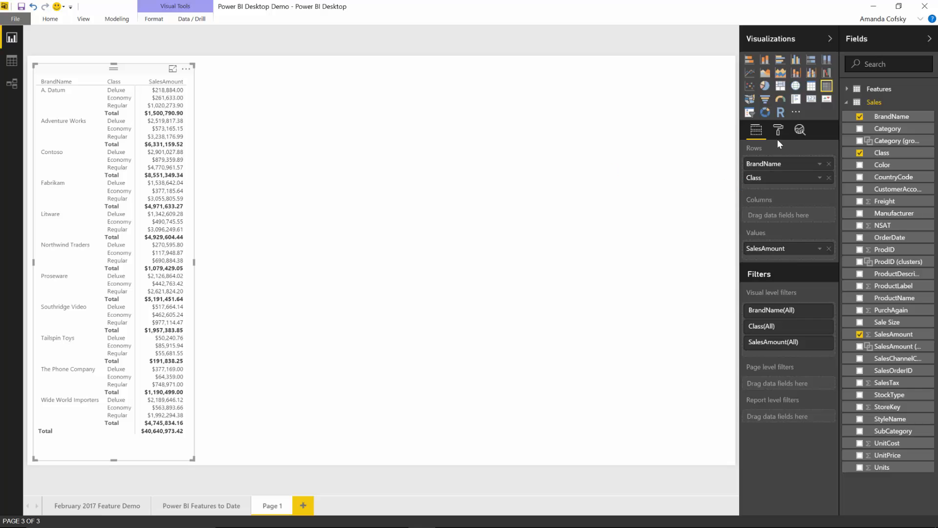
Step: Switch Word wrap to On under the matrix's Row headers formatting
click(779, 130)
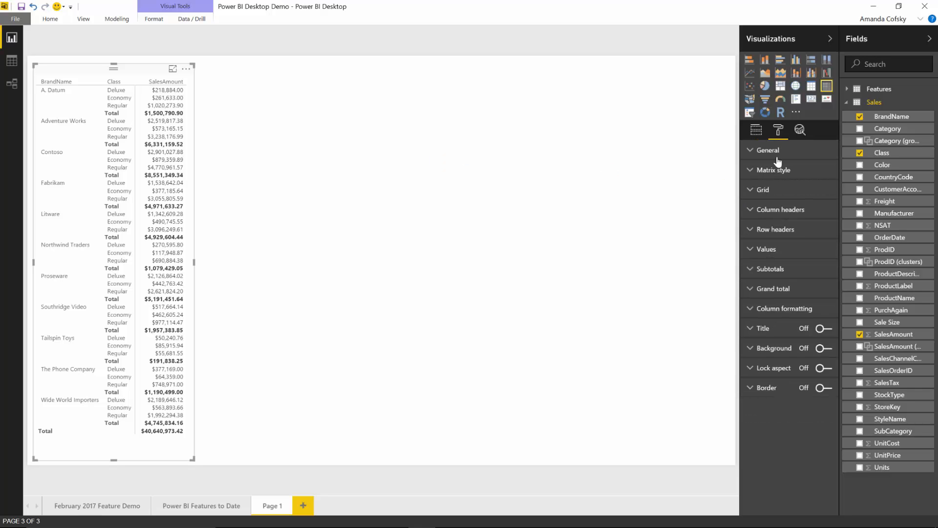
click(776, 229)
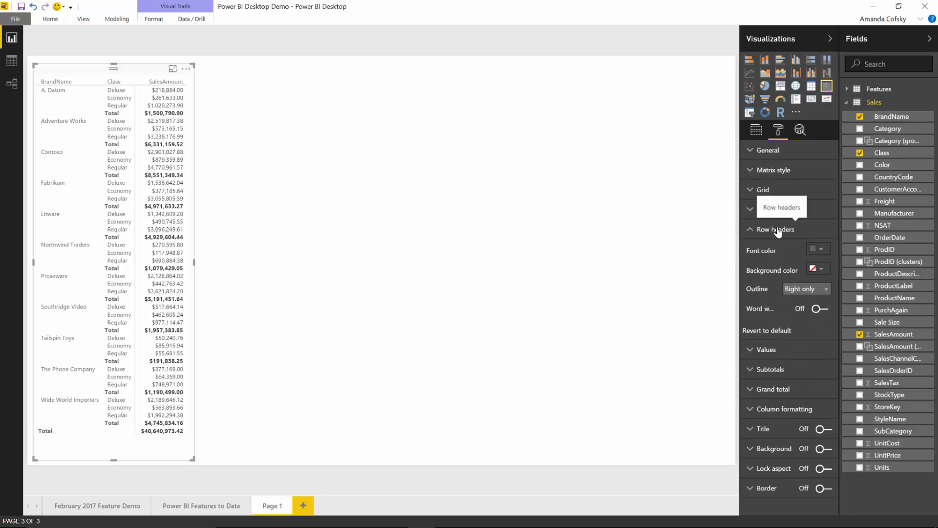
click(762, 190)
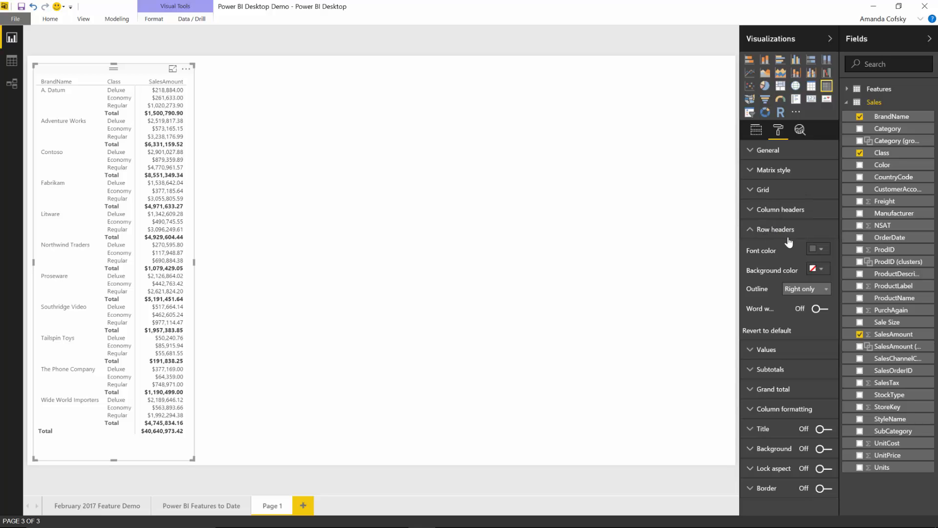
mouse_move(780, 130)
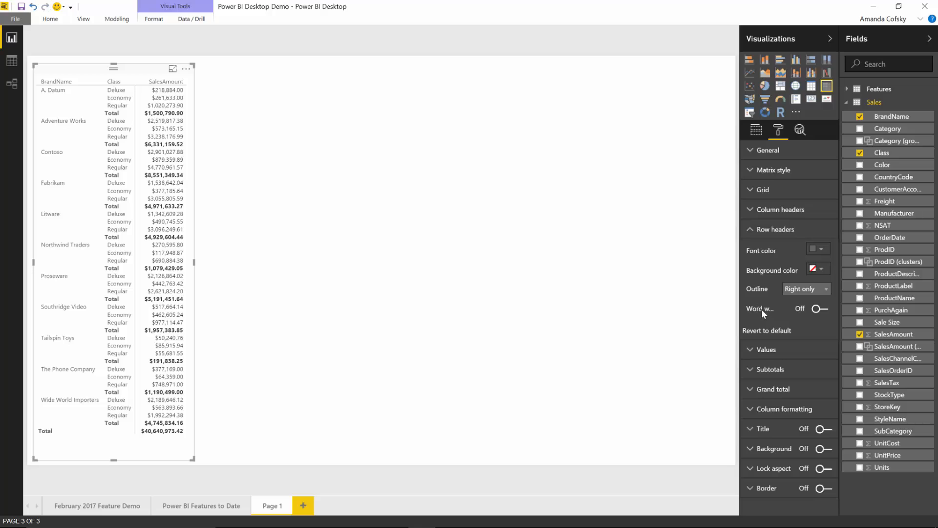
click(820, 308)
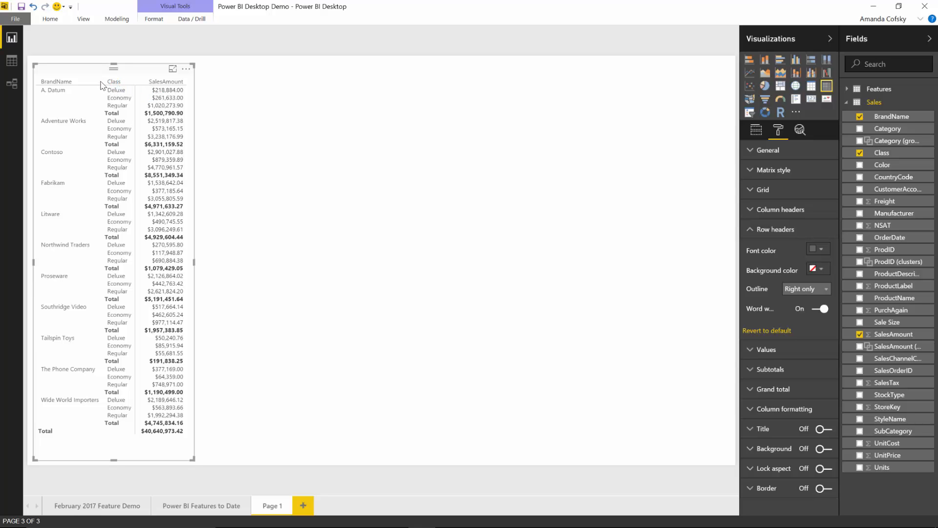
Step: Drag the BrandName column narrower so long brand names wrap onto two lines
drag(102, 81, 90, 81)
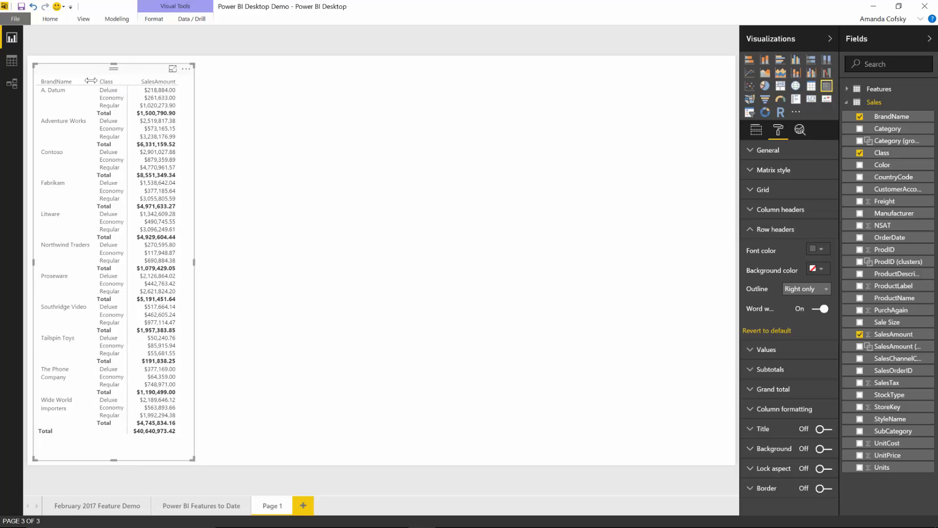
drag(88, 81, 78, 81)
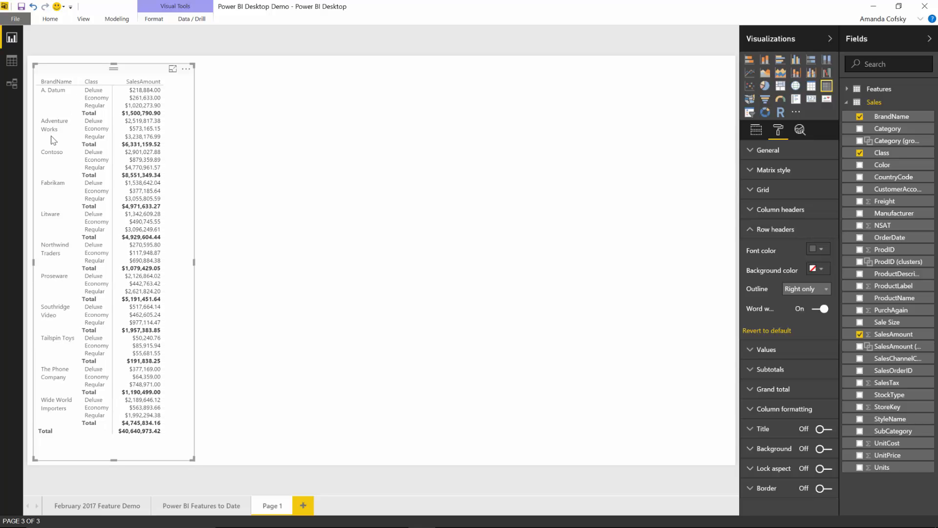
mouse_move(61, 132)
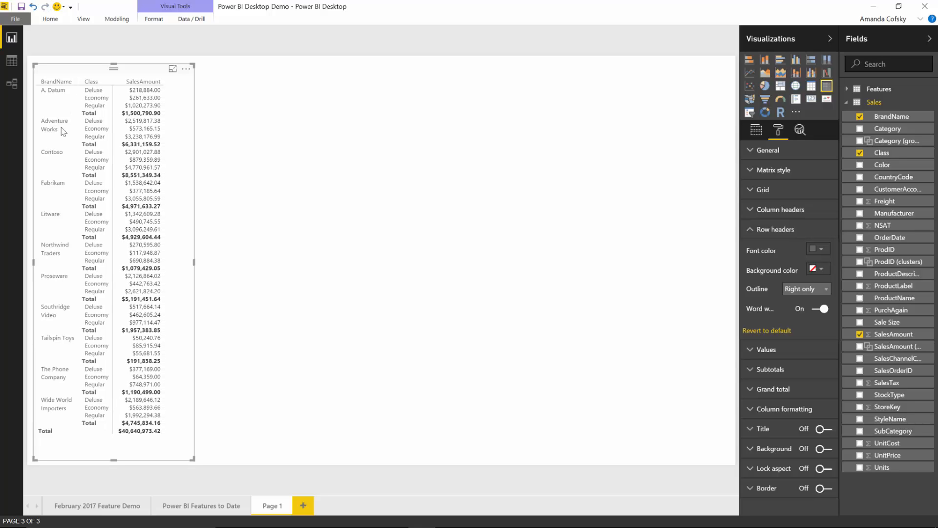
mouse_move(95, 137)
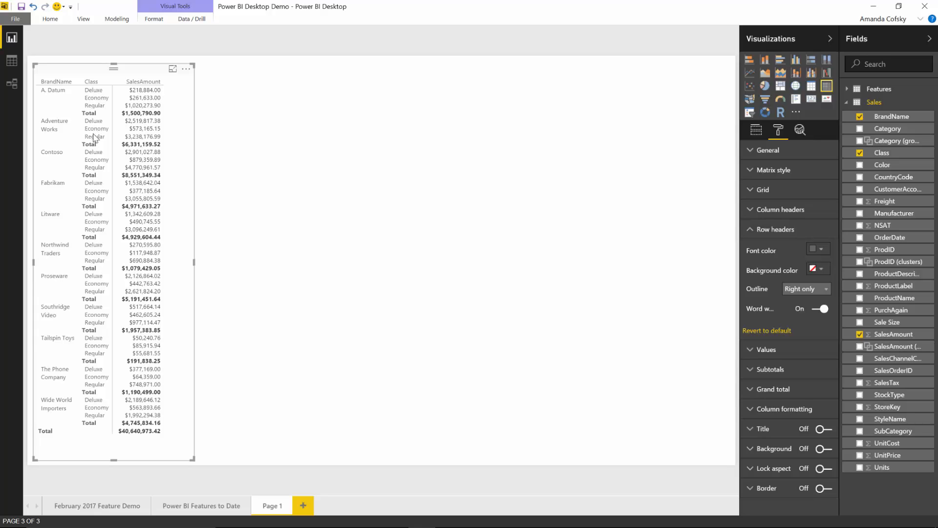
mouse_move(56, 126)
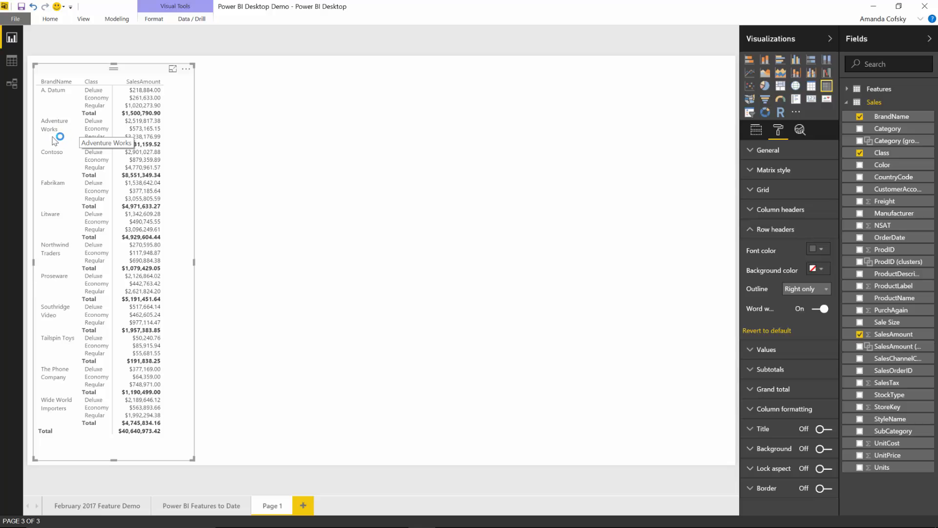
mouse_move(57, 141)
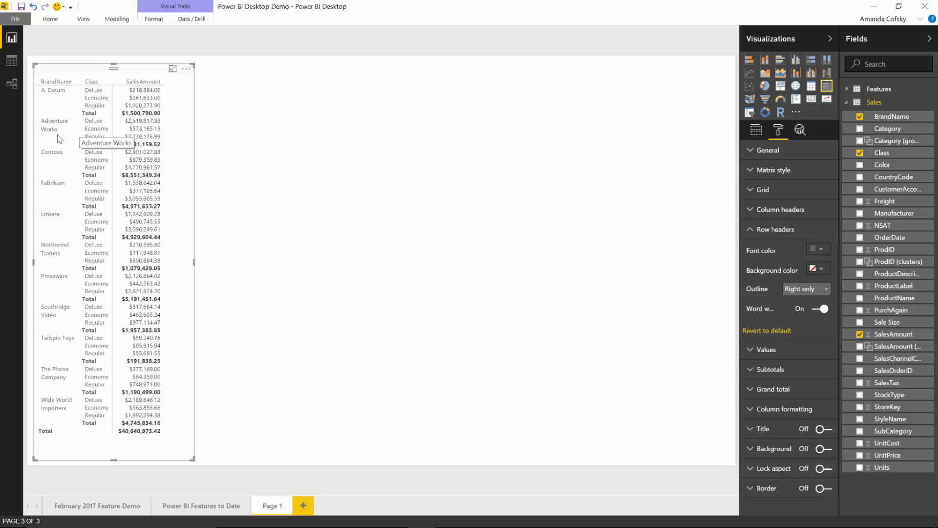
mouse_move(60, 140)
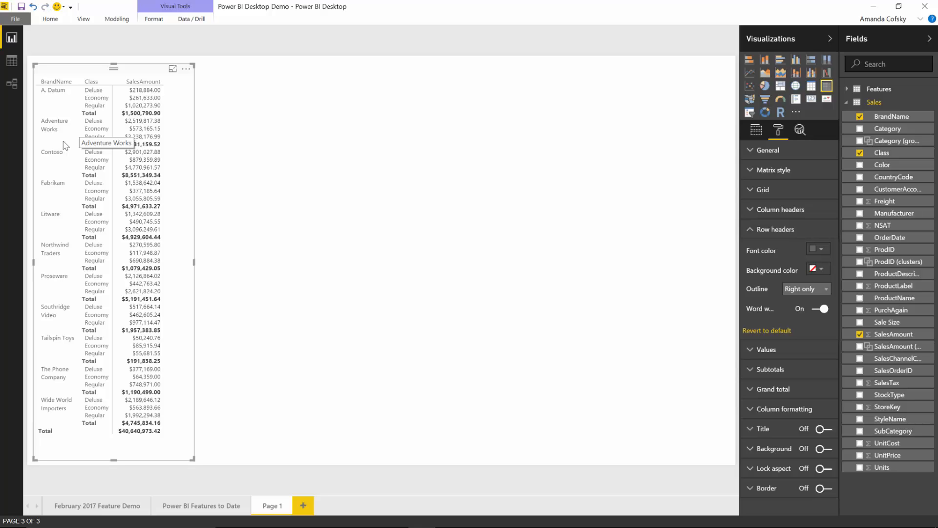
mouse_move(95, 185)
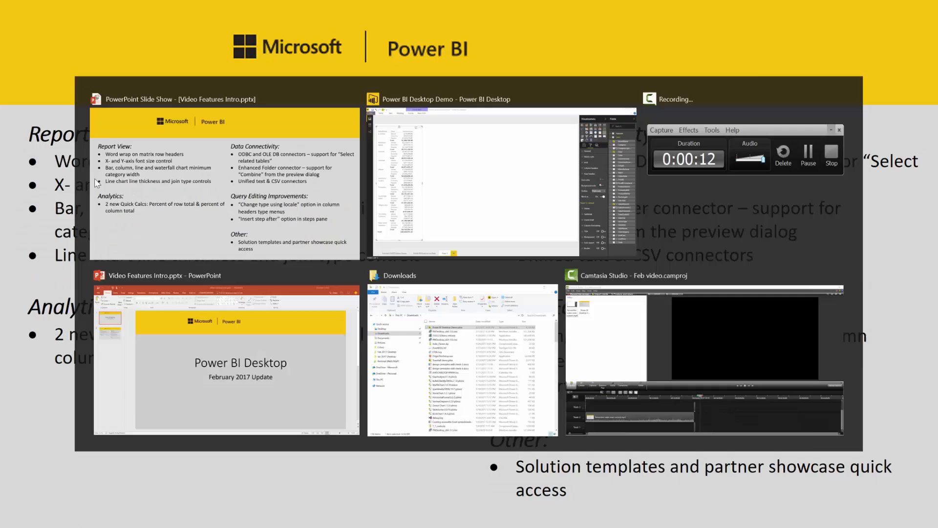
click(502, 180)
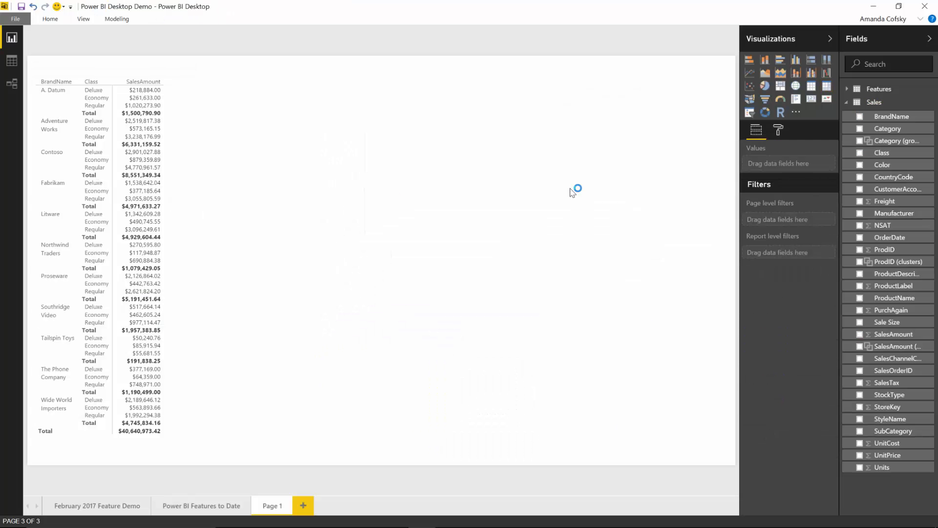
mouse_move(584, 186)
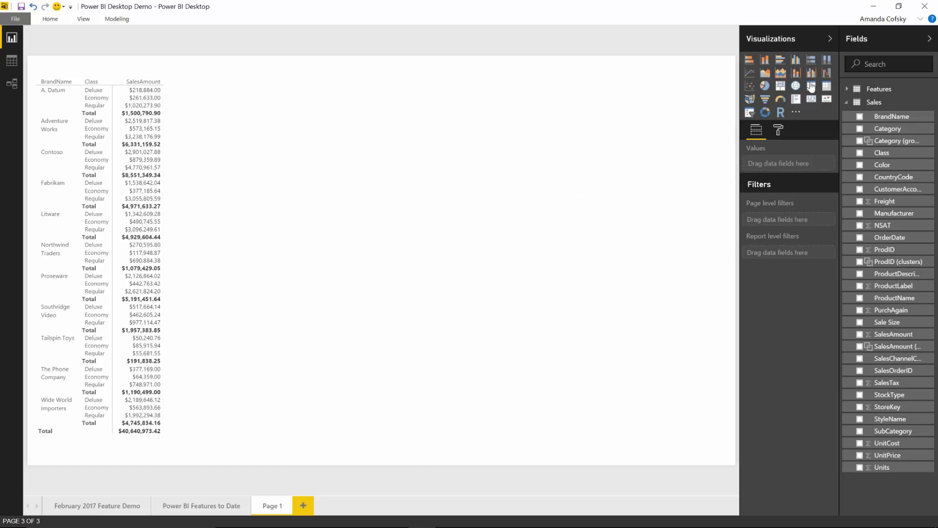
Step: Create a clustered column chart of SalesAmount by SubCategory, sorted descending by SalesAmount
click(827, 60)
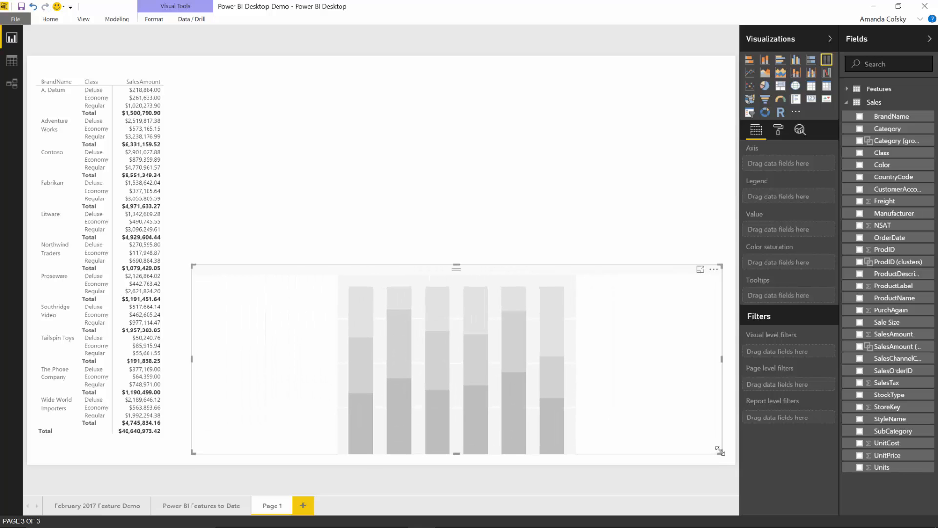
mouse_move(768, 58)
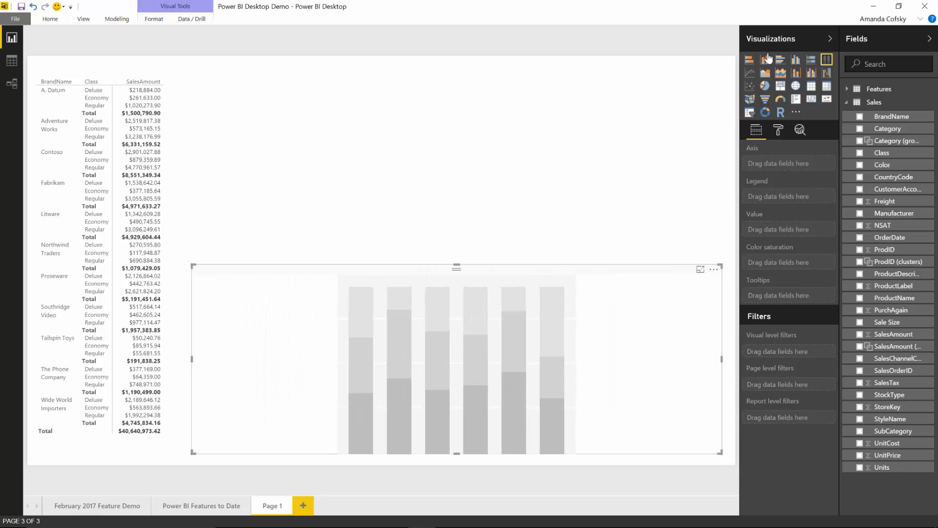
click(766, 59)
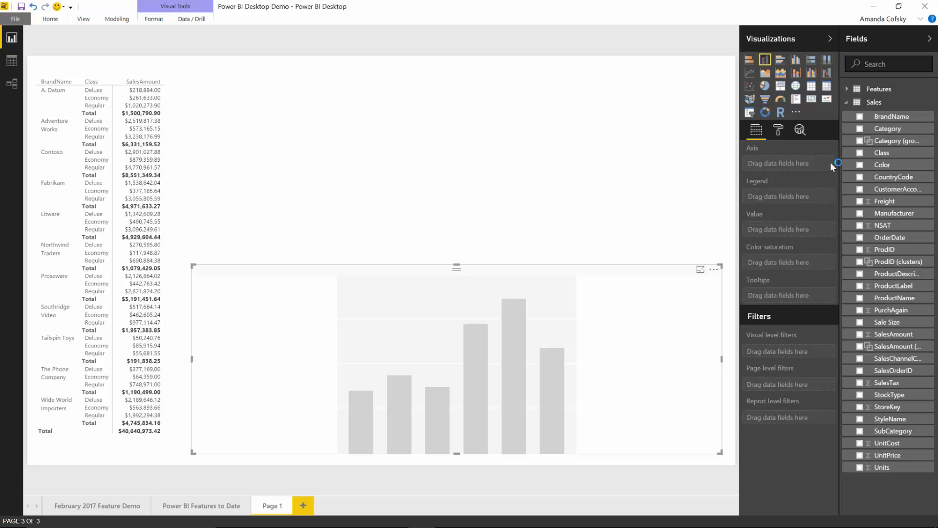
mouse_move(877, 431)
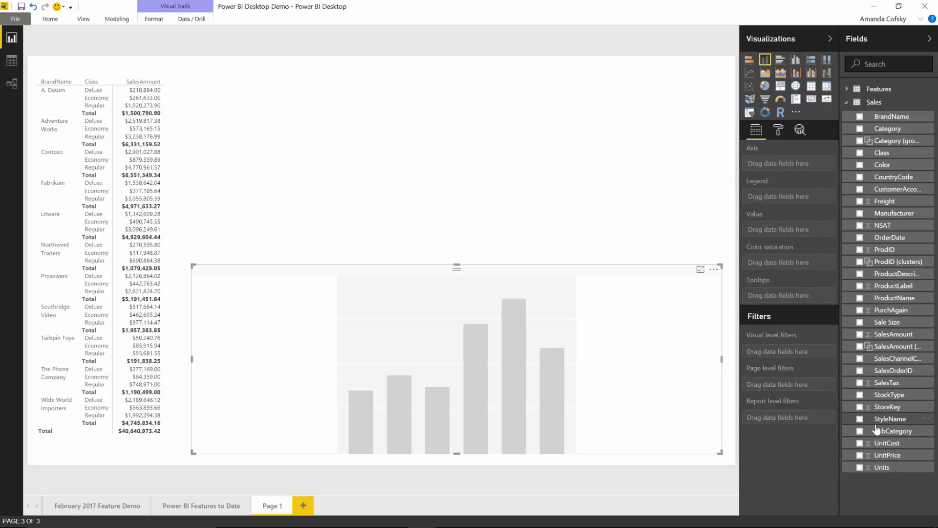
click(860, 431)
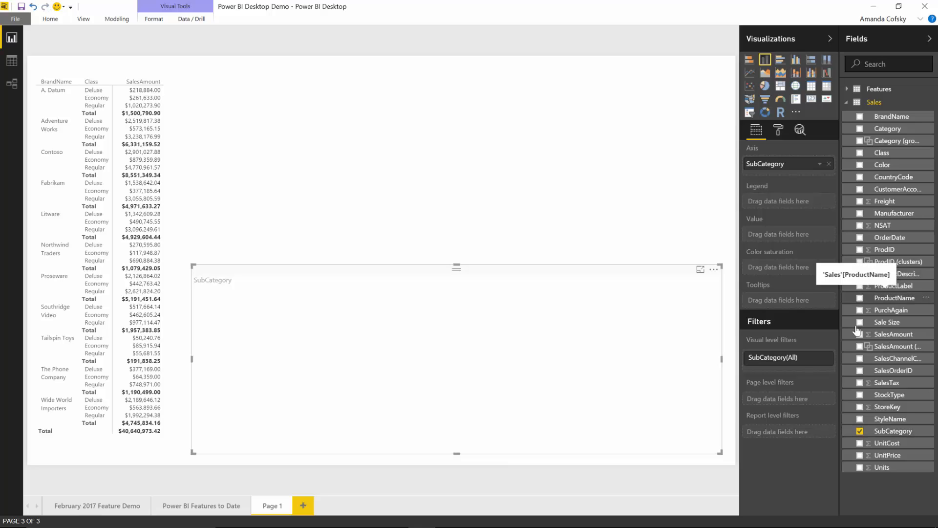
click(860, 334)
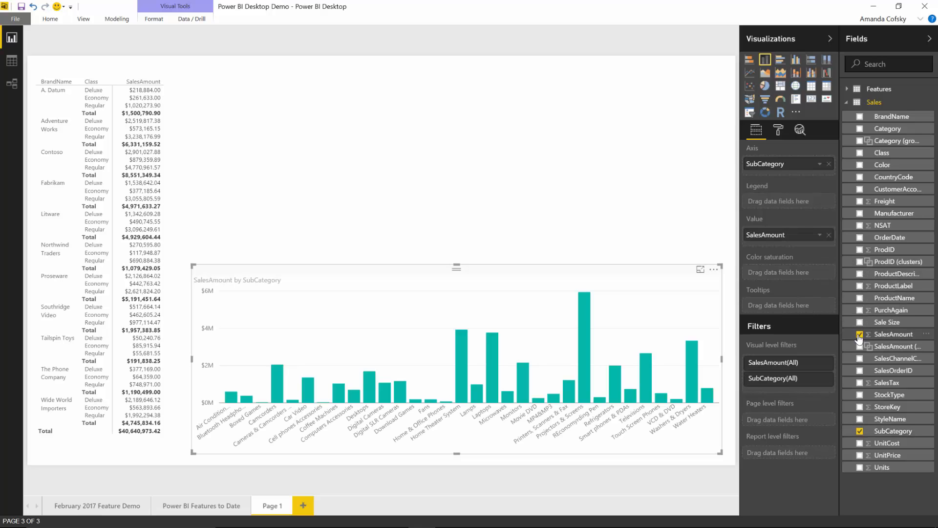
click(714, 270)
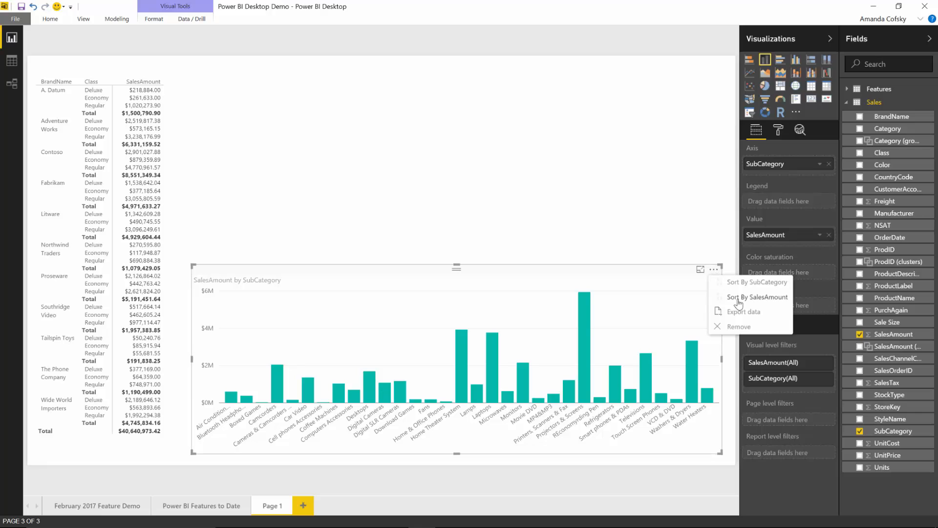
click(758, 297)
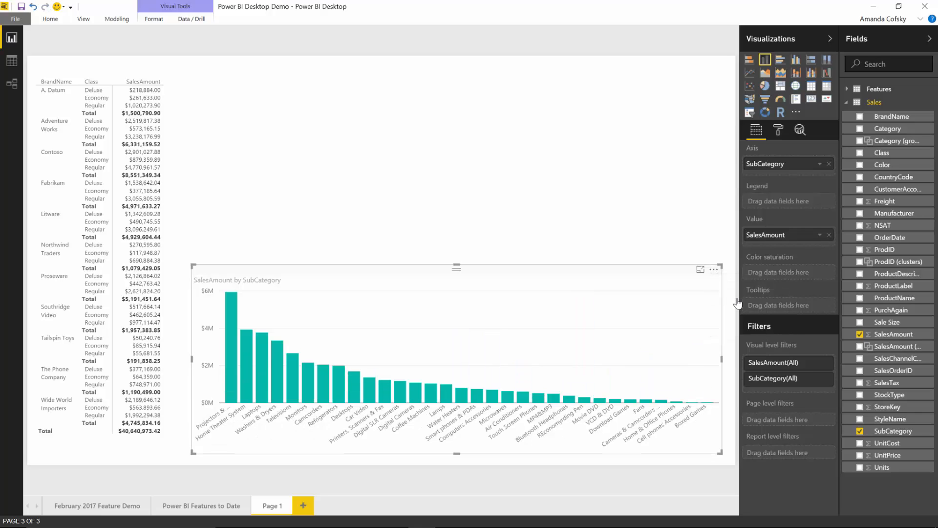
mouse_move(545, 283)
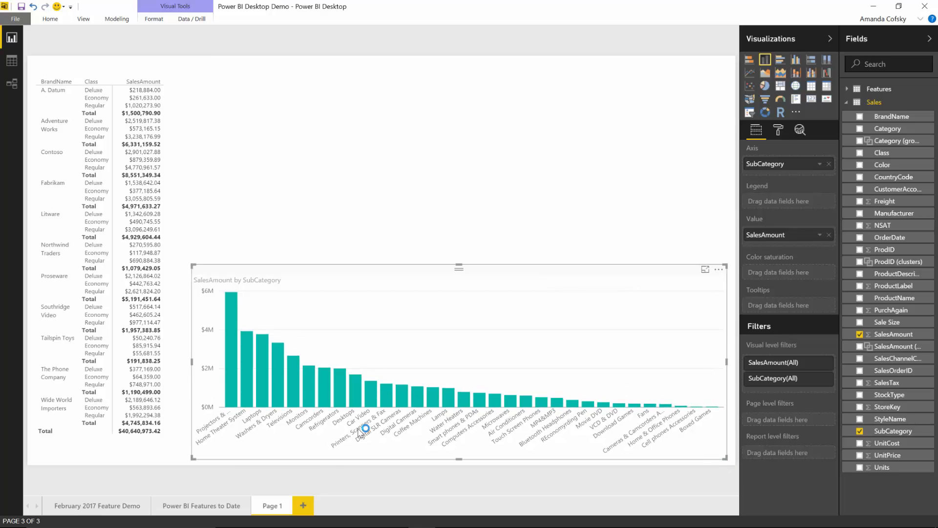
mouse_move(334, 425)
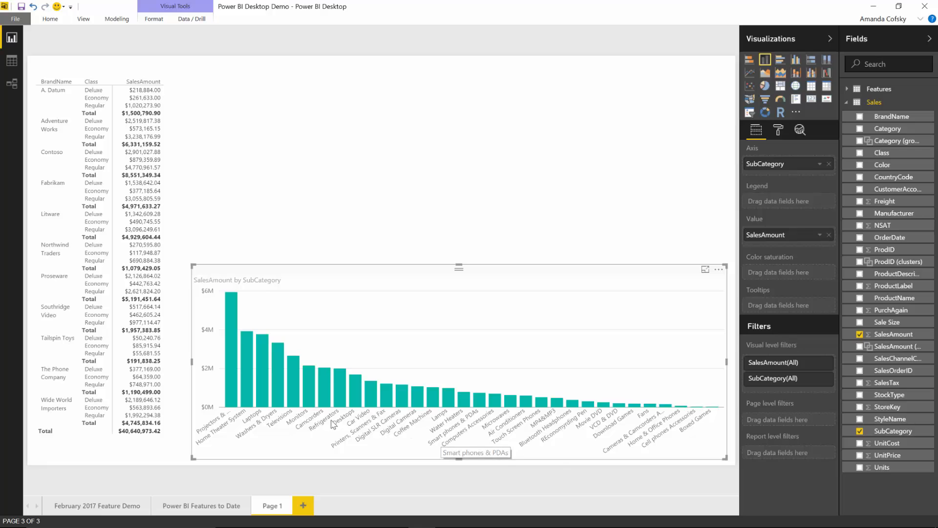
mouse_move(490, 432)
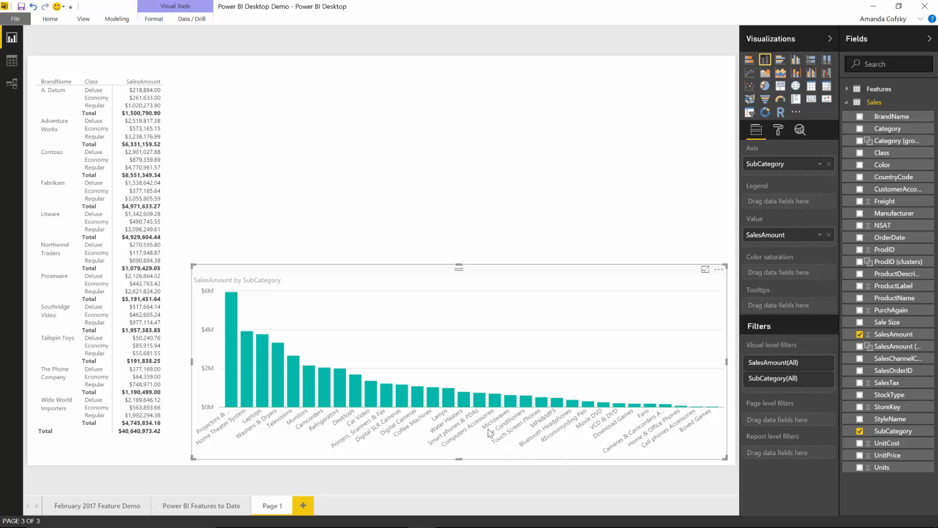
mouse_move(489, 431)
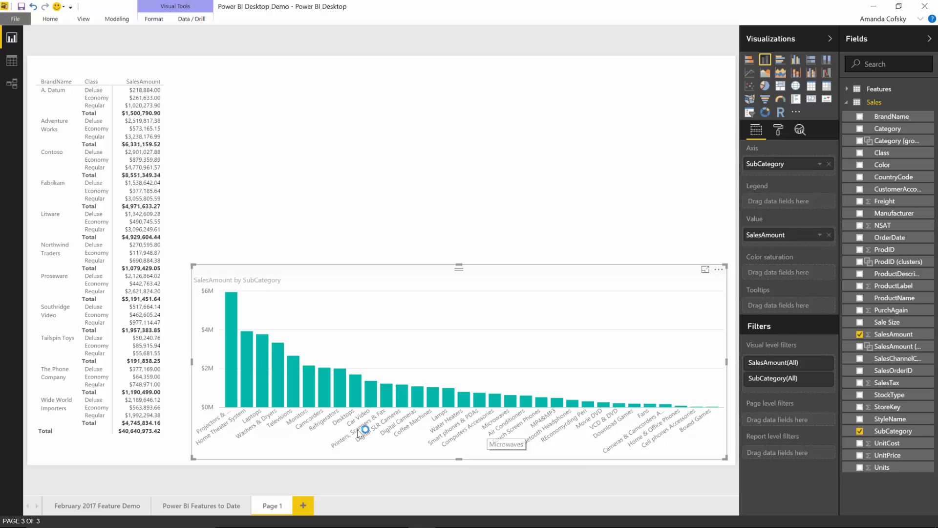
mouse_move(635, 412)
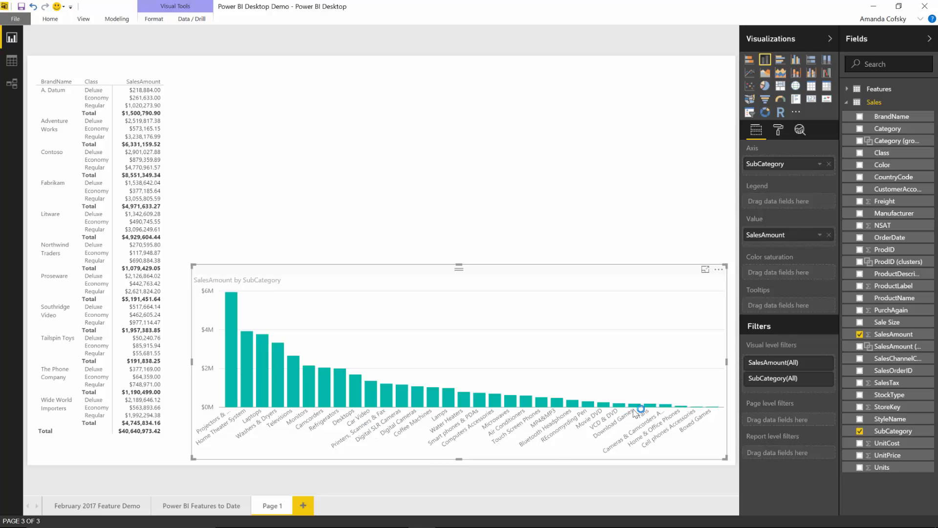
mouse_move(779, 134)
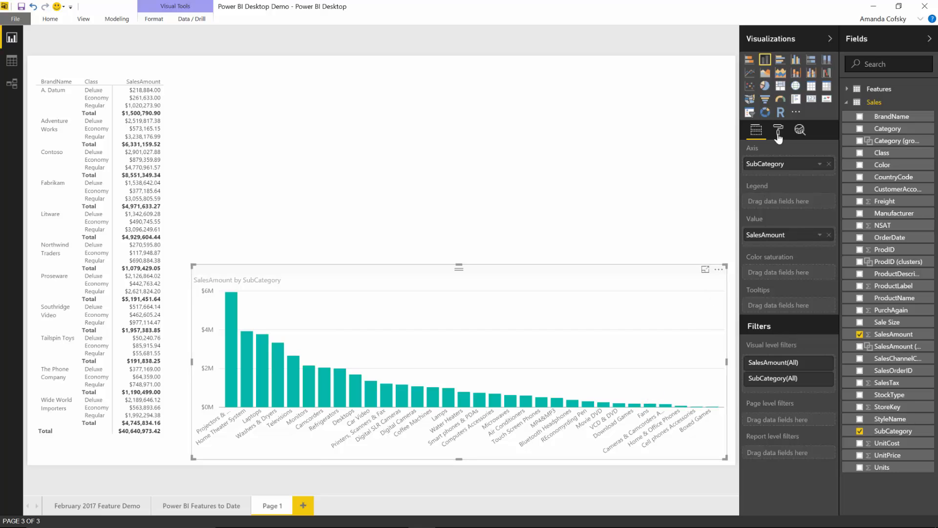
Step: Show the Format pane for the column chart to reach its X-Axis settings
click(779, 130)
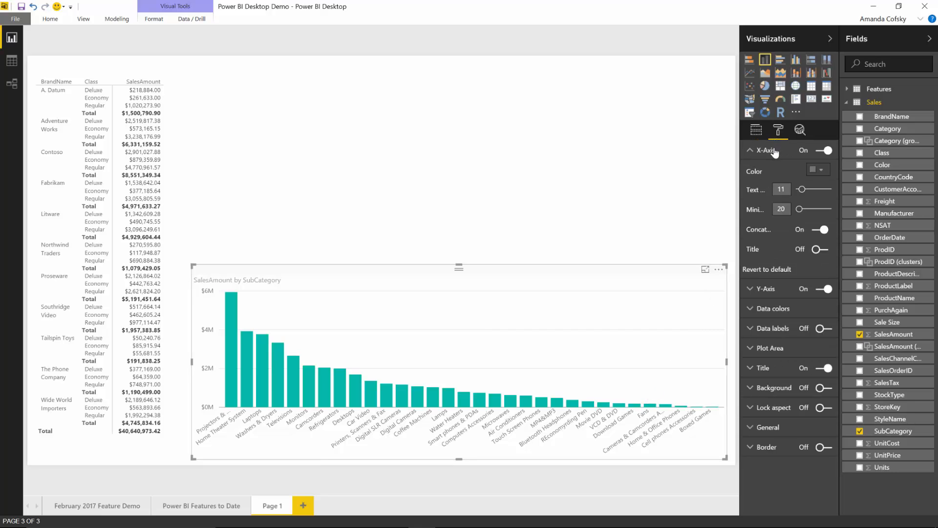
mouse_move(756, 196)
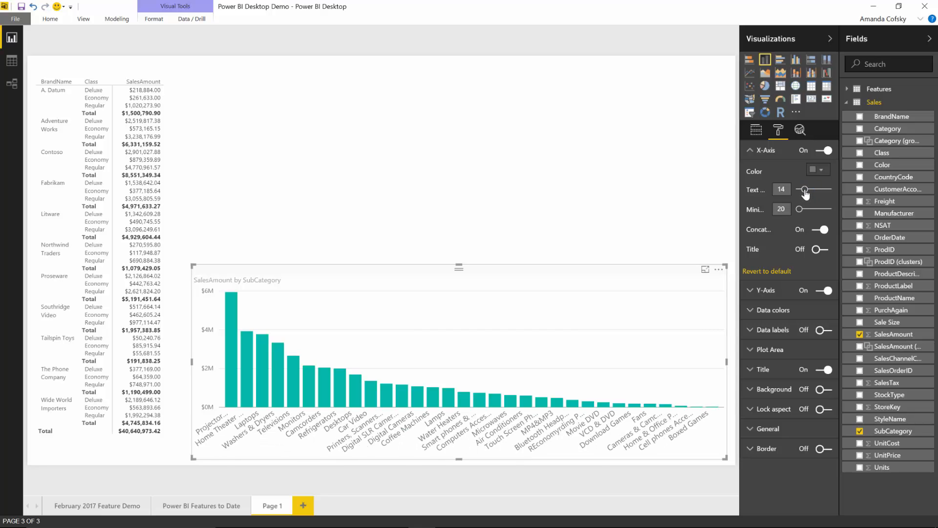
mouse_move(818, 257)
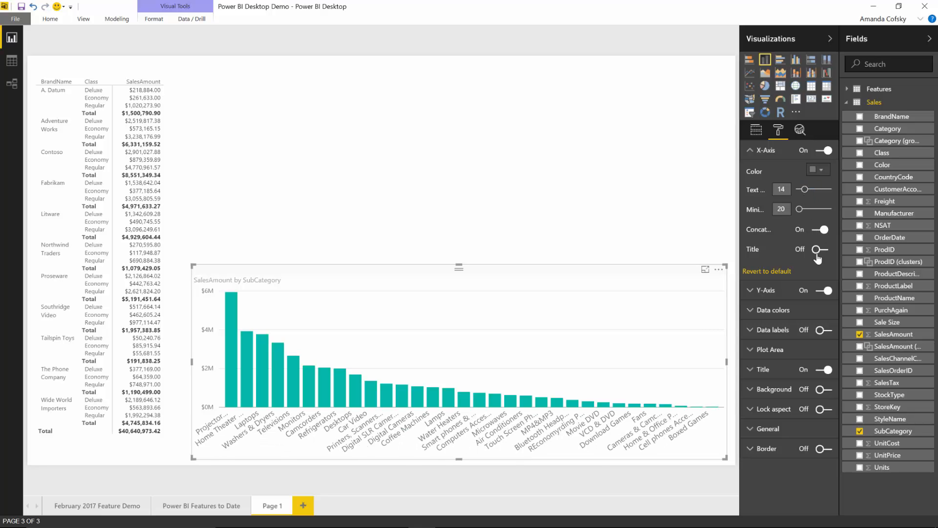
Step: Turn the X-Axis Title On at text size 9, then collapse the X-Axis section
click(821, 249)
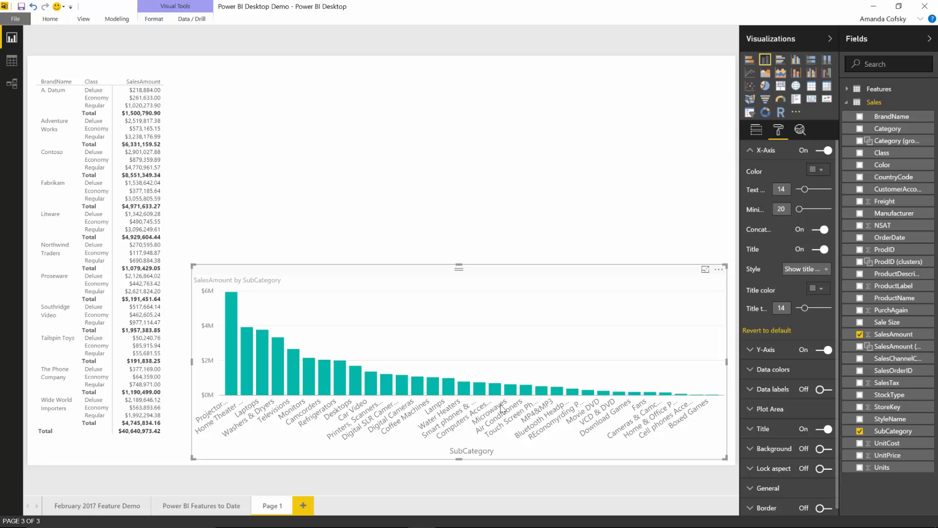
mouse_move(475, 451)
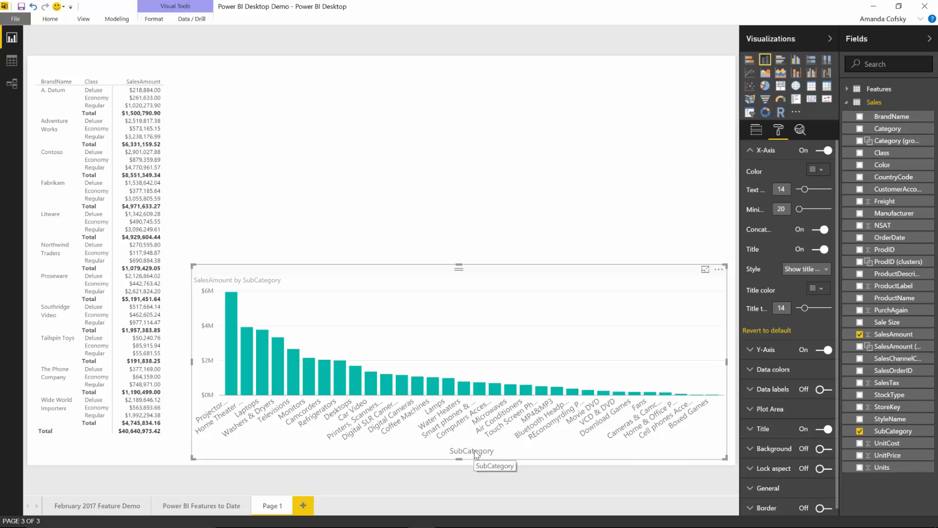
mouse_move(806, 313)
text(9)
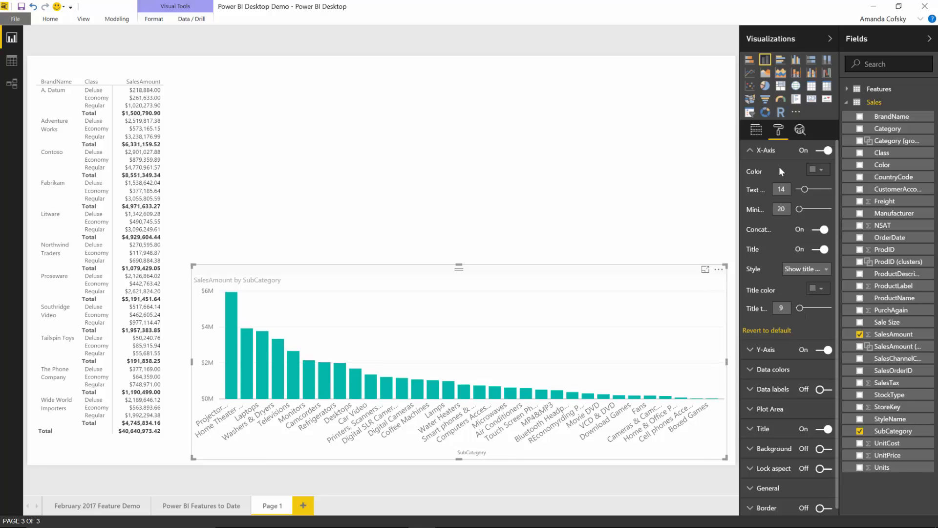
click(753, 151)
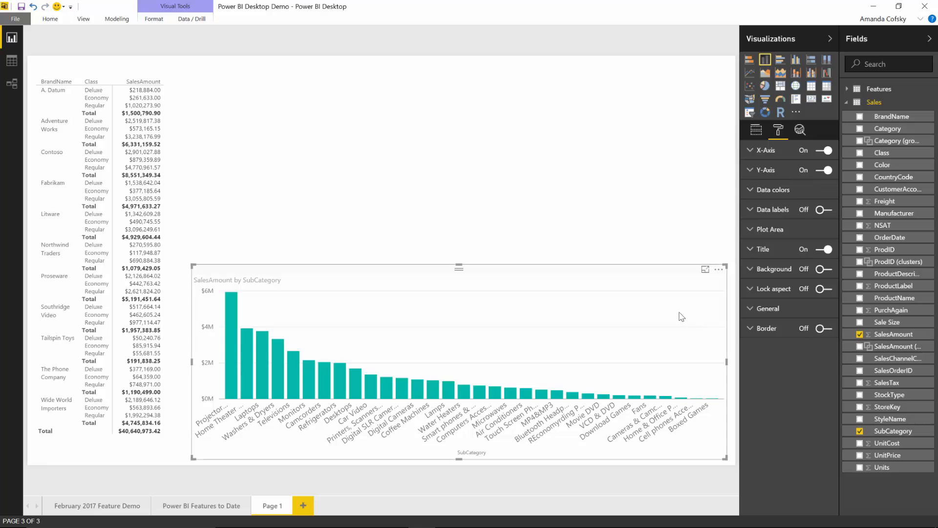
mouse_move(828, 214)
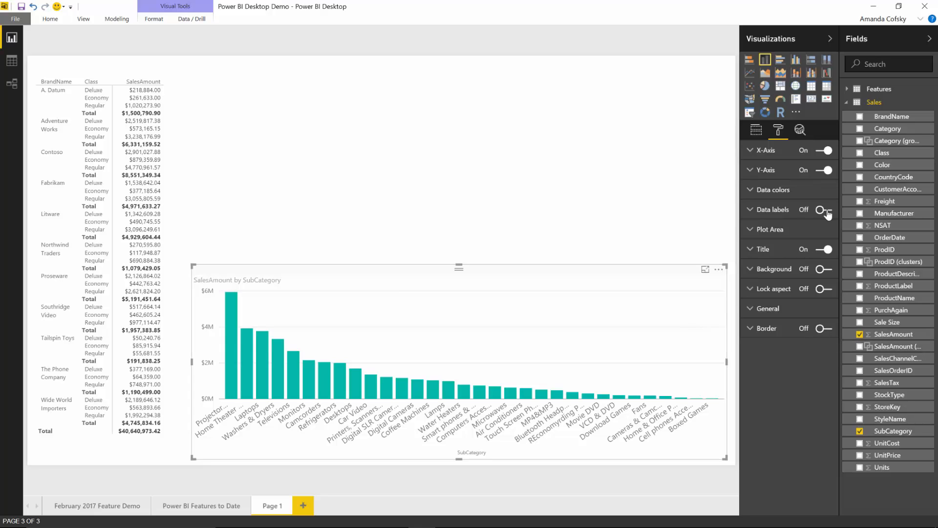
Step: Switch Data labels On so each SubCategory column shows its sales value
click(826, 209)
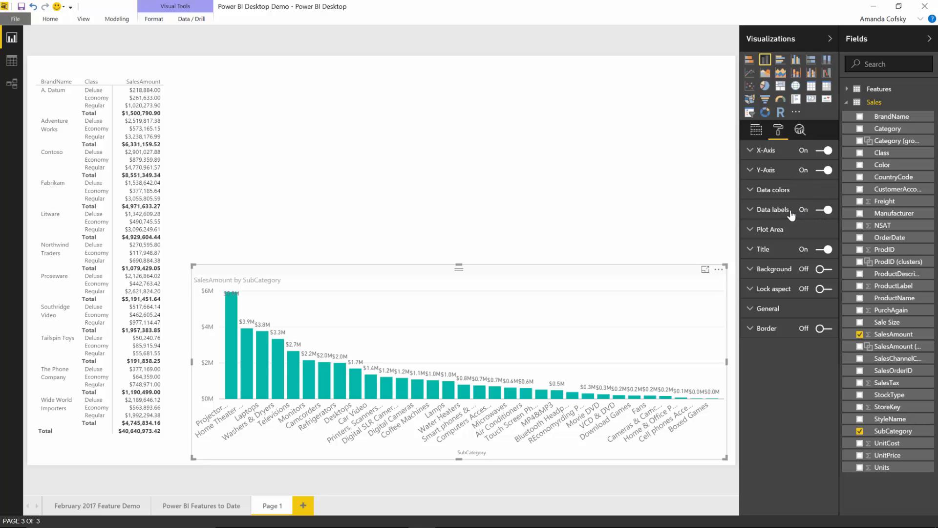
mouse_move(578, 380)
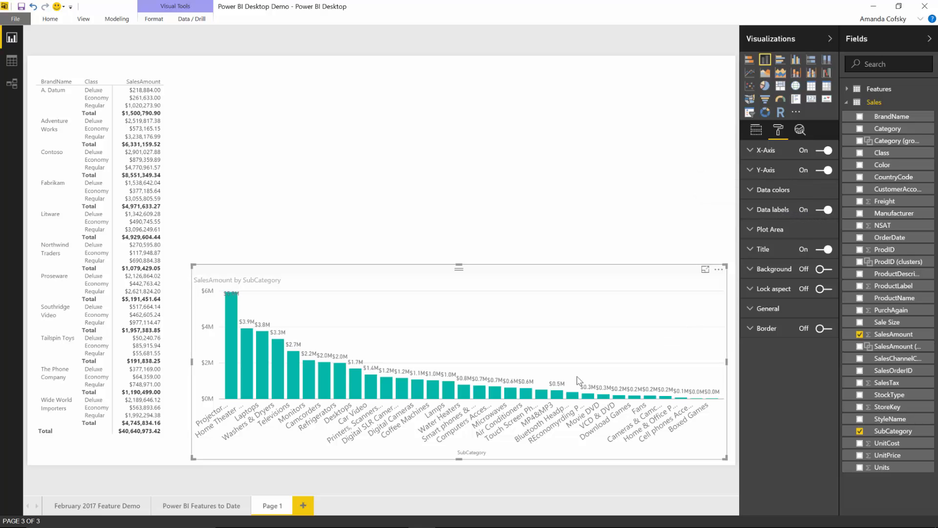
mouse_move(554, 386)
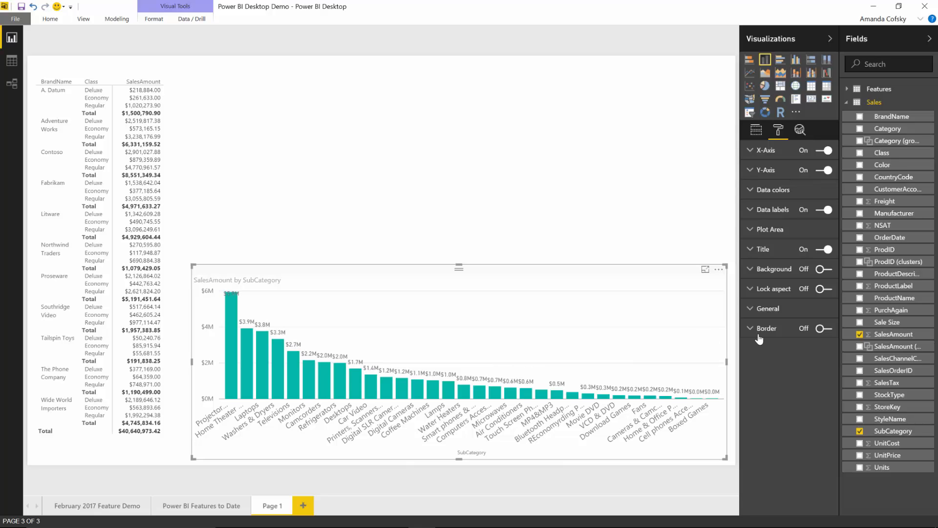
click(764, 151)
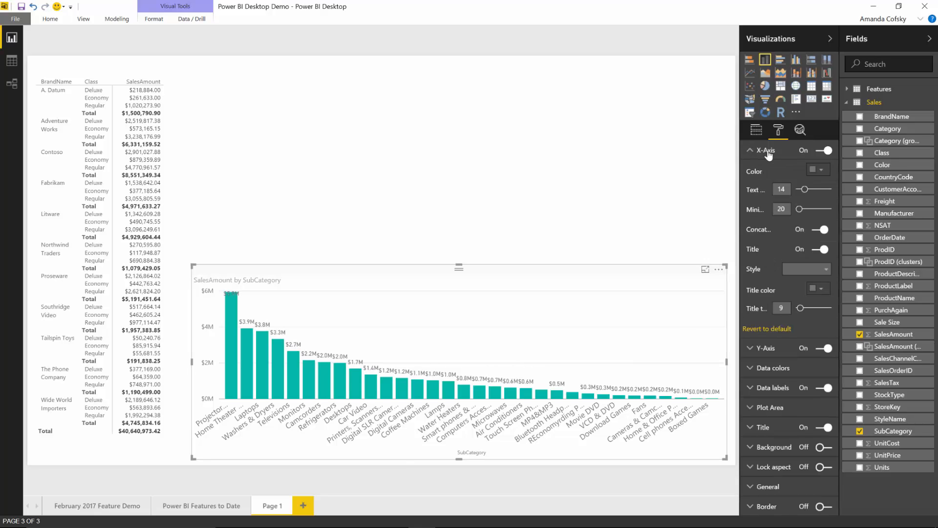
Step: Set the X-Axis Minimum category width to 71 for wider SubCategory columns
click(804, 269)
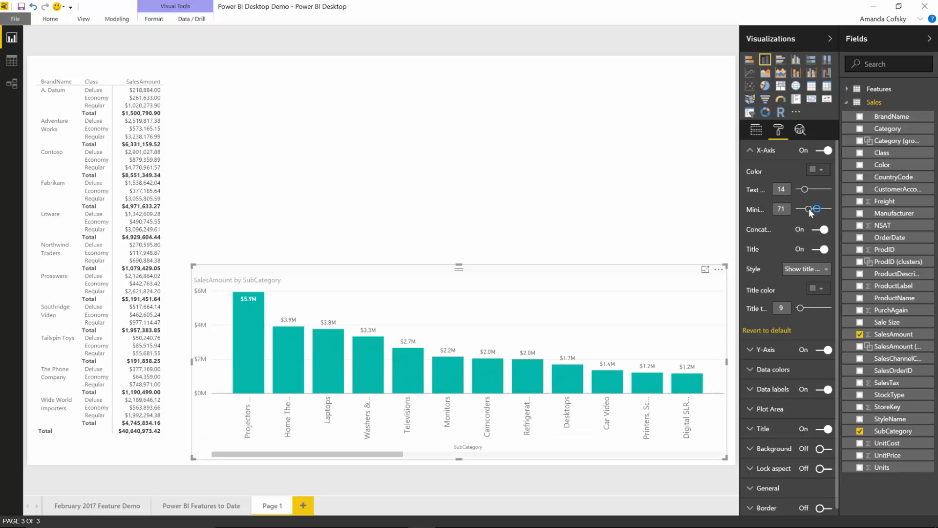
mouse_move(809, 209)
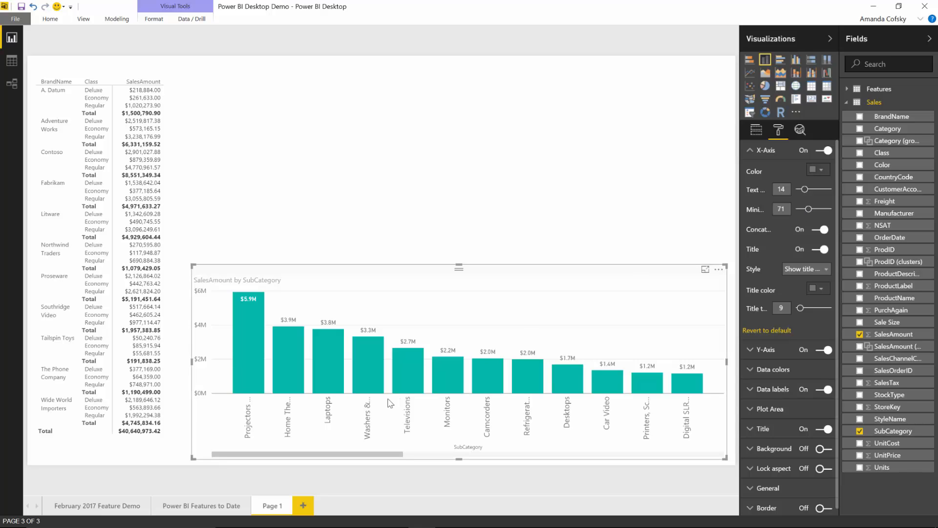
mouse_move(406, 359)
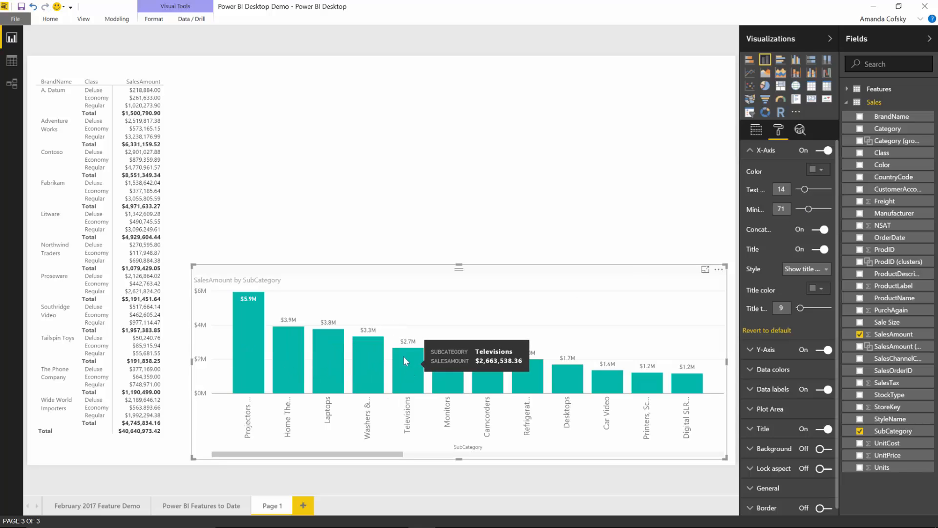
mouse_move(368, 455)
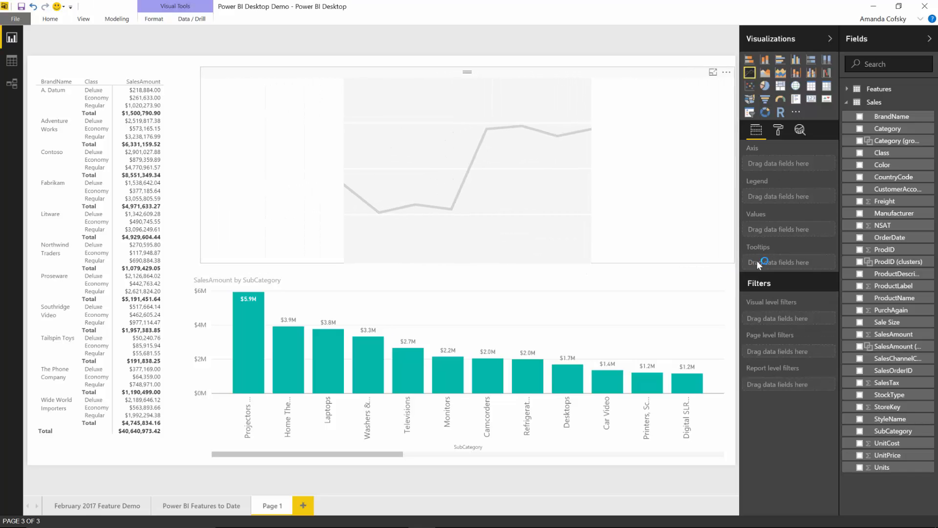
Step: Plot SalesAmount over OrderDate with Class as Legend, expanded down to year and quarter
click(467, 167)
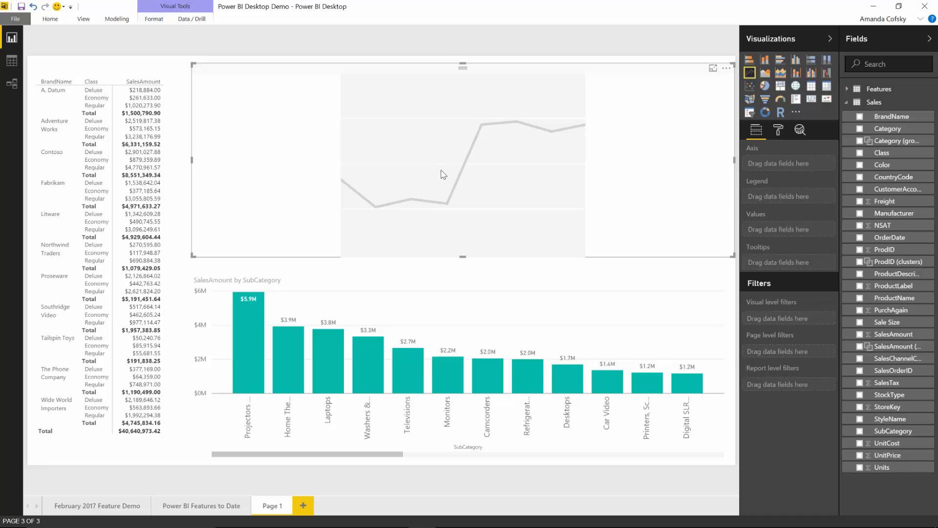
mouse_move(693, 262)
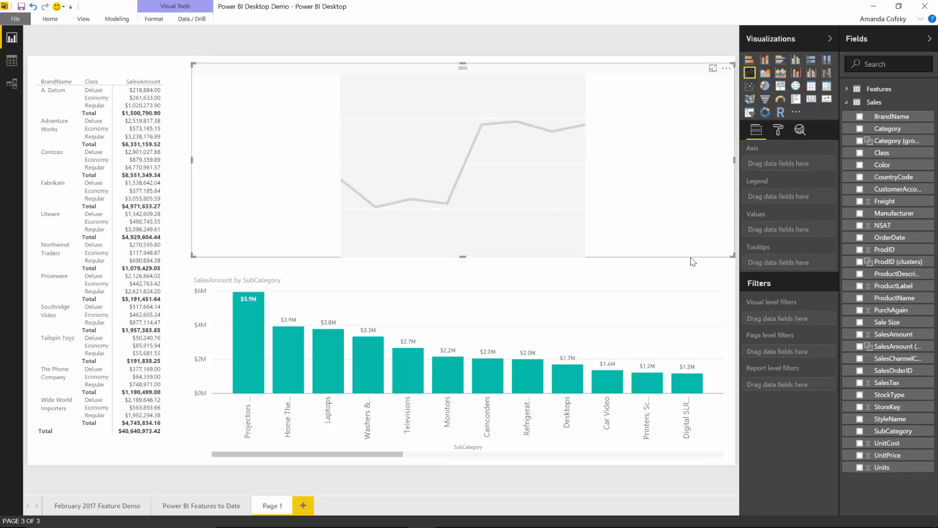
mouse_move(875, 233)
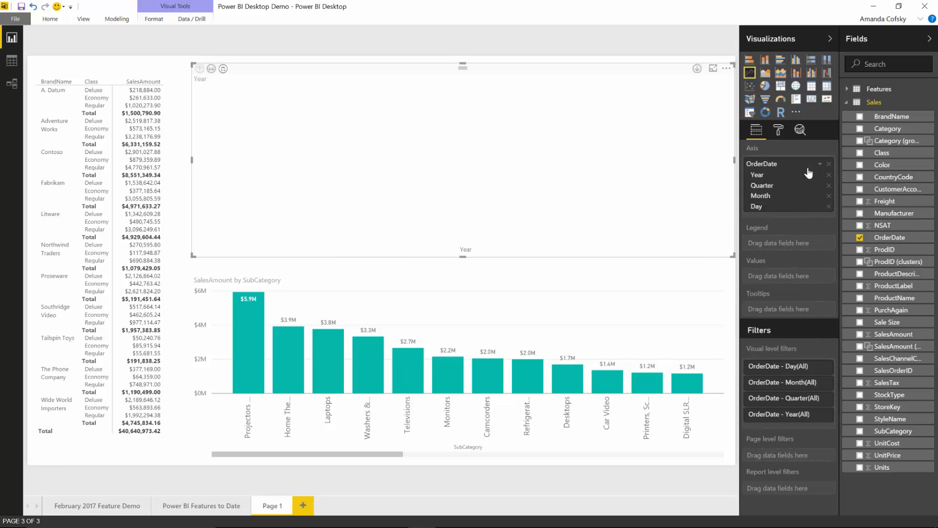
mouse_move(891, 310)
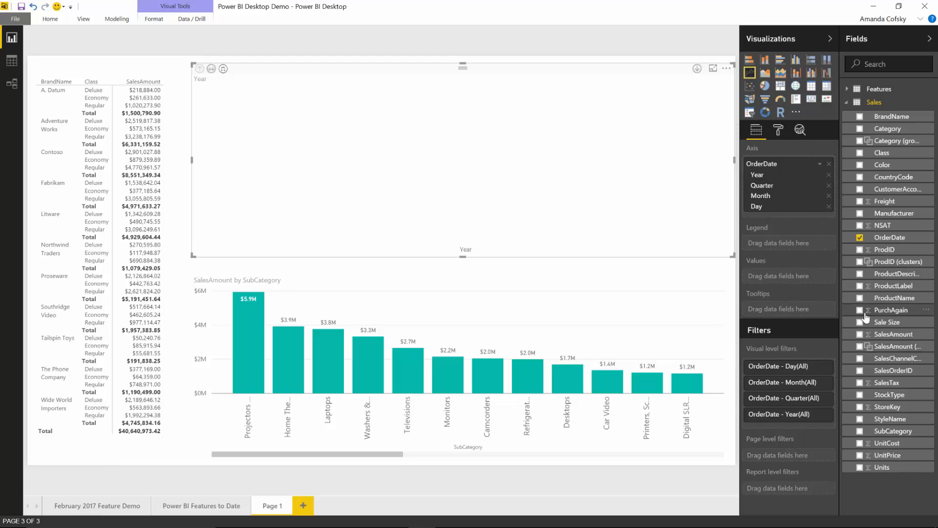
mouse_move(878, 335)
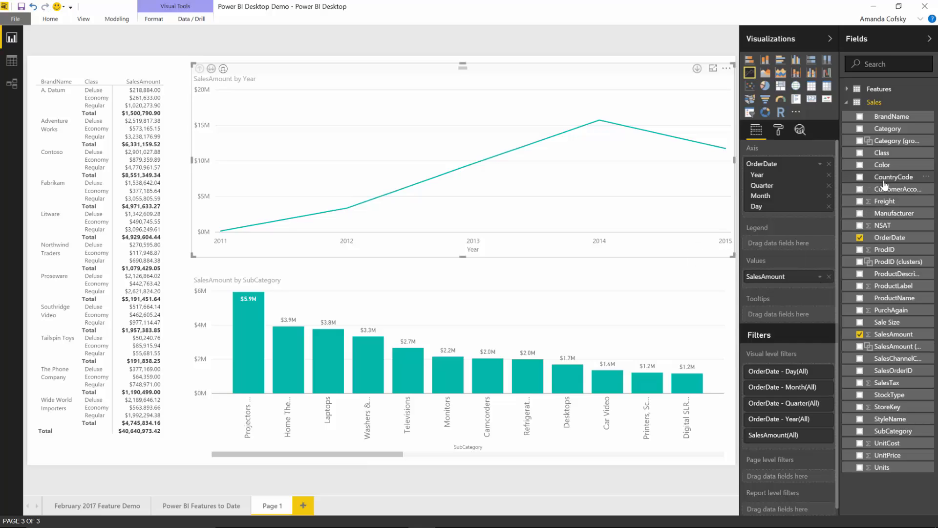
mouse_move(881, 164)
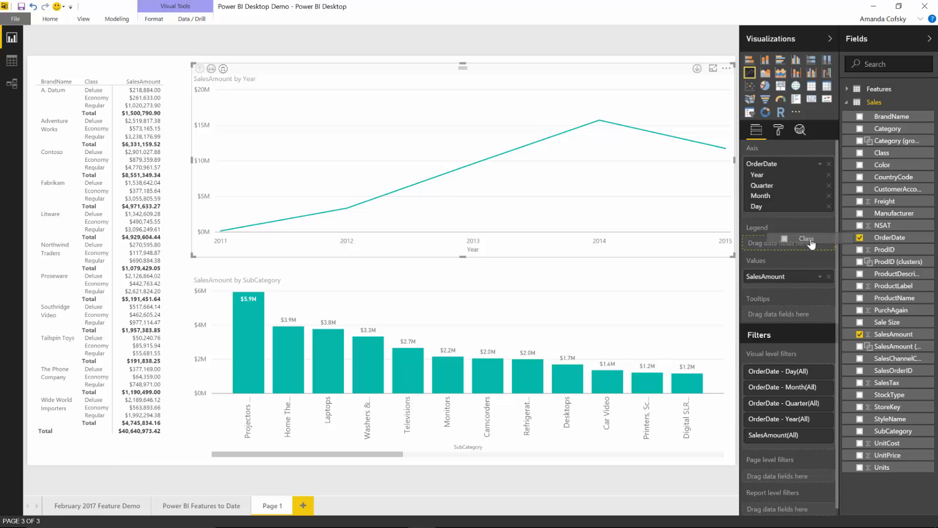
click(860, 153)
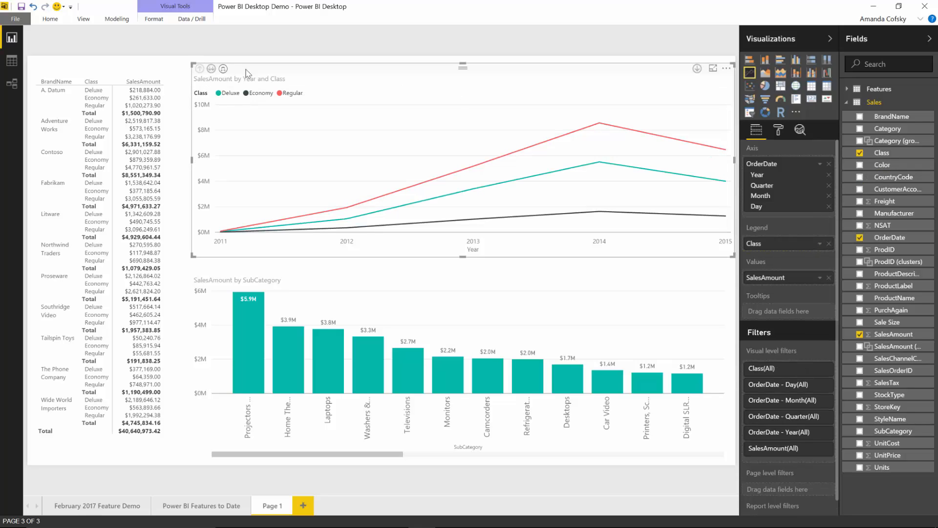
click(223, 69)
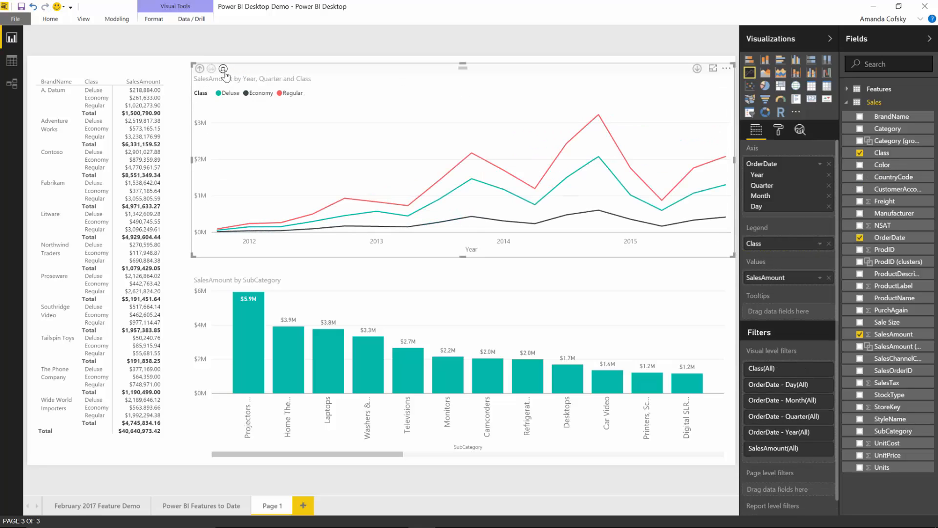
mouse_move(534, 174)
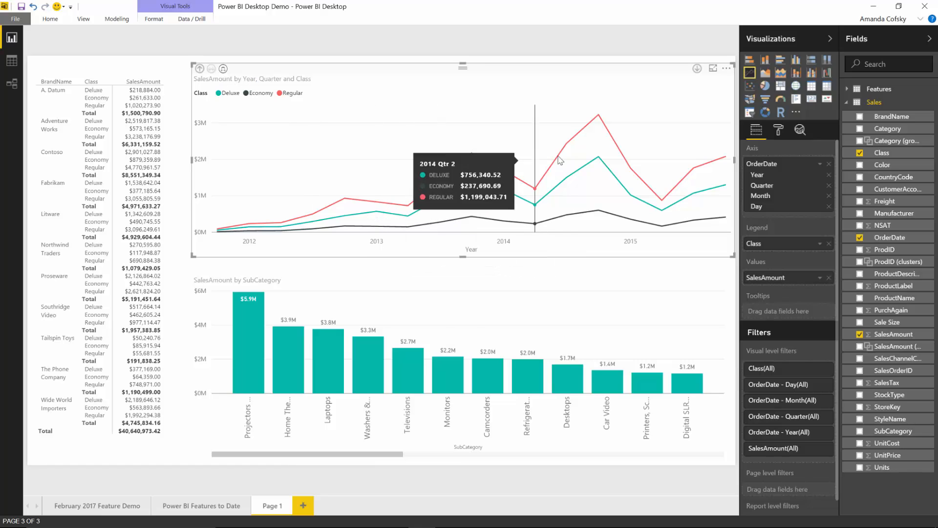
mouse_move(566, 161)
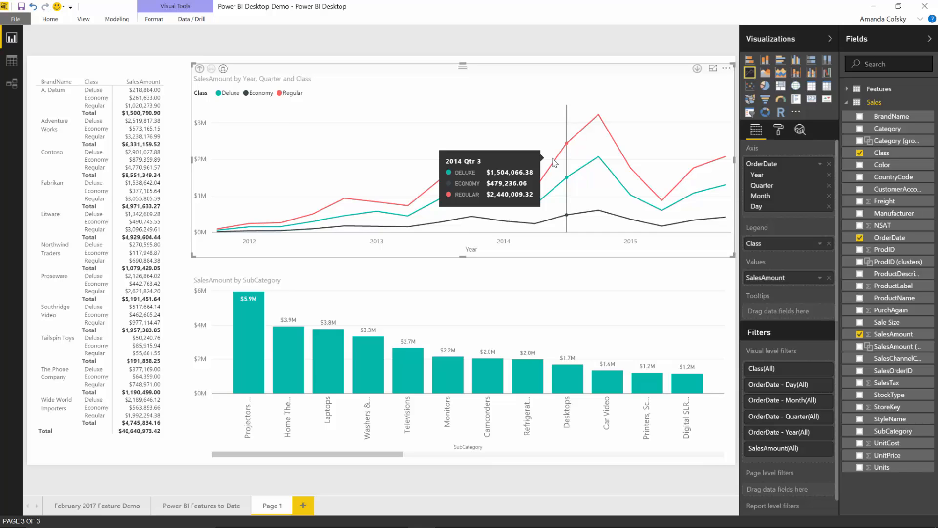
mouse_move(619, 136)
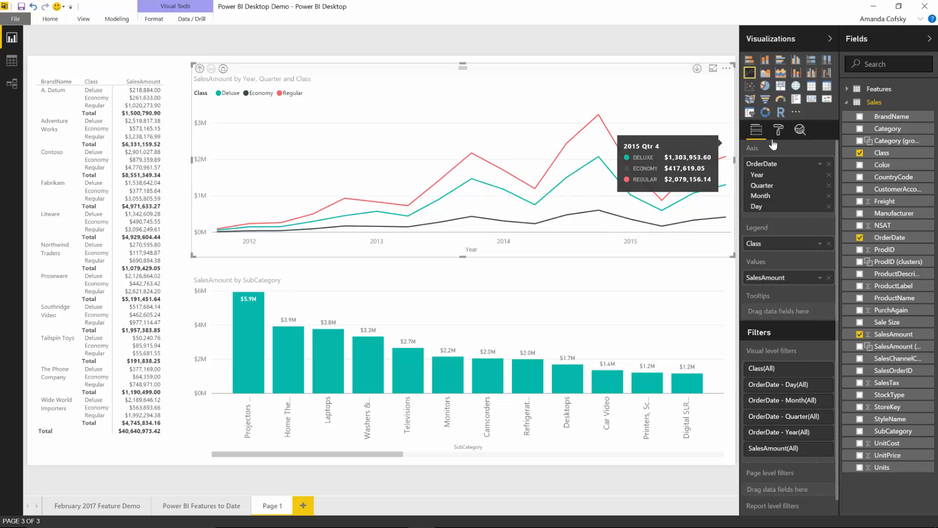
Step: Under Shapes, set the line Stroke width to 6 and Join type to Bevel
click(779, 129)
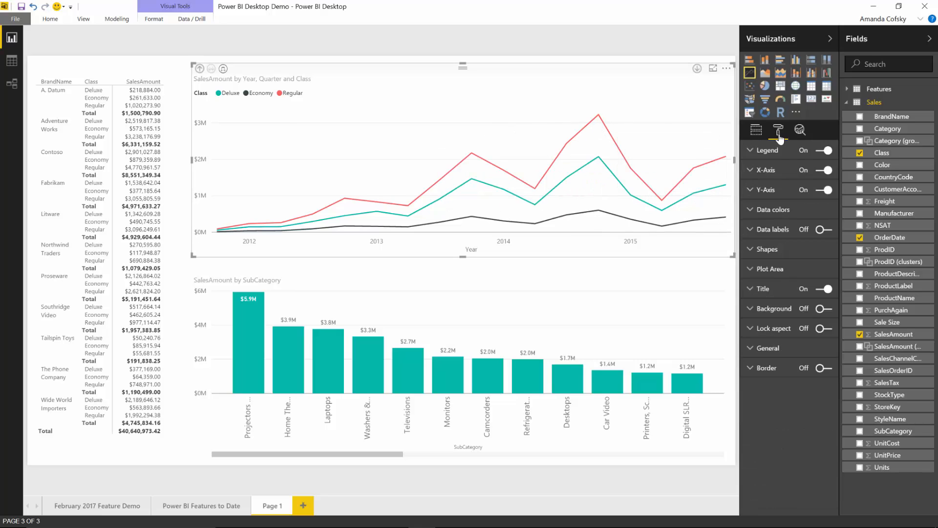
click(768, 249)
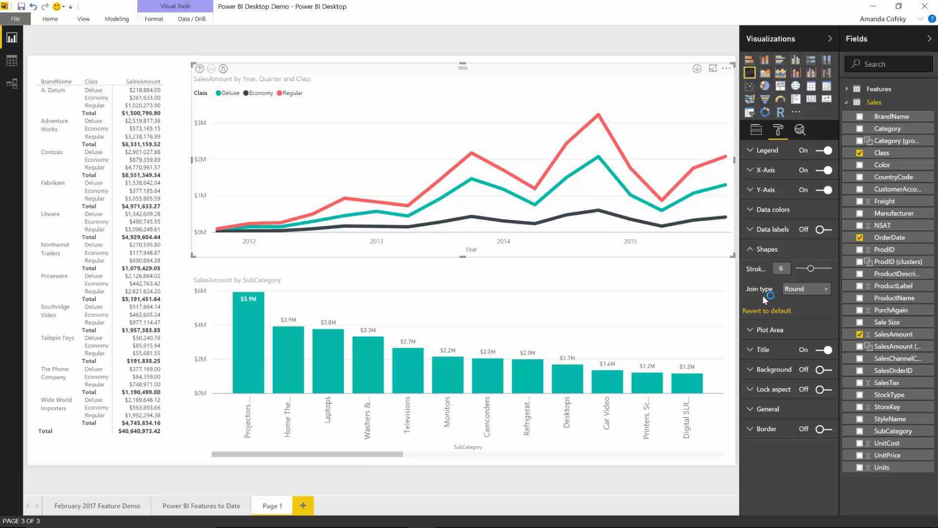
mouse_move(823, 287)
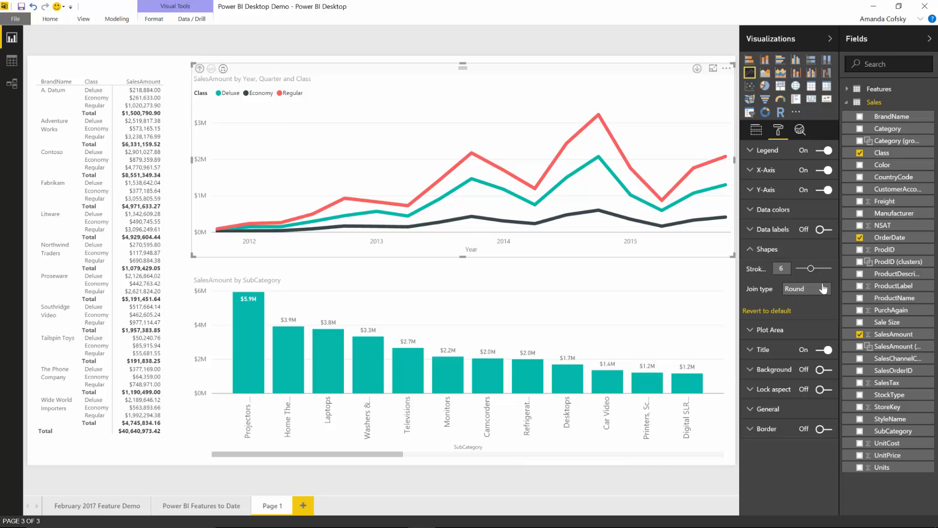
mouse_move(574, 140)
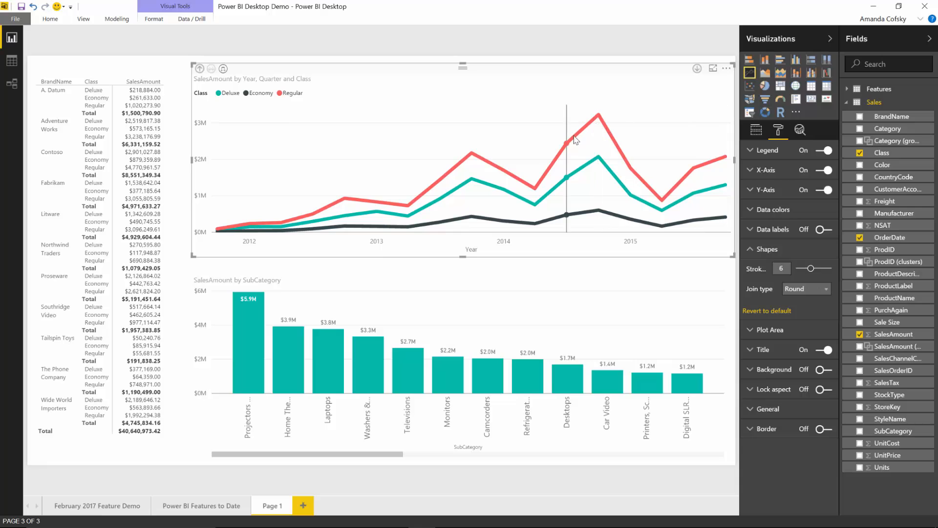
mouse_move(607, 127)
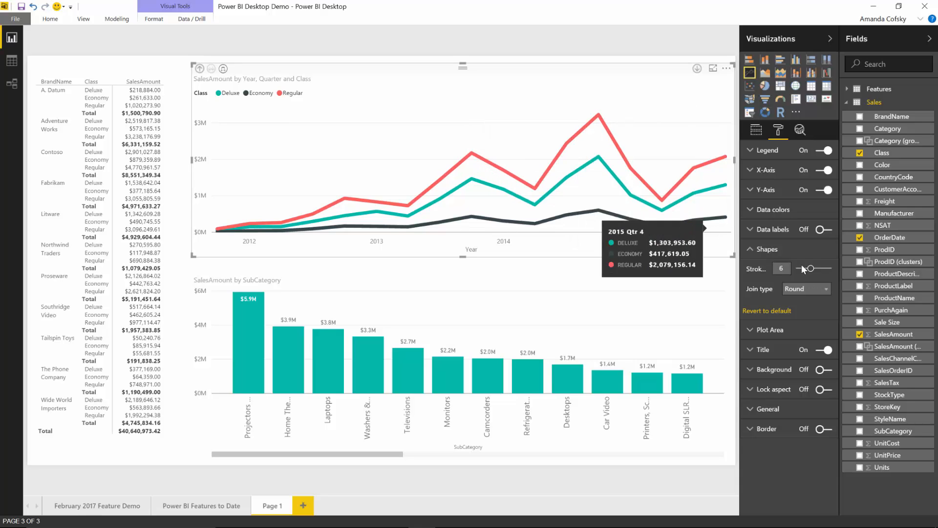
click(829, 289)
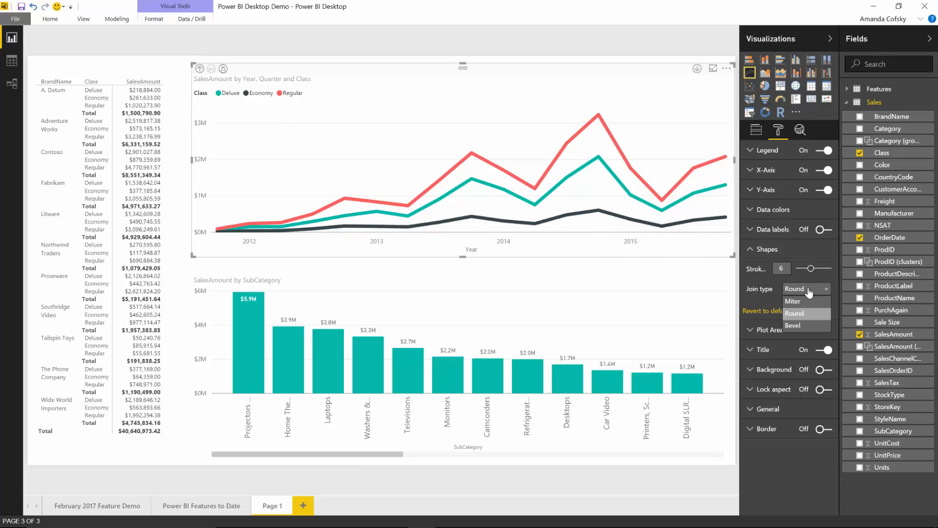
mouse_move(801, 301)
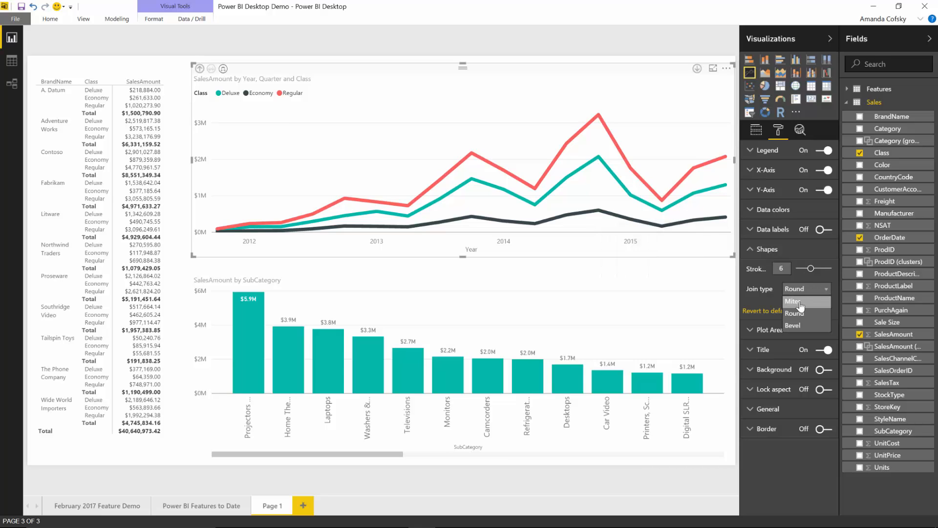
mouse_move(804, 327)
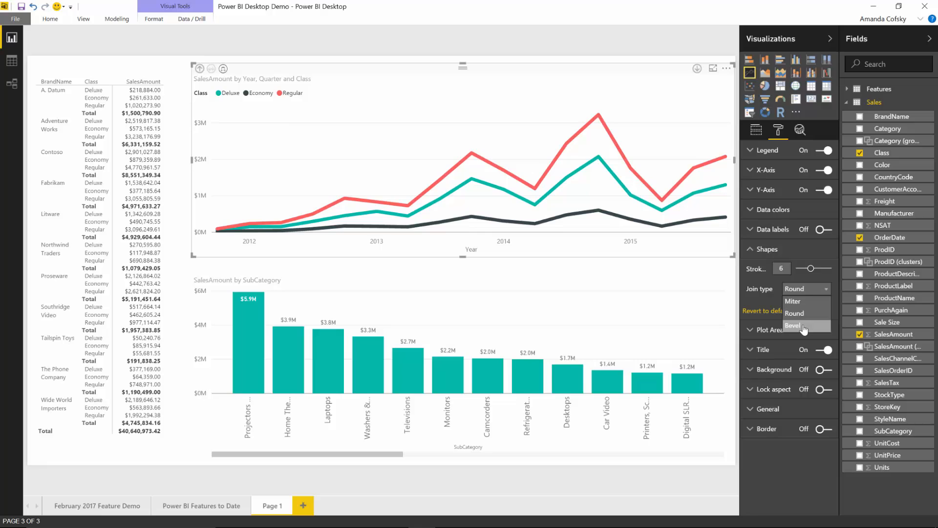
click(793, 324)
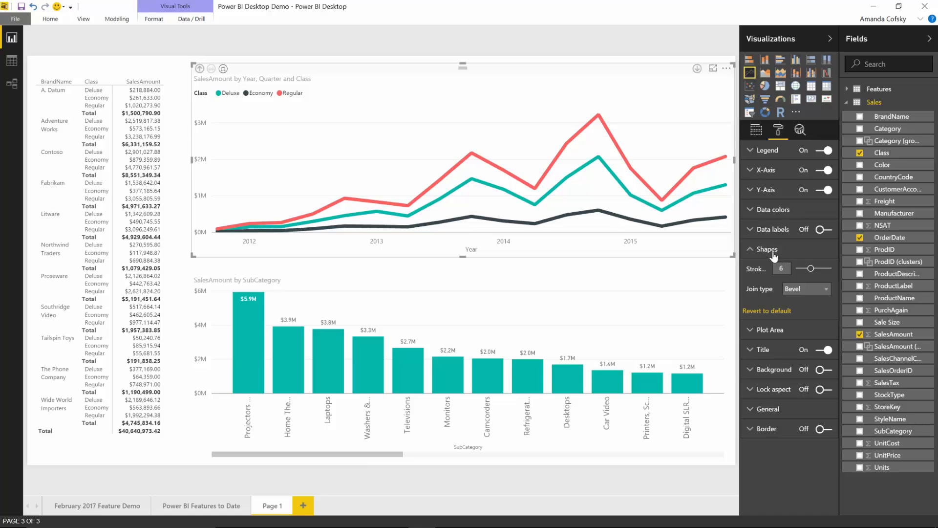
Step: Collapse the line chart's Shapes card before selecting the sales matrix
click(114, 257)
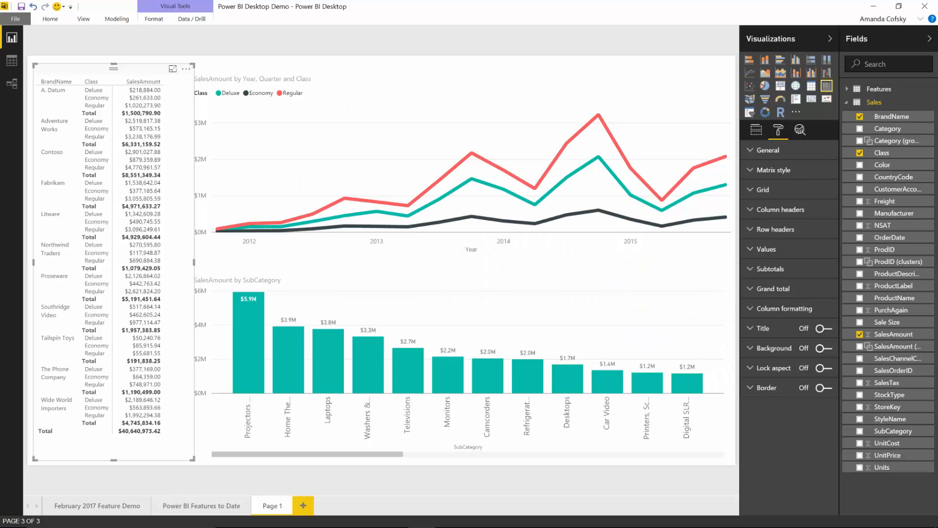
Step: Show the matrix's field wells and the options menu for the SalesAmount value
click(756, 130)
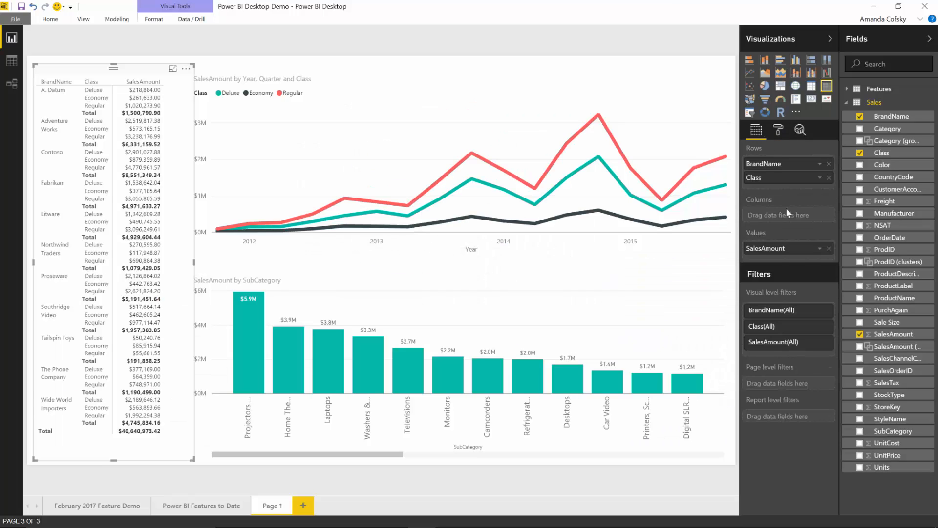
mouse_move(823, 256)
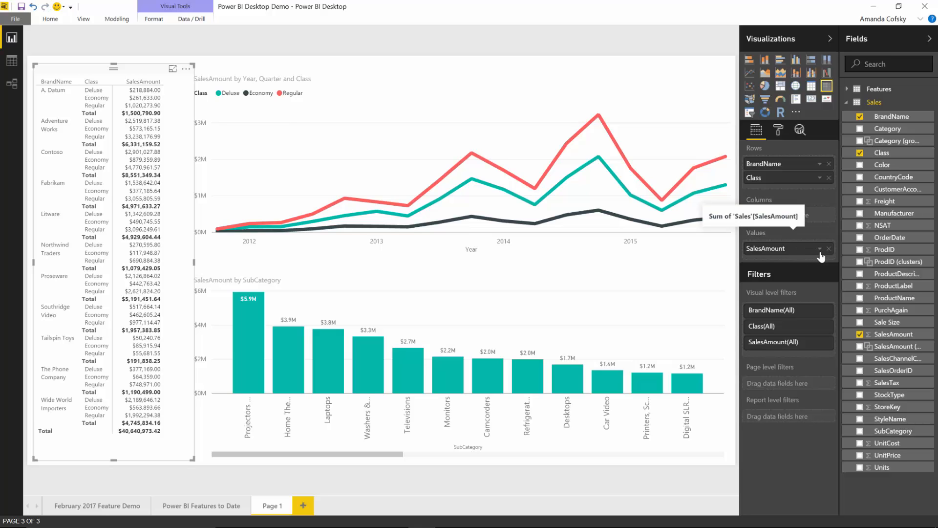
click(820, 248)
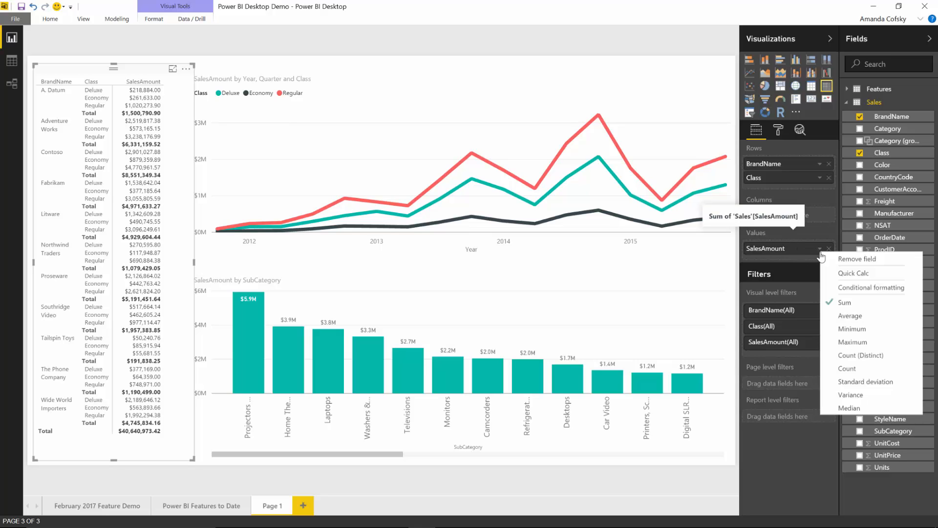
mouse_move(852, 272)
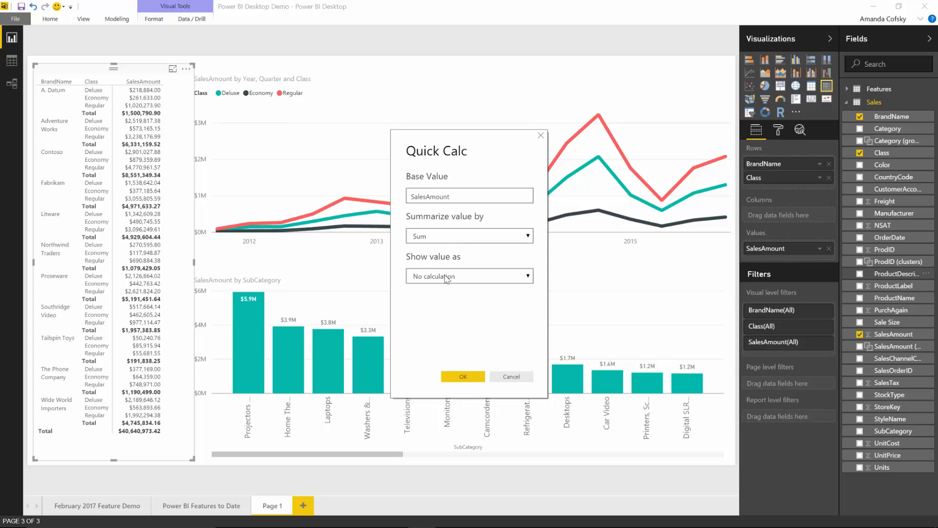
Step: Set Quick Calc 'Show value as' to Percent of column total and apply it
click(468, 276)
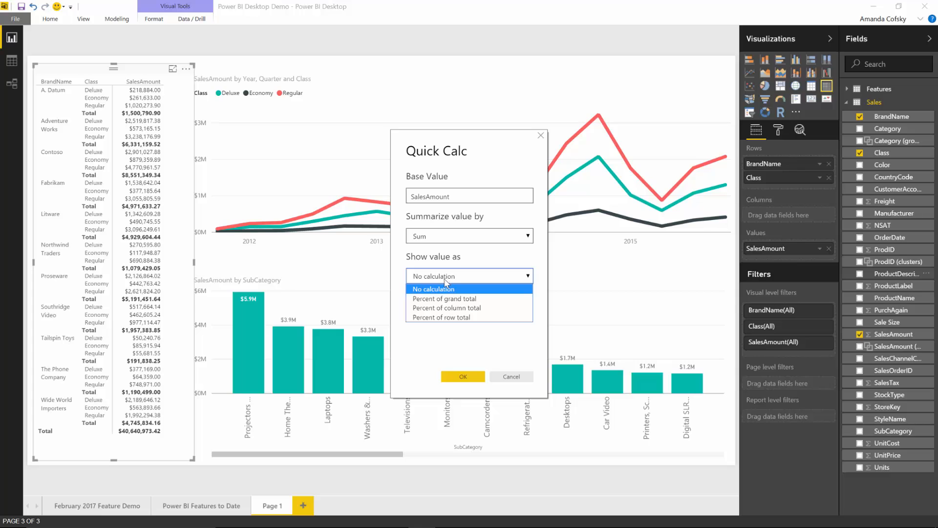
mouse_move(444, 299)
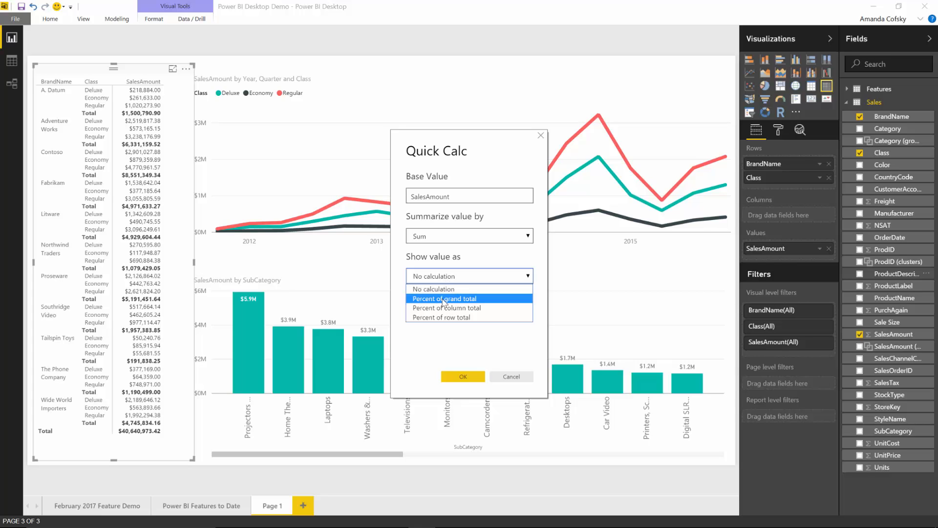
mouse_move(446, 308)
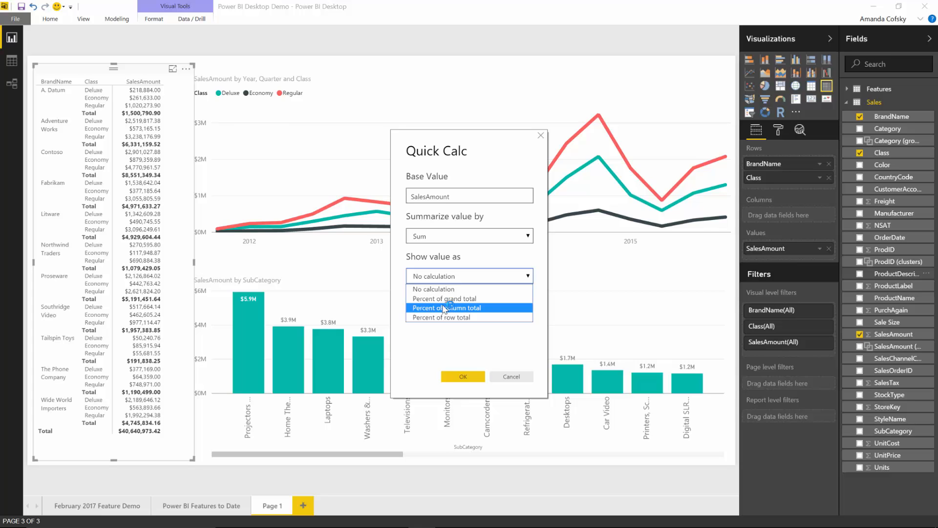
mouse_move(445, 298)
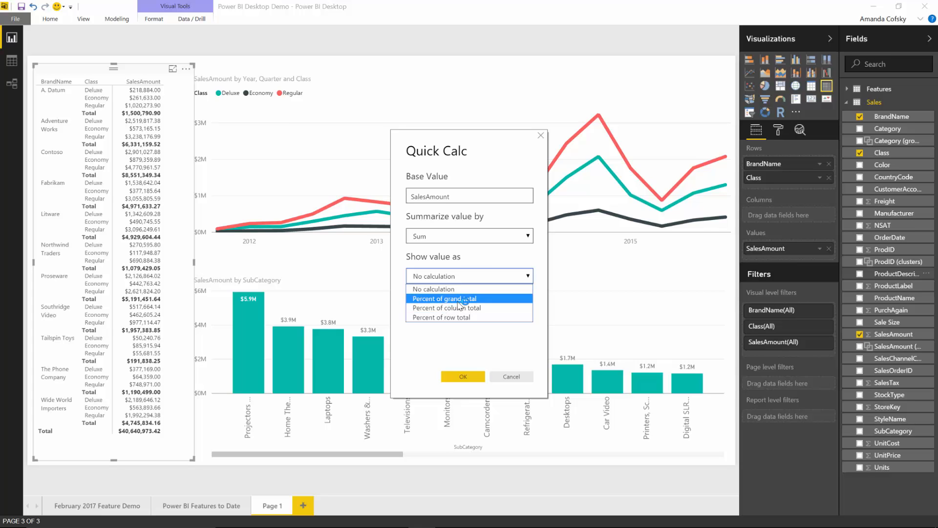
mouse_move(446, 308)
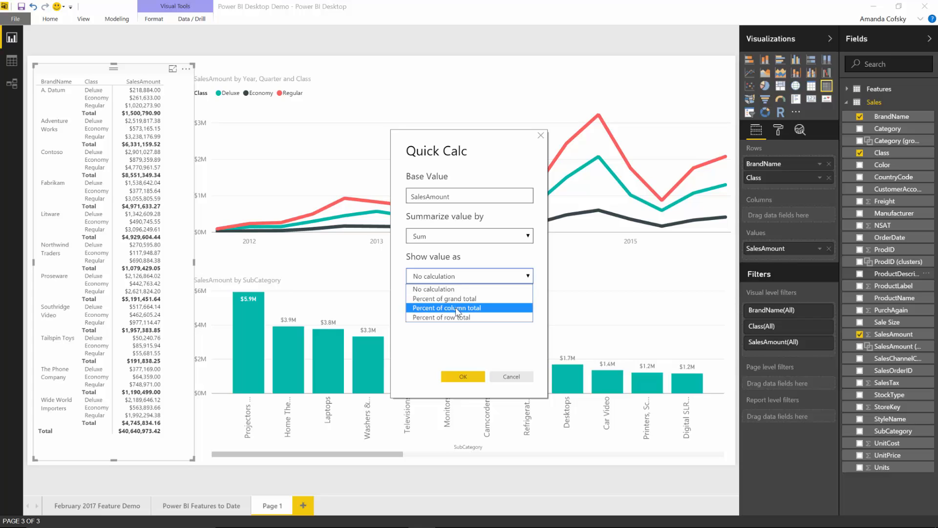
mouse_move(455, 316)
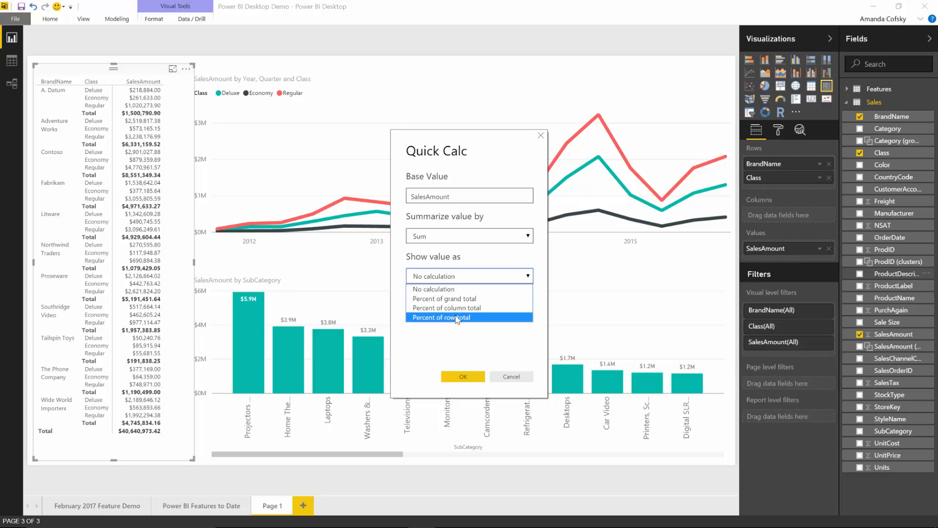
mouse_move(447, 308)
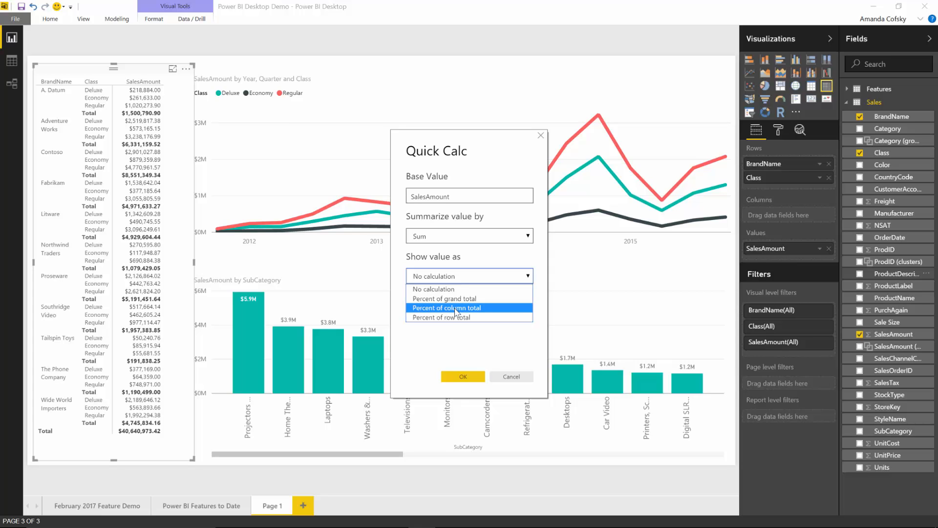
click(447, 308)
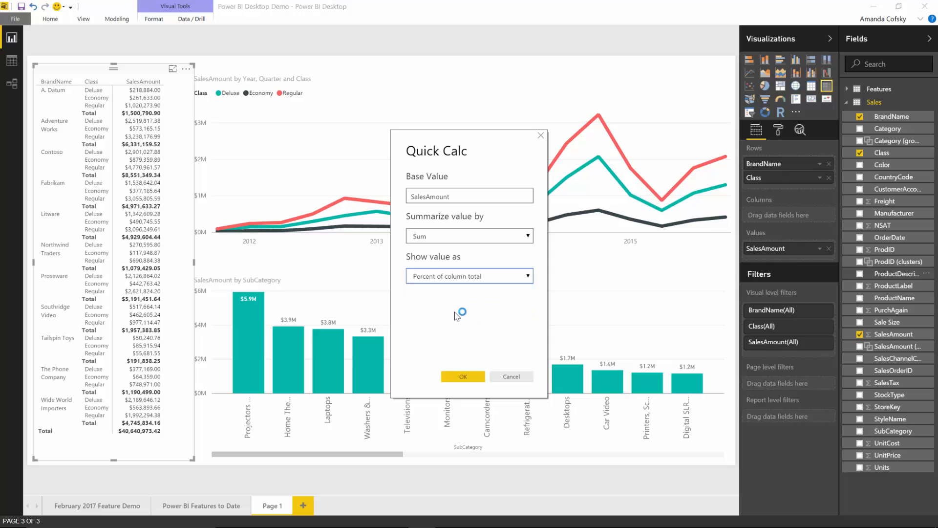
click(462, 377)
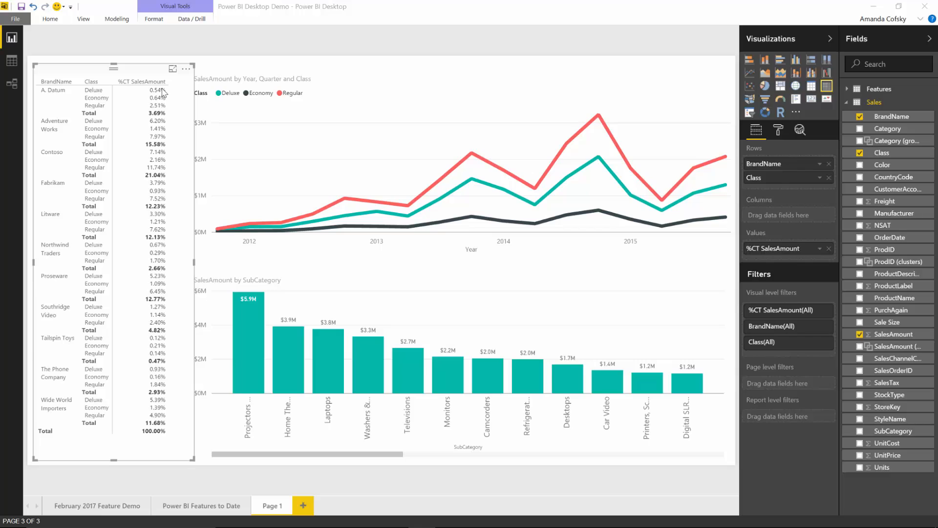
mouse_move(161, 96)
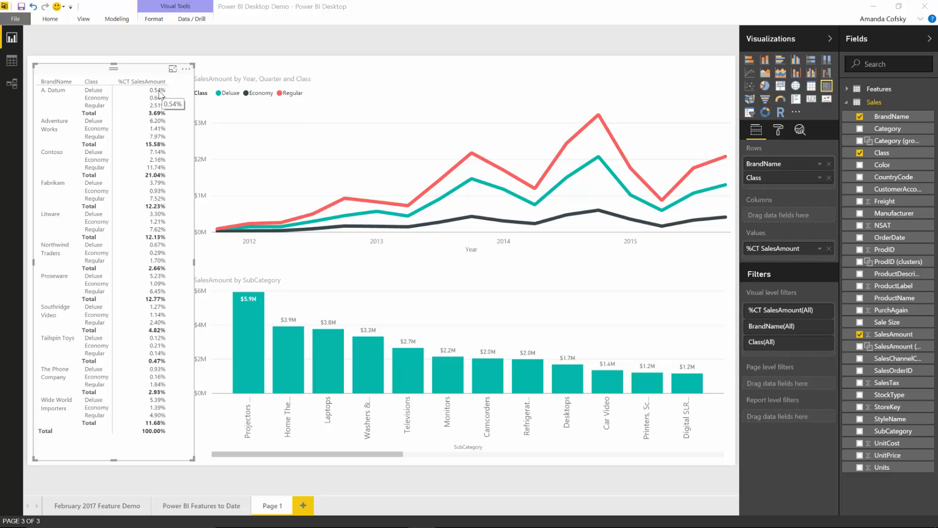
mouse_move(56, 96)
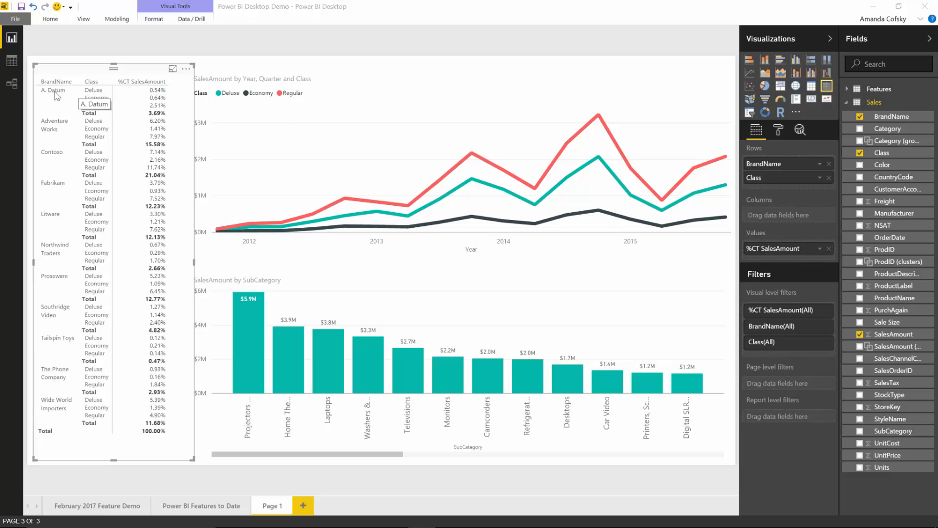
mouse_move(158, 97)
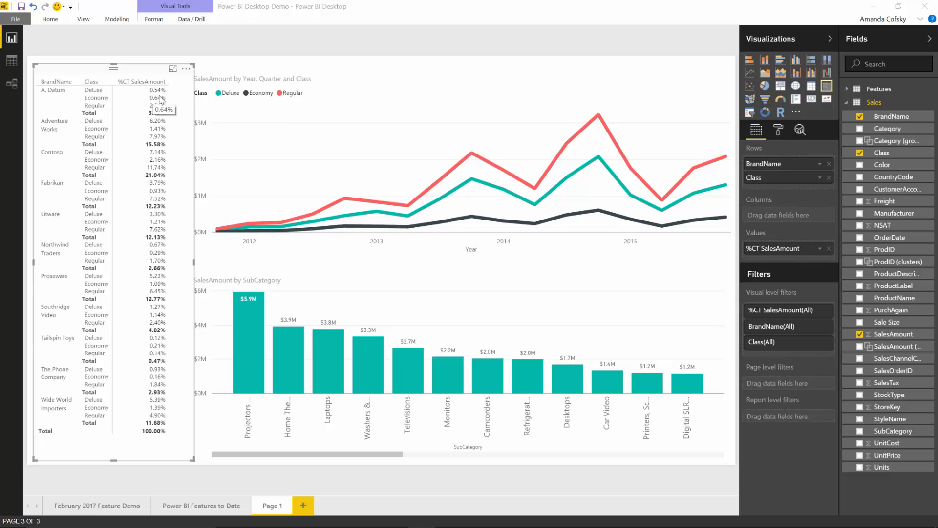
mouse_move(159, 95)
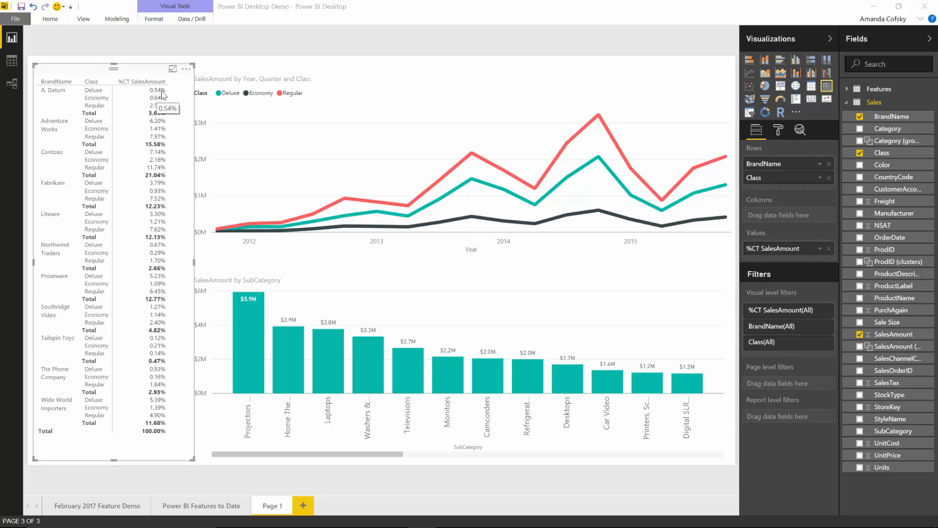
mouse_move(143, 421)
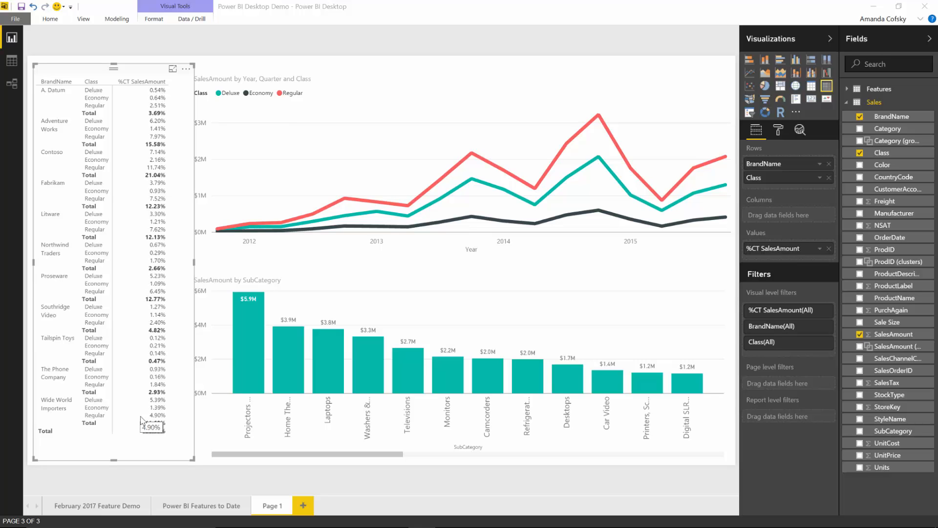
mouse_move(145, 430)
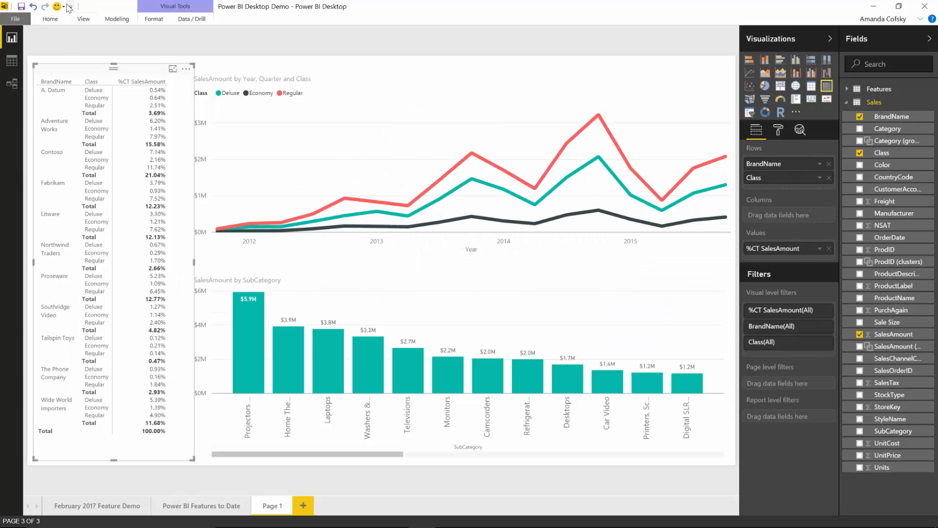
Step: Connect a Folder source via Get Data pointing at This PC > Downloads and preview its files
click(50, 18)
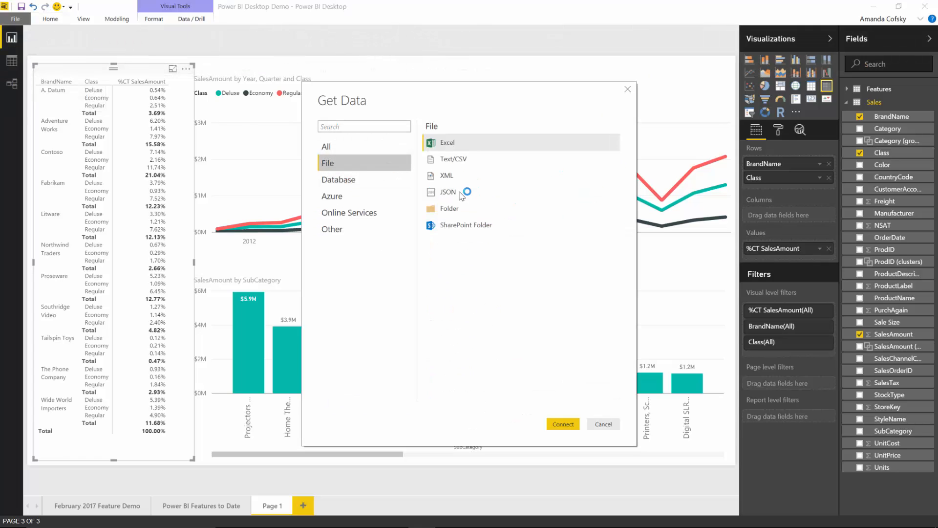
click(603, 423)
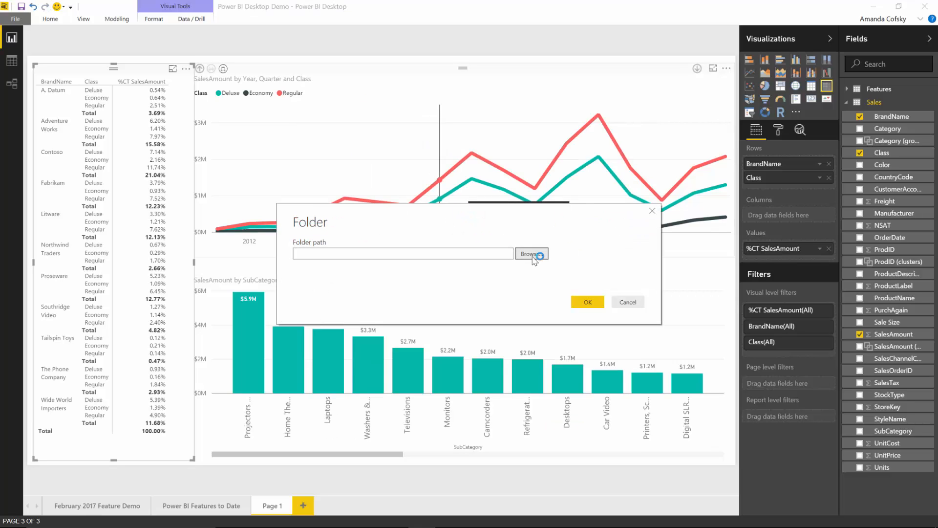
click(531, 254)
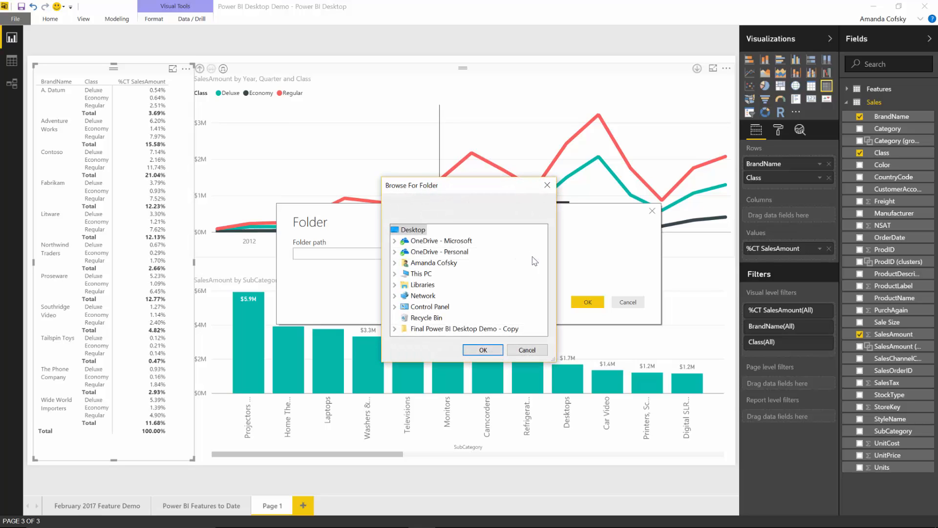
click(395, 273)
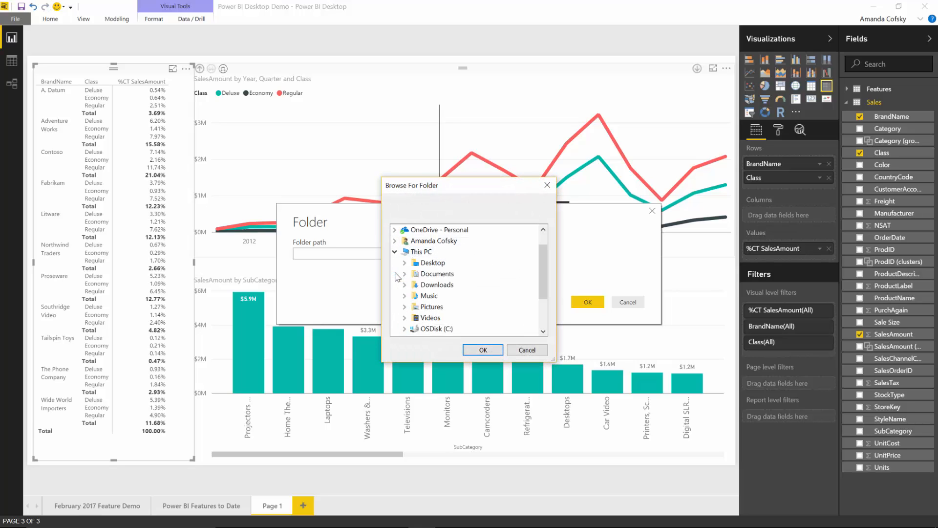
click(404, 285)
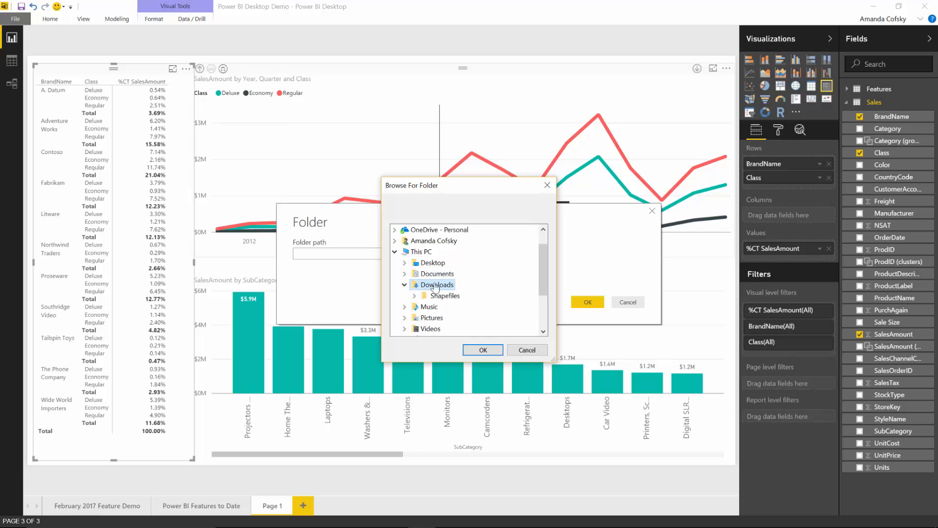
click(482, 350)
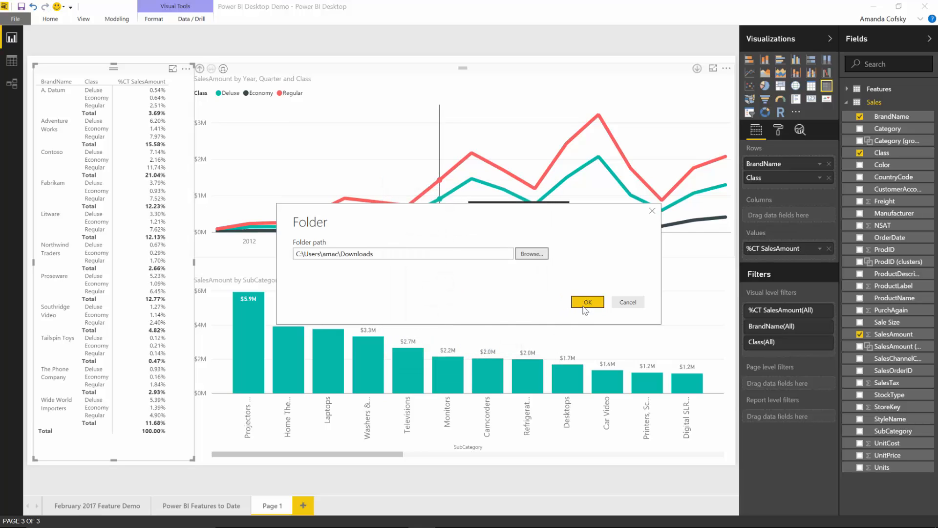
click(586, 302)
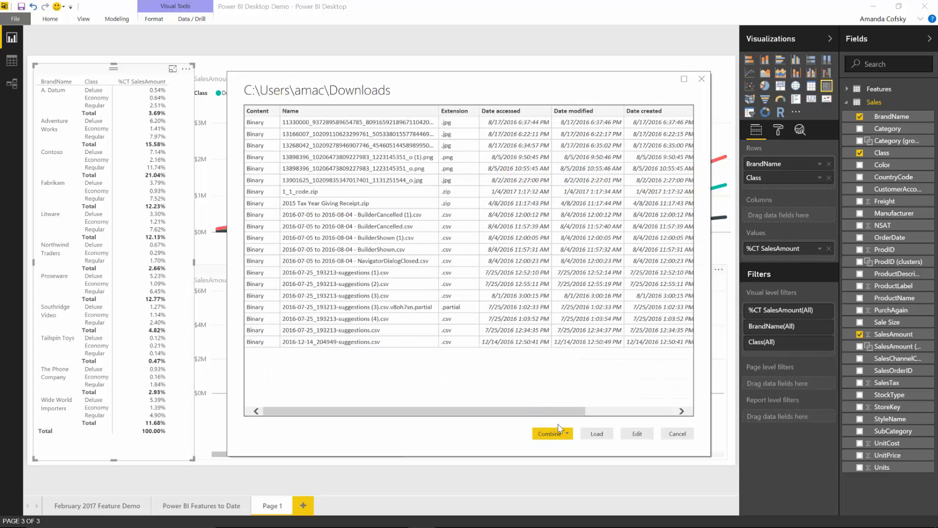
mouse_move(596, 433)
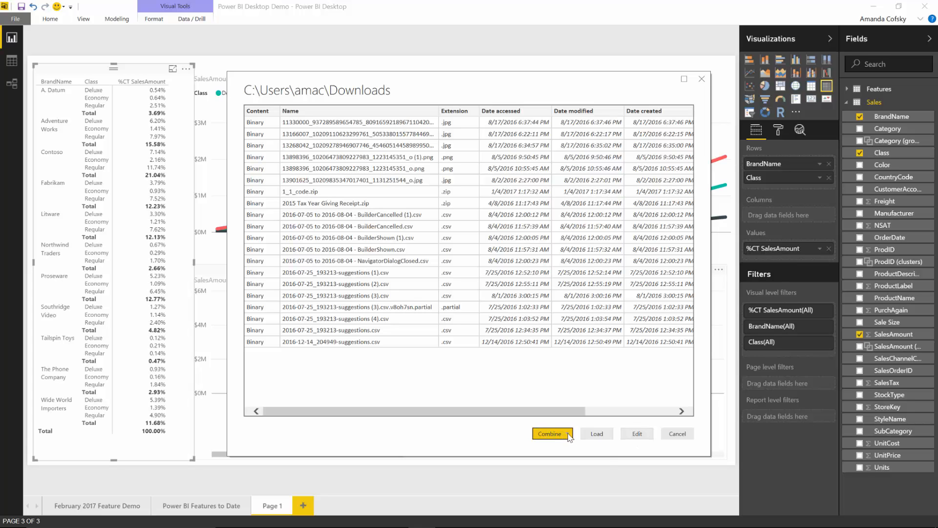
Step: Review the Combine & Edit / Combine & Load options, then cancel the Downloads preview
click(551, 433)
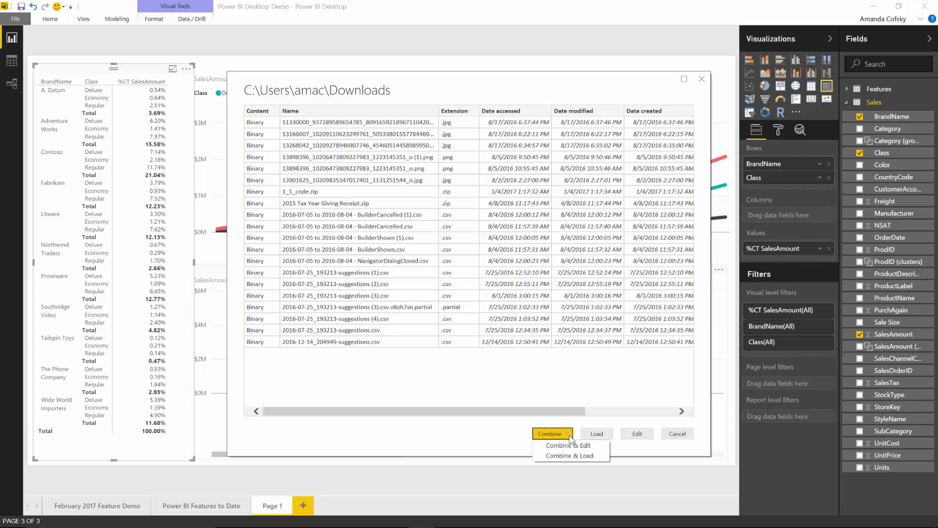
mouse_move(569, 455)
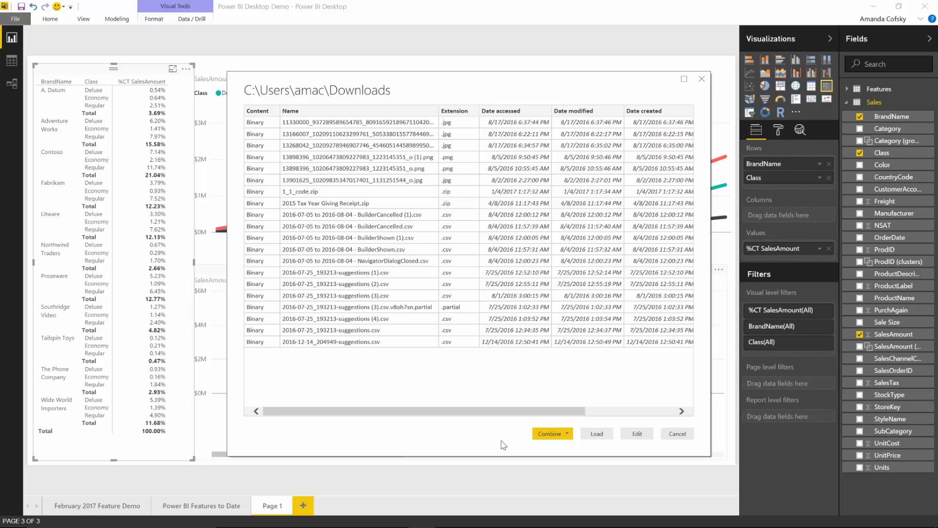
click(676, 433)
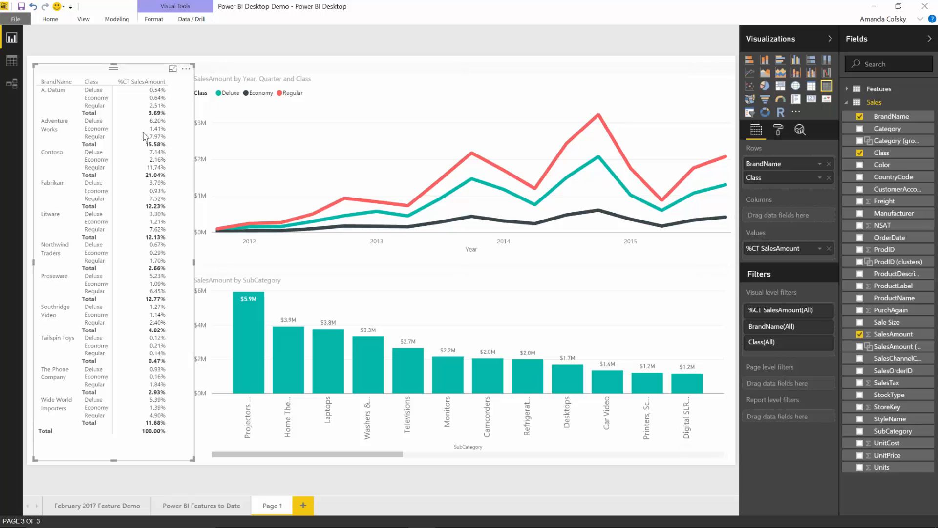
click(49, 18)
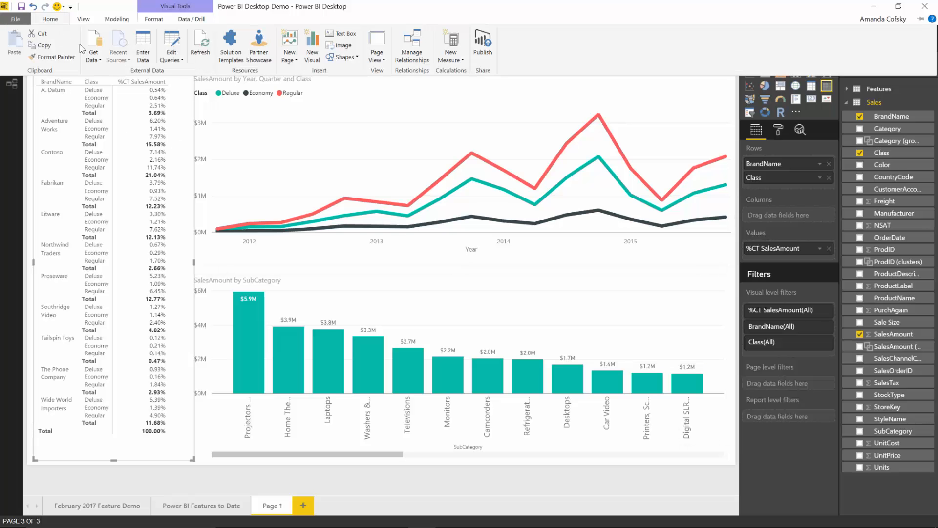
click(93, 42)
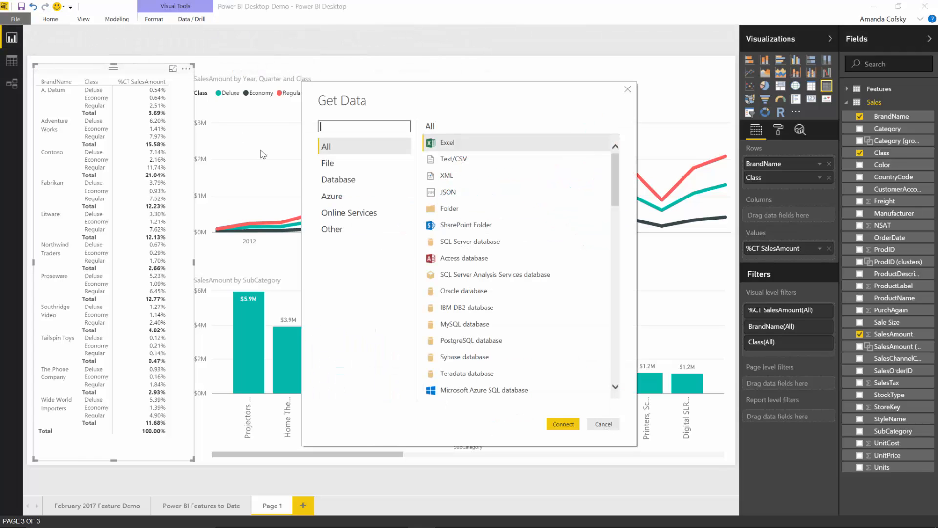
click(328, 163)
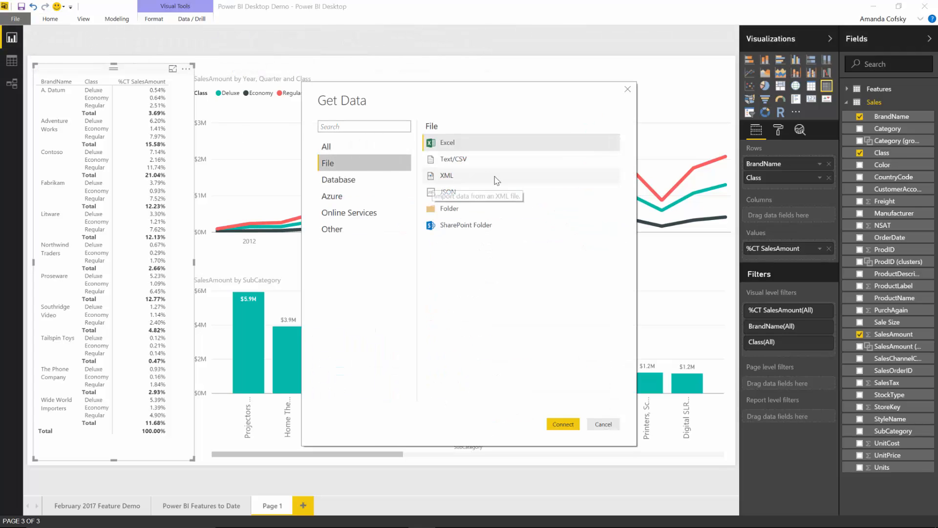
mouse_move(461, 163)
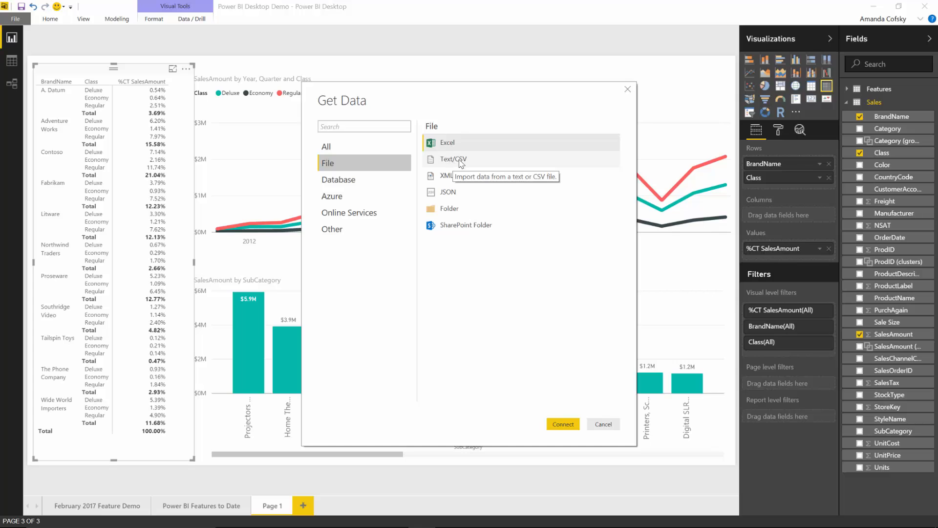
mouse_move(464, 164)
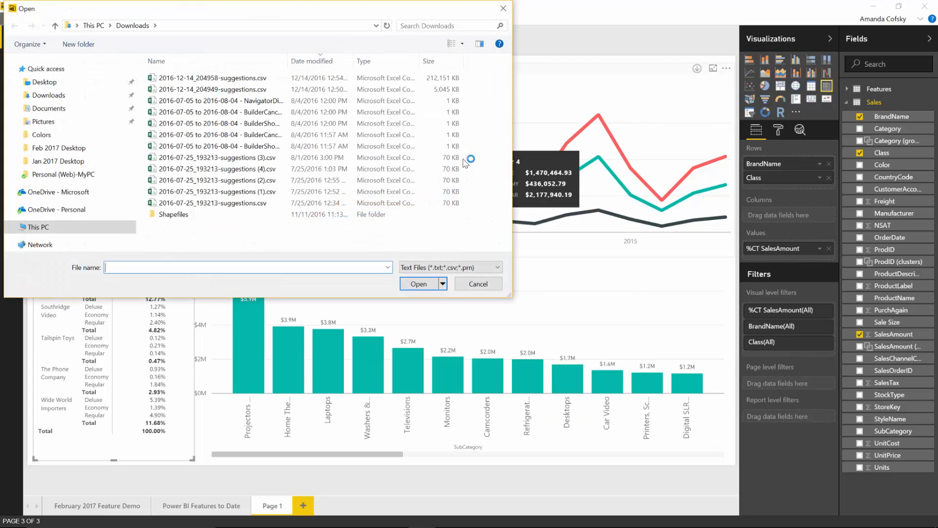
mouse_move(416, 255)
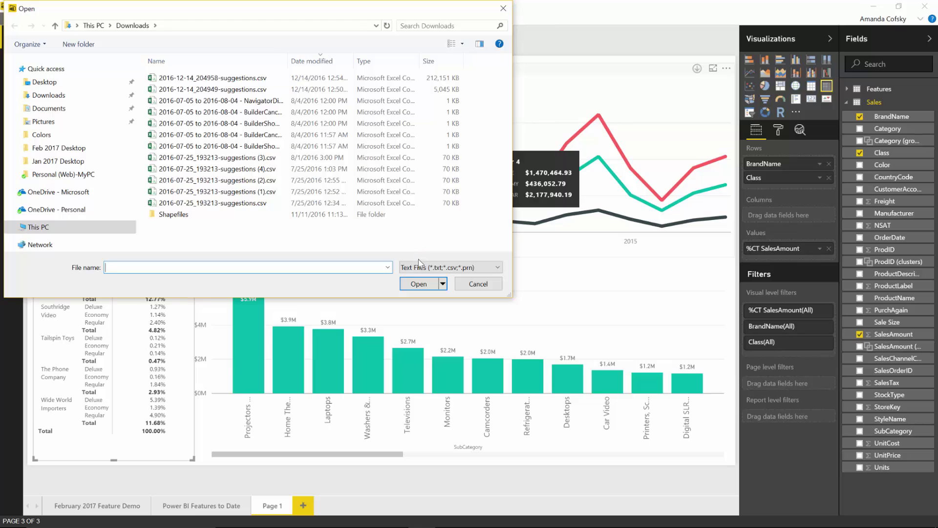
click(496, 267)
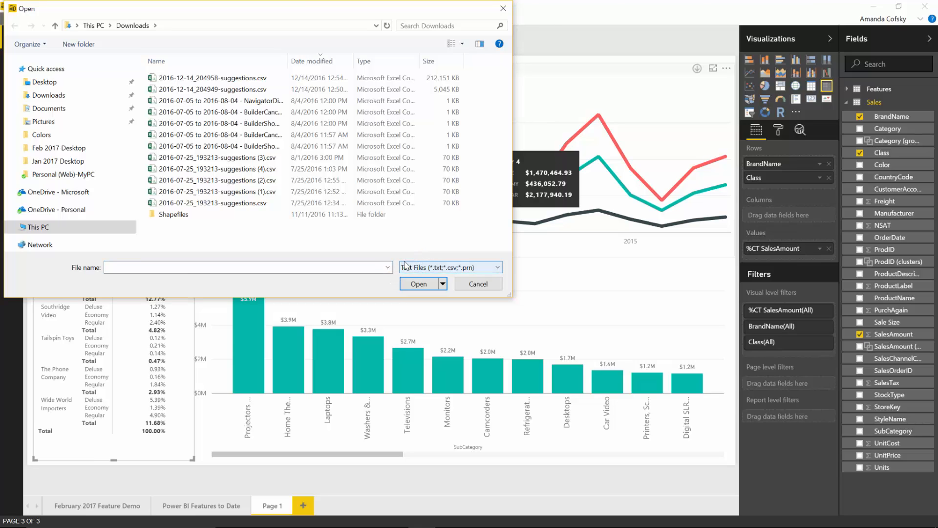
click(478, 284)
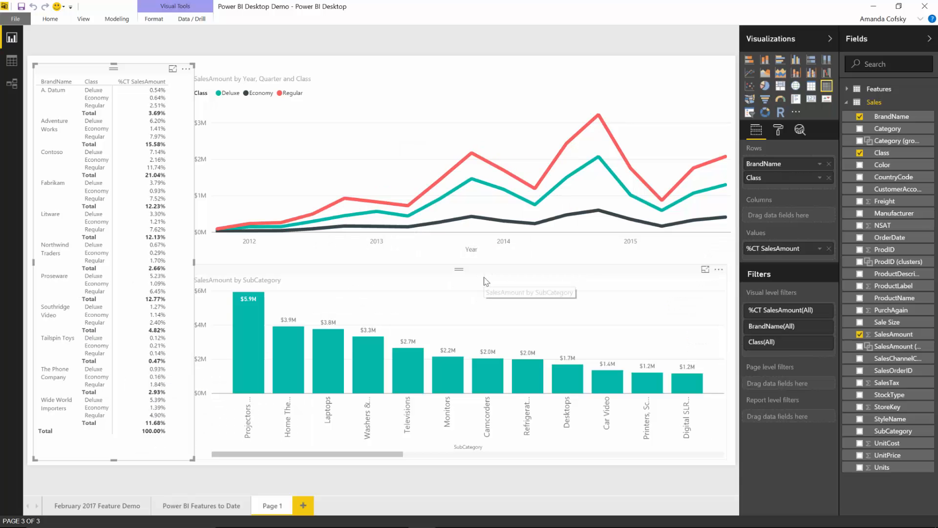
click(50, 19)
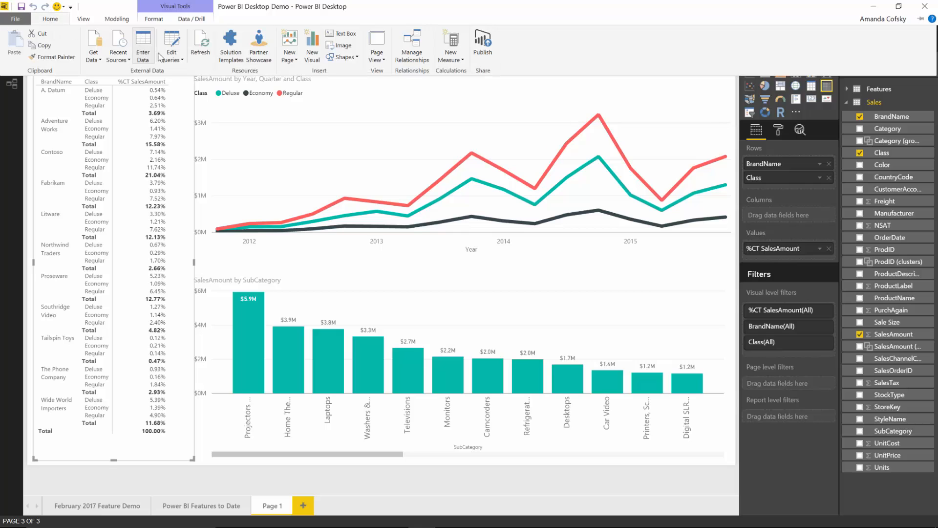
click(171, 44)
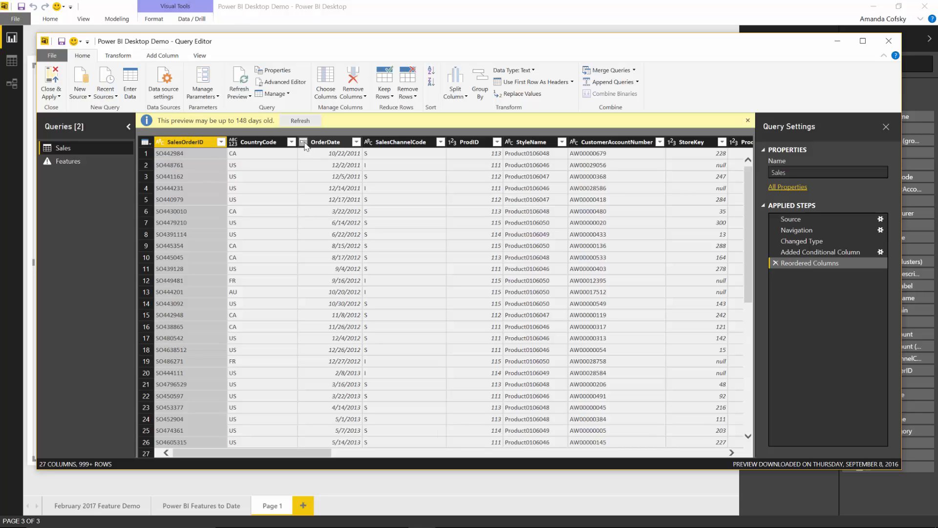
click(303, 142)
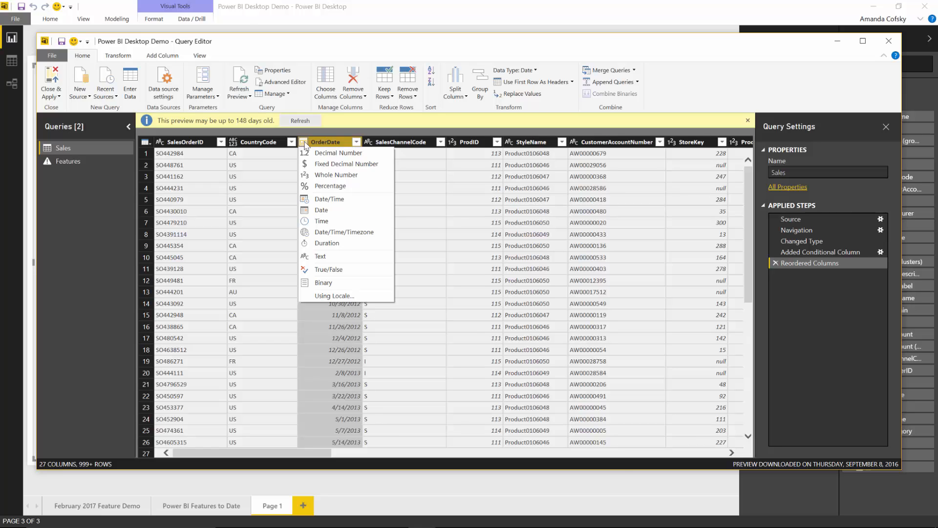
mouse_move(332, 295)
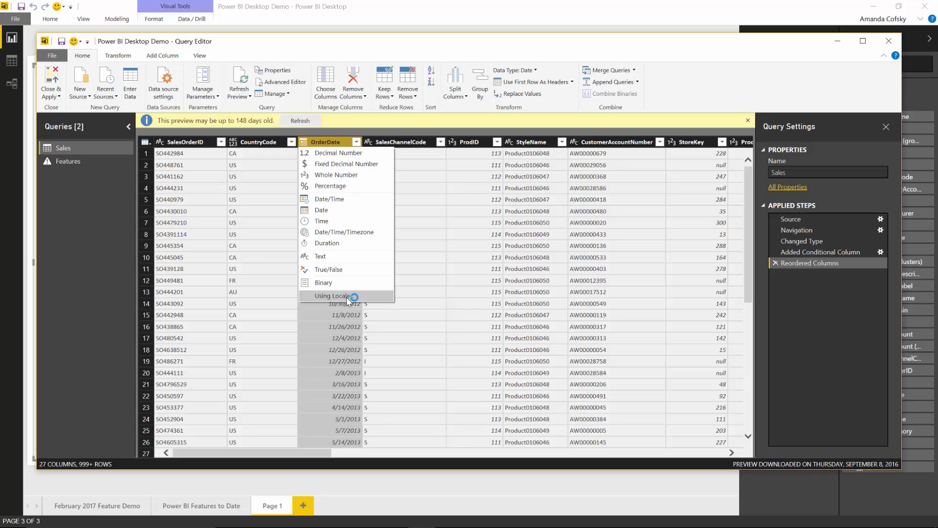
click(329, 296)
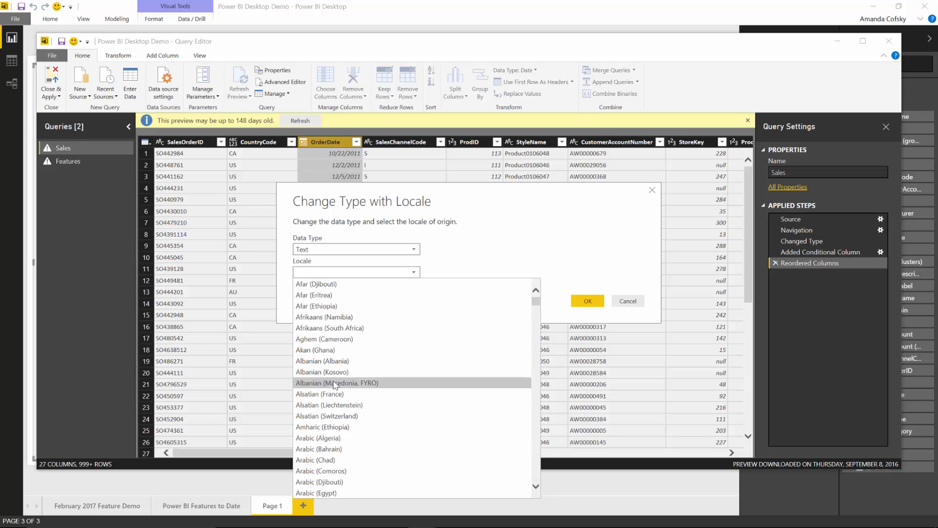
mouse_move(457, 276)
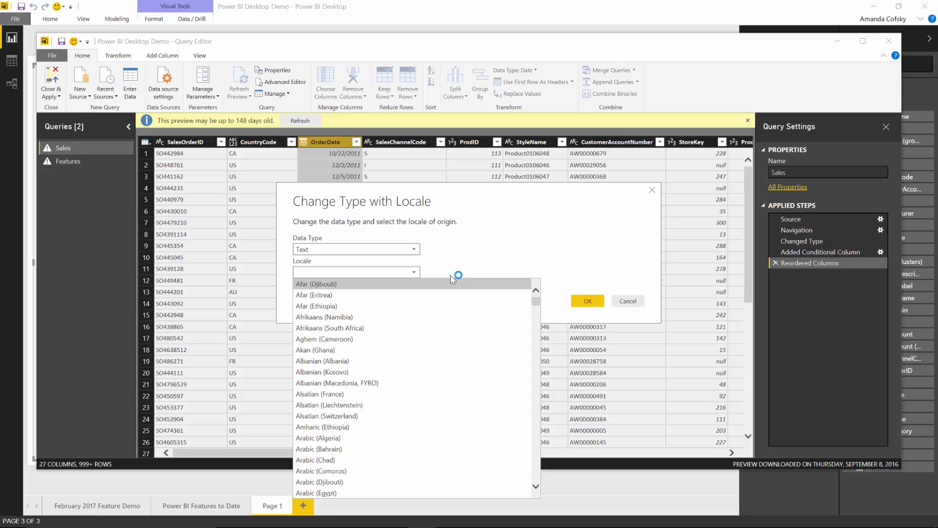
mouse_move(453, 278)
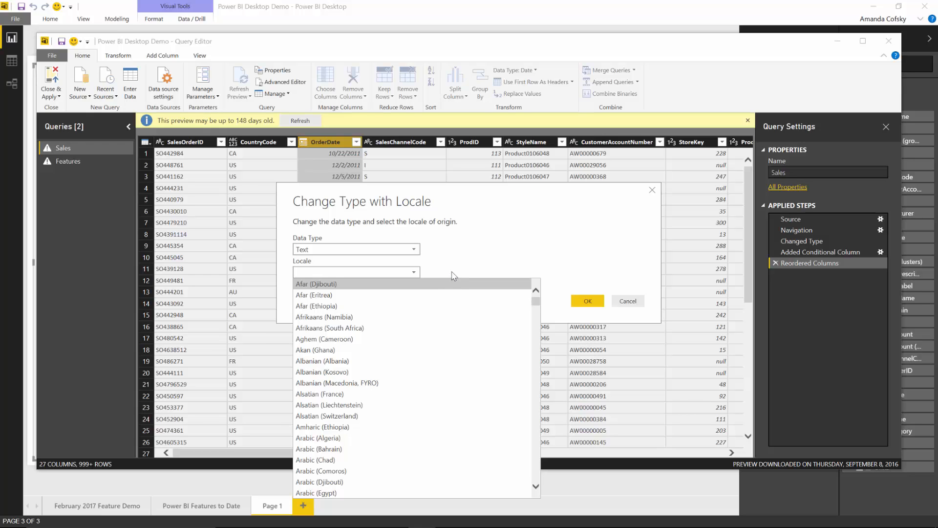
click(627, 300)
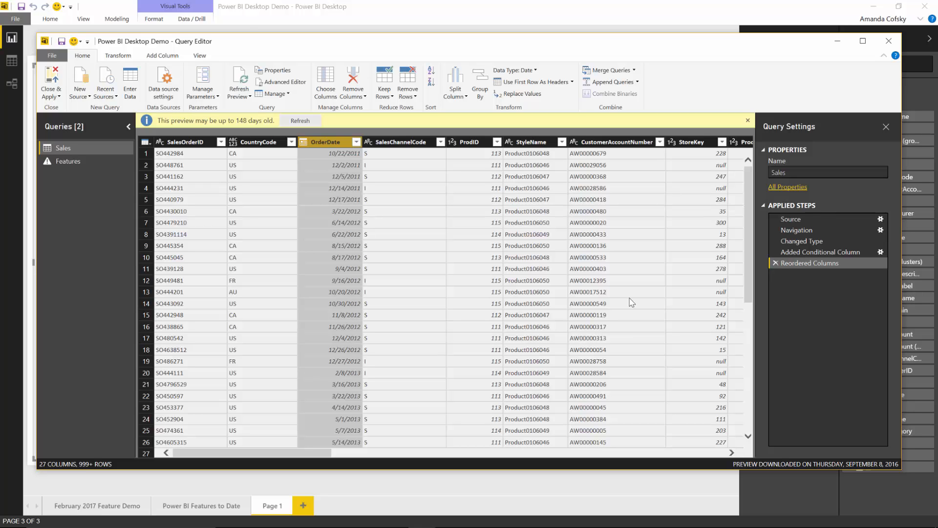
mouse_move(847, 52)
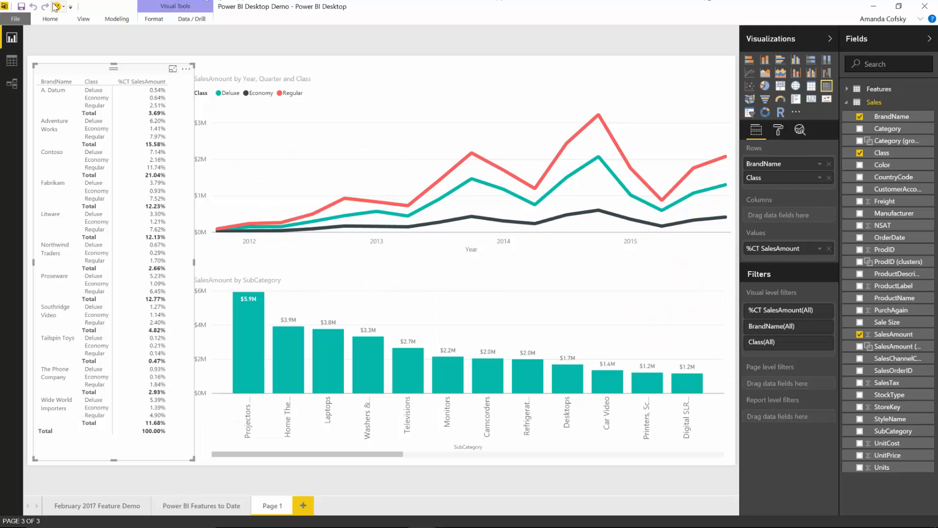
mouse_move(181, 48)
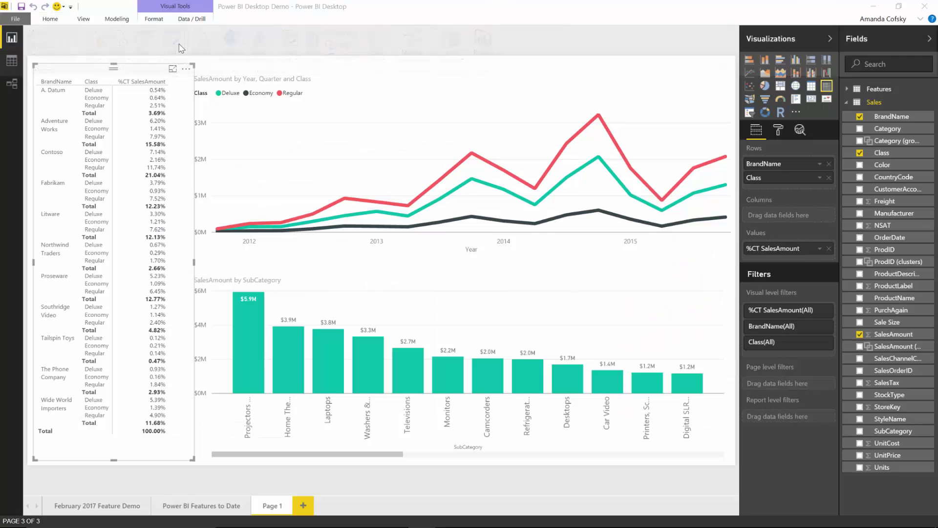
mouse_move(69, 31)
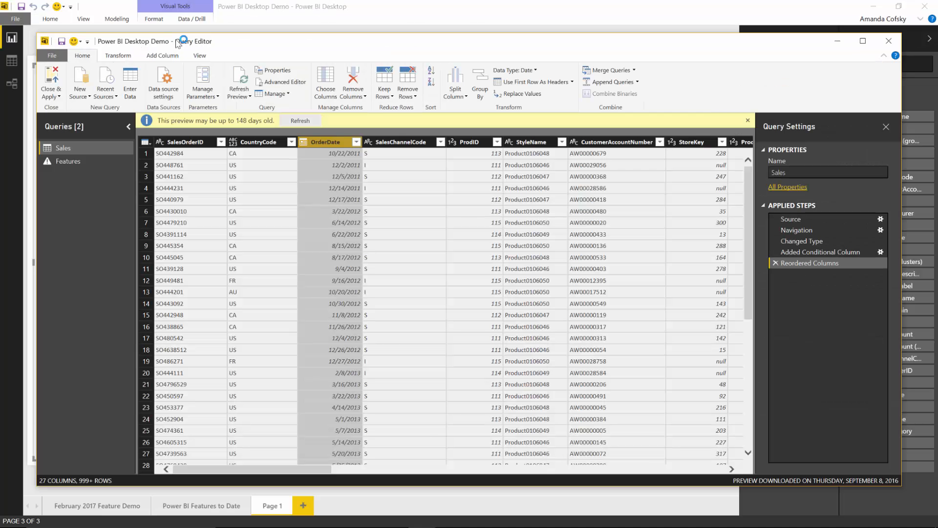
Step: Insert a Custom1 step after Added Conditional Column in the Sales query's Applied Steps
click(801, 241)
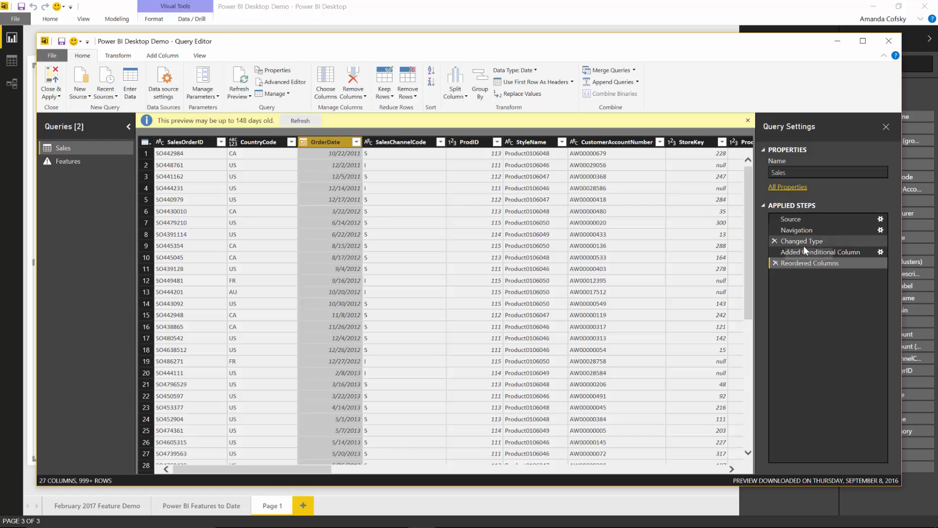
right_click(820, 251)
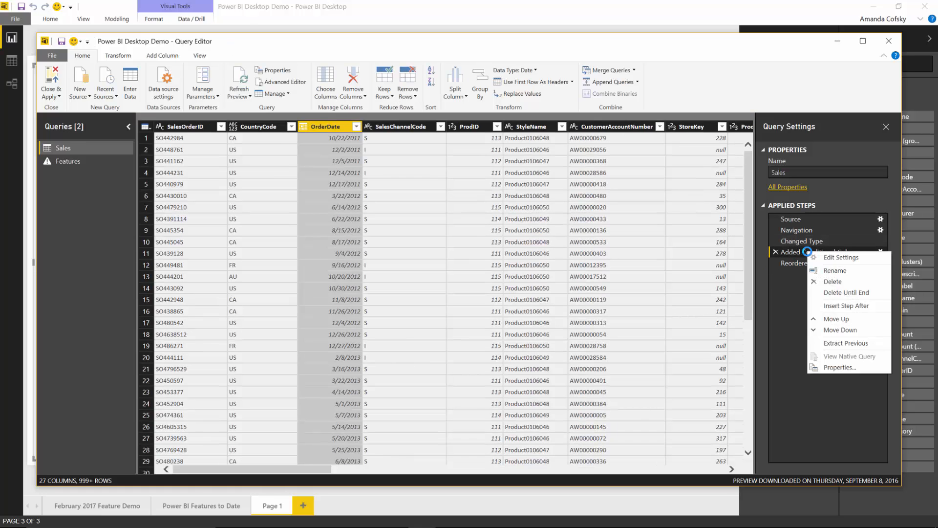
mouse_move(834, 282)
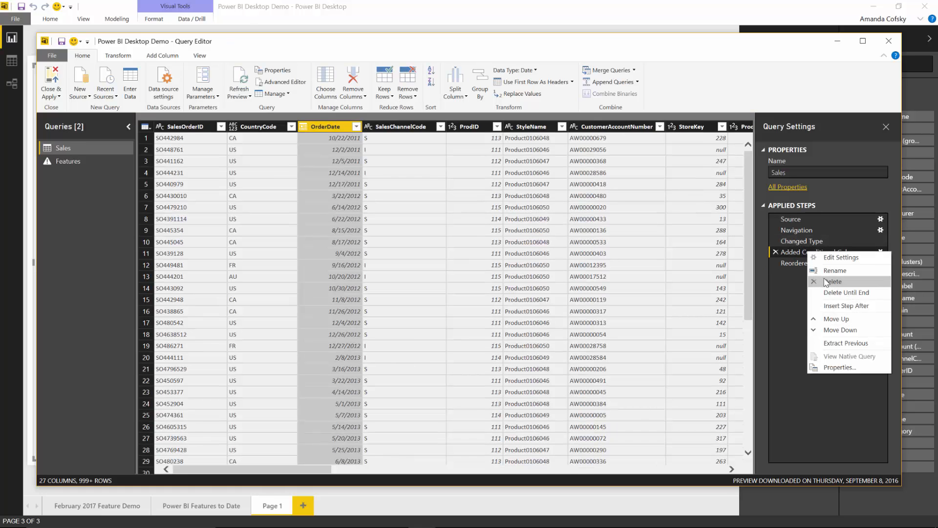
mouse_move(847, 305)
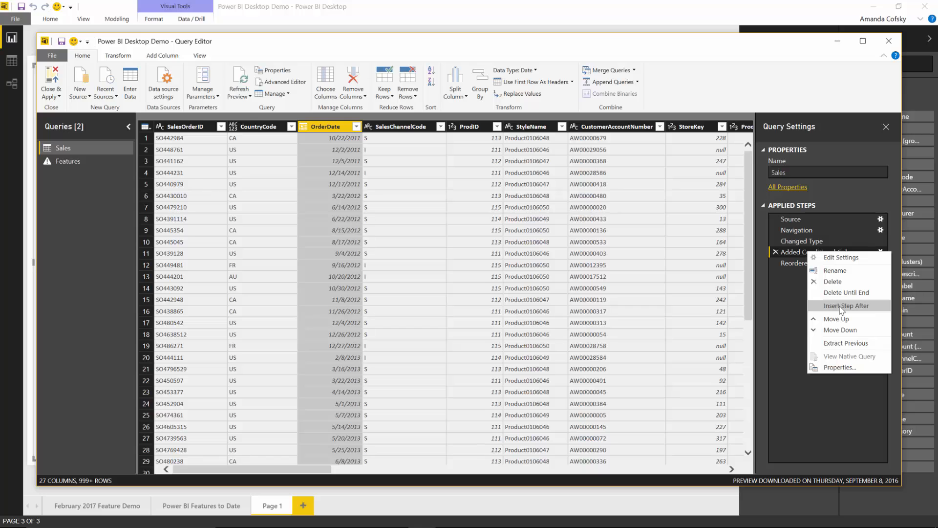
click(846, 305)
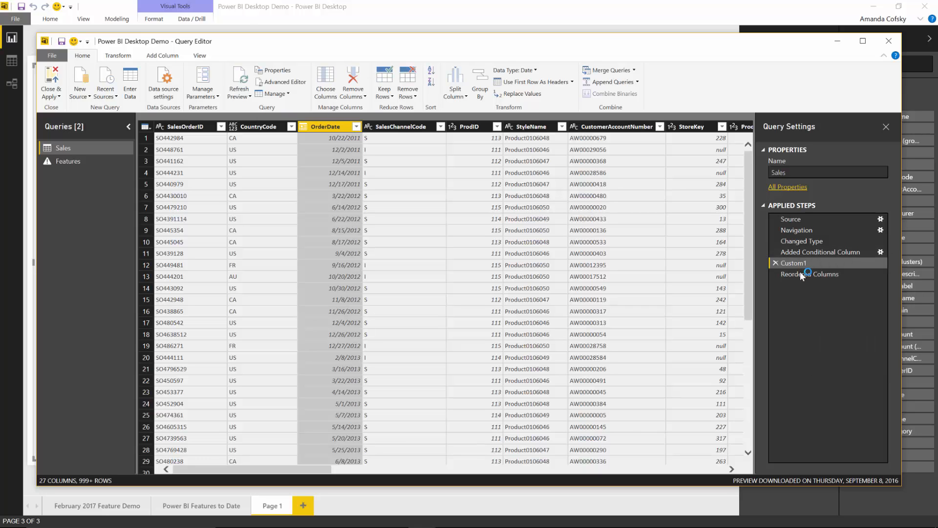
mouse_move(794, 263)
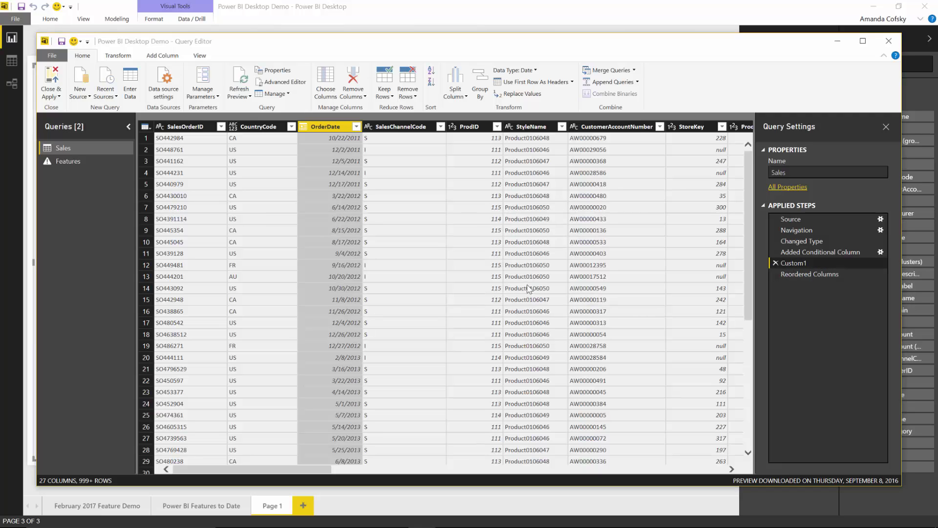
click(775, 263)
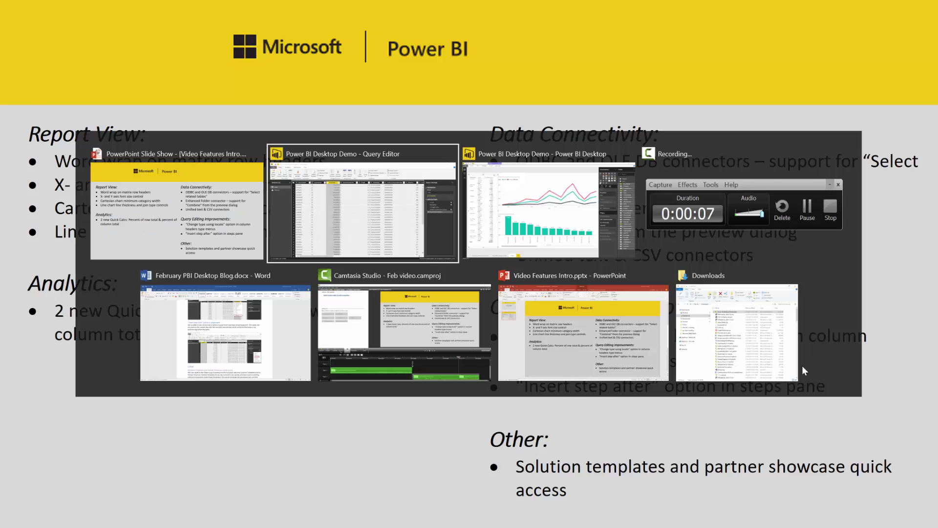
Step: Switch back to the report and launch Solution Templates from the Home ribbon
click(548, 206)
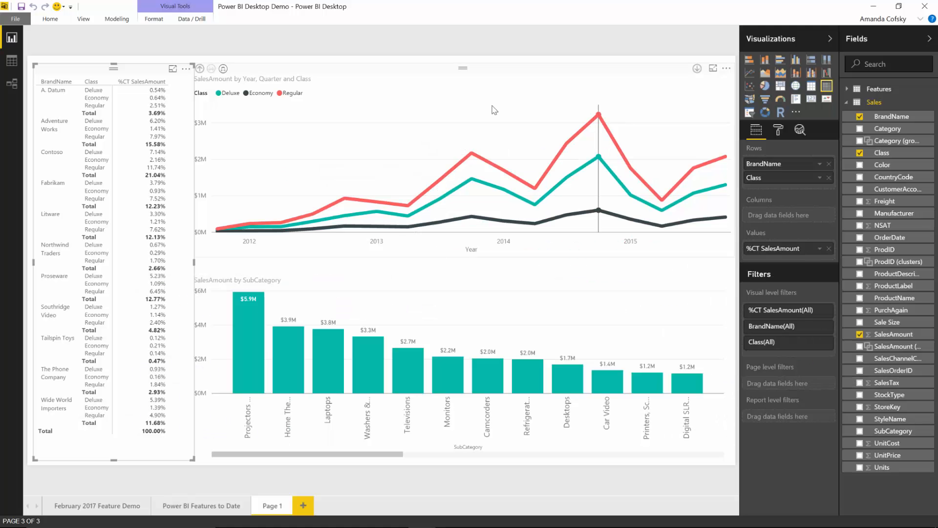
click(50, 18)
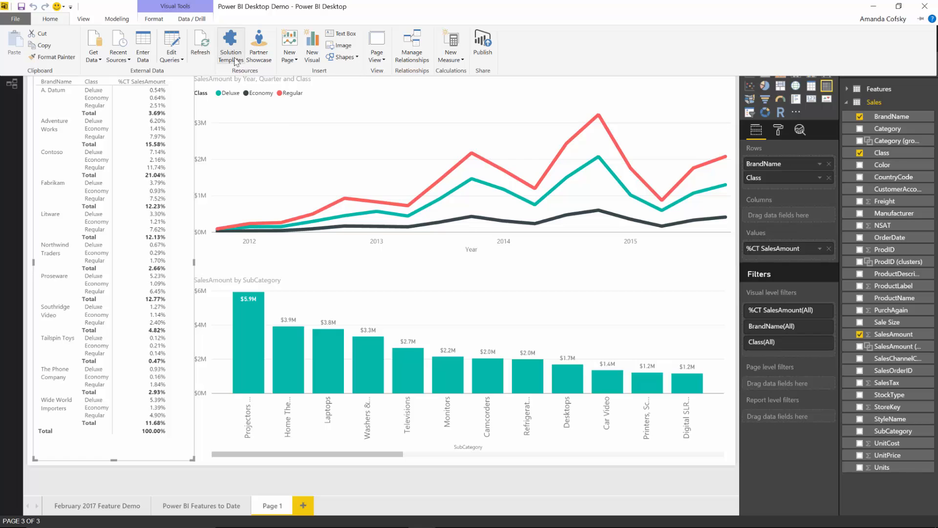
click(229, 43)
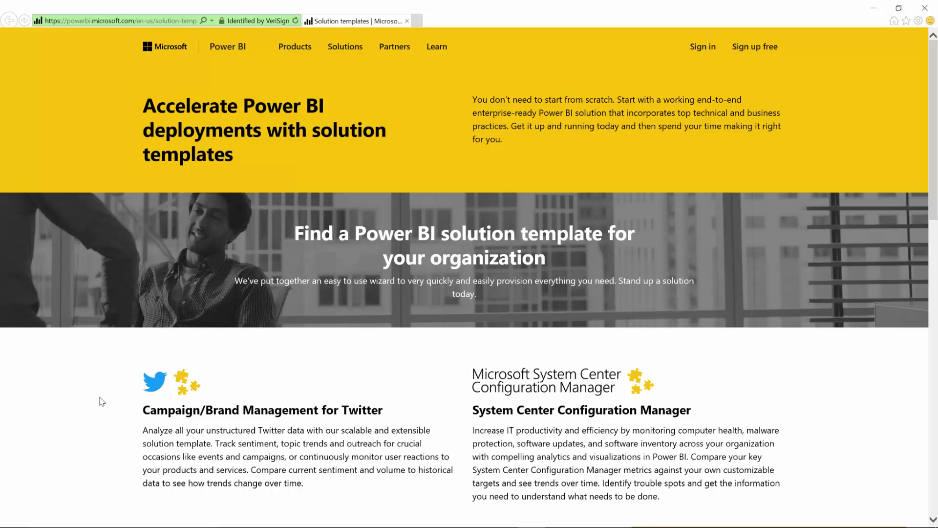
Step: Scroll the solution templates page through the Twitter, Dynamics 365, Salesforce and SAP cards
scroll(down, 3)
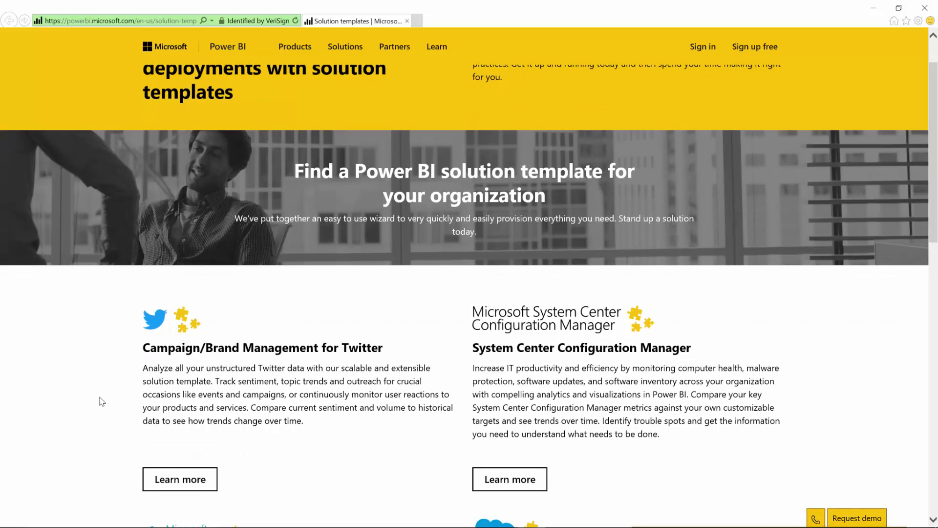
scroll(down, 3)
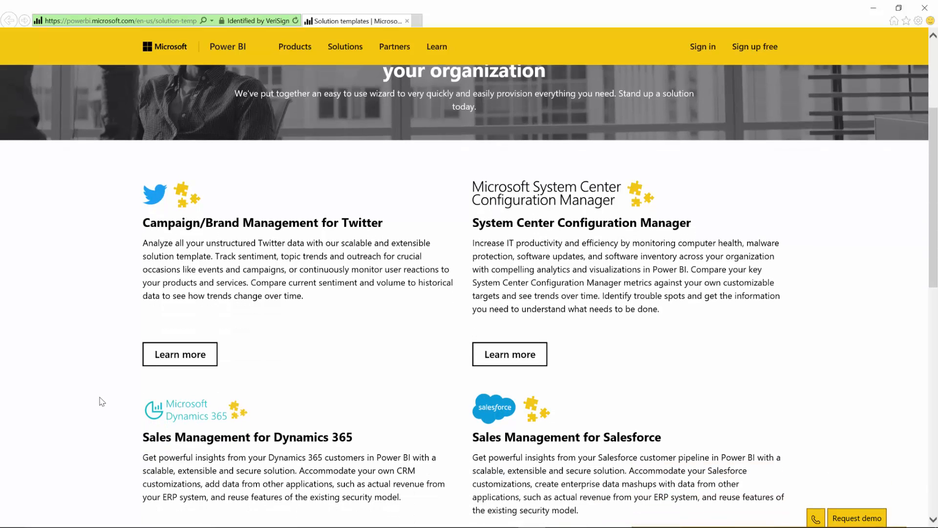
mouse_move(110, 377)
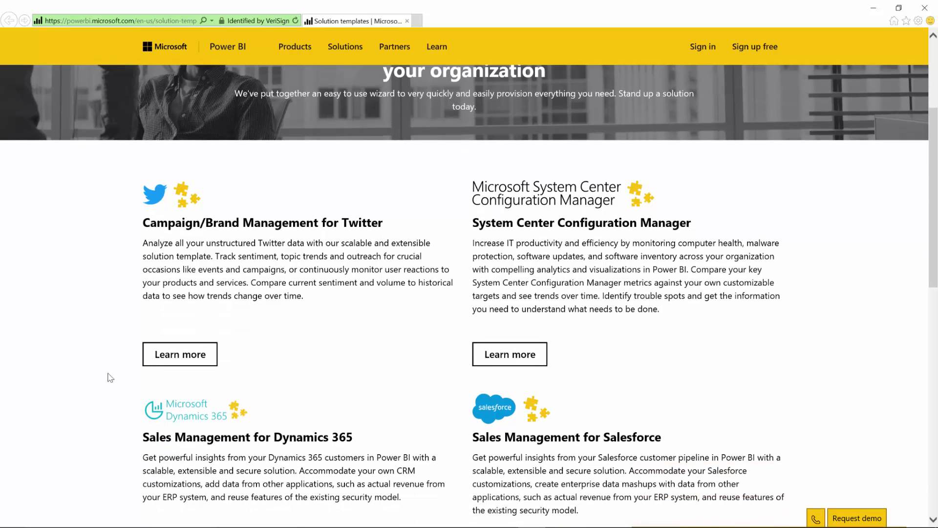
mouse_move(299, 246)
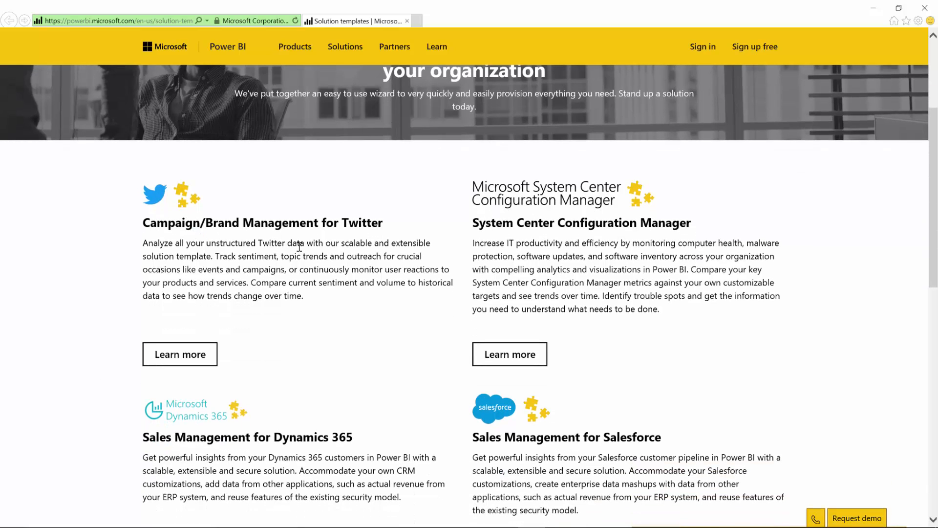
scroll(down, 3)
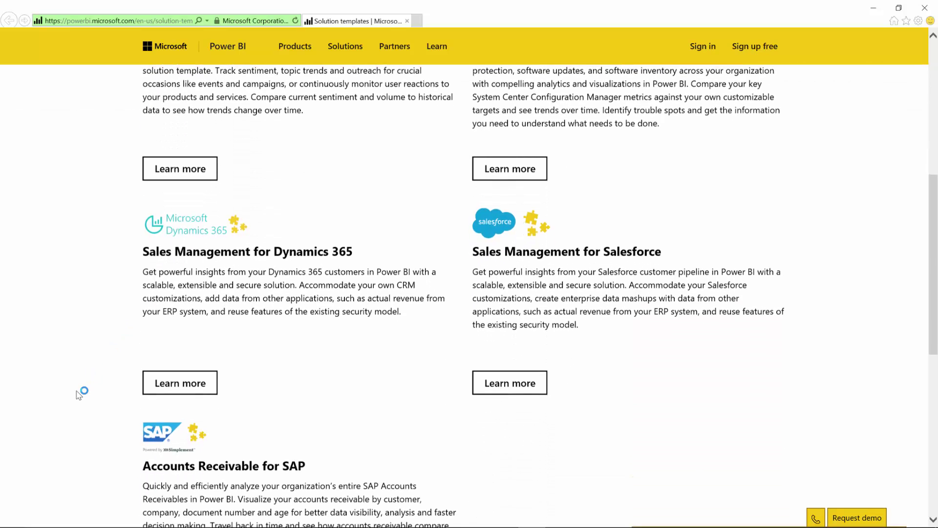
scroll(down, 3)
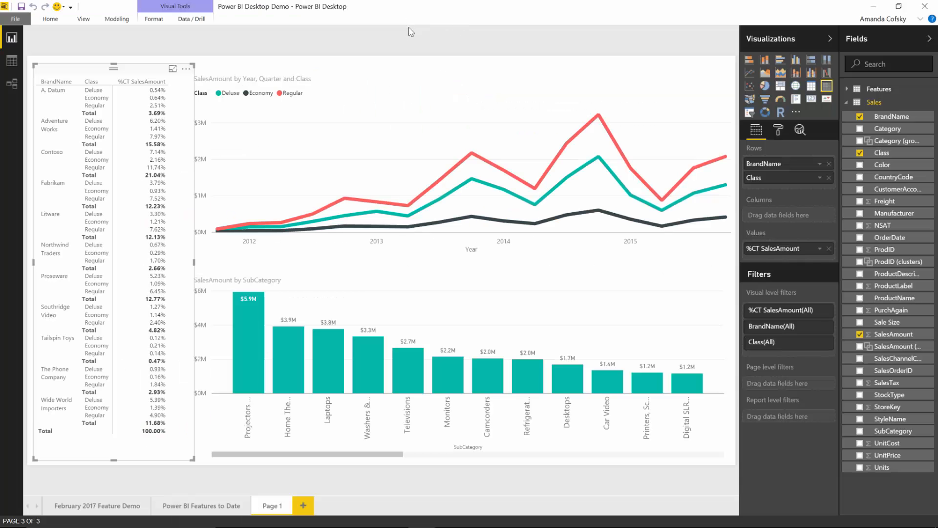
Step: Launch Partner Showcase from the Home ribbon and scroll to the AAEON and Adatis solutions
click(50, 18)
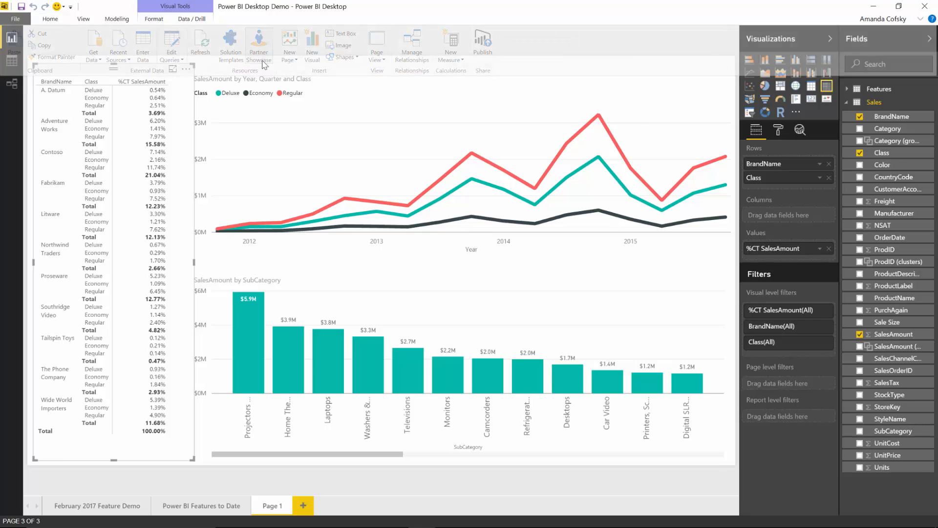
click(258, 42)
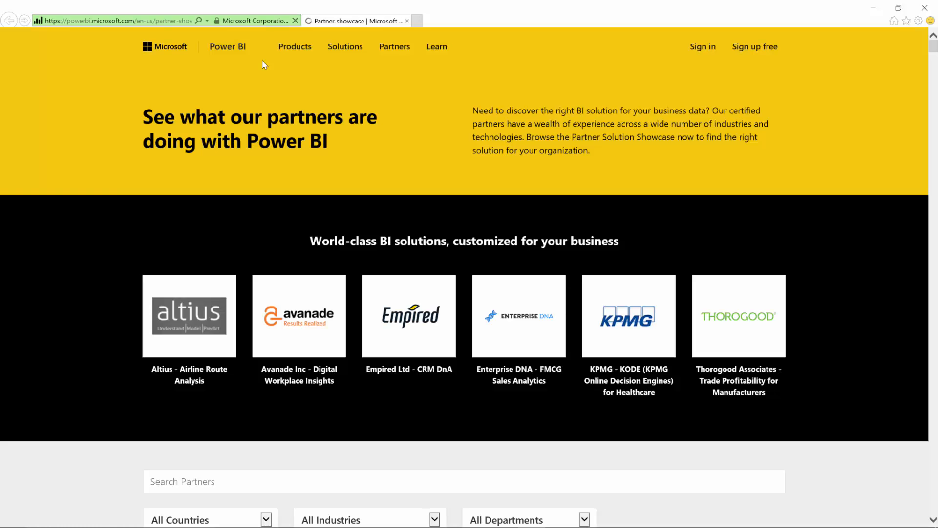
scroll(down, 3)
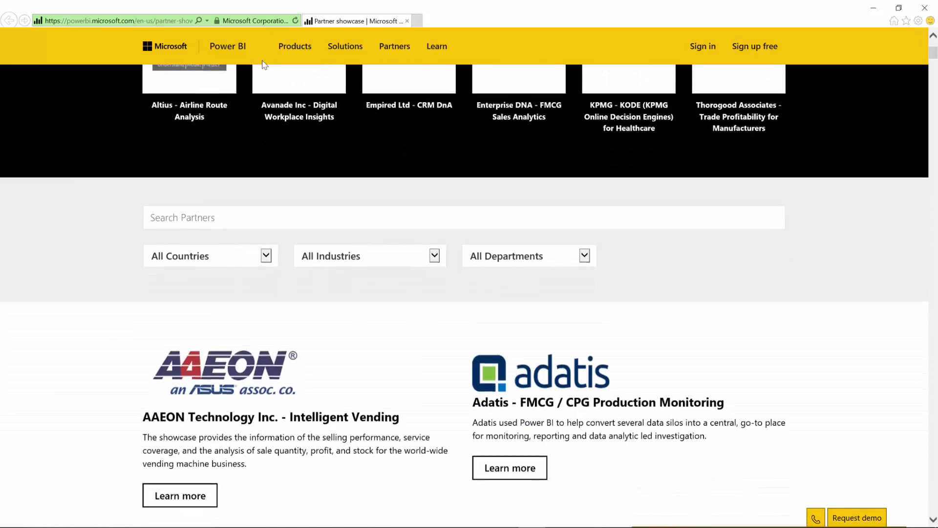